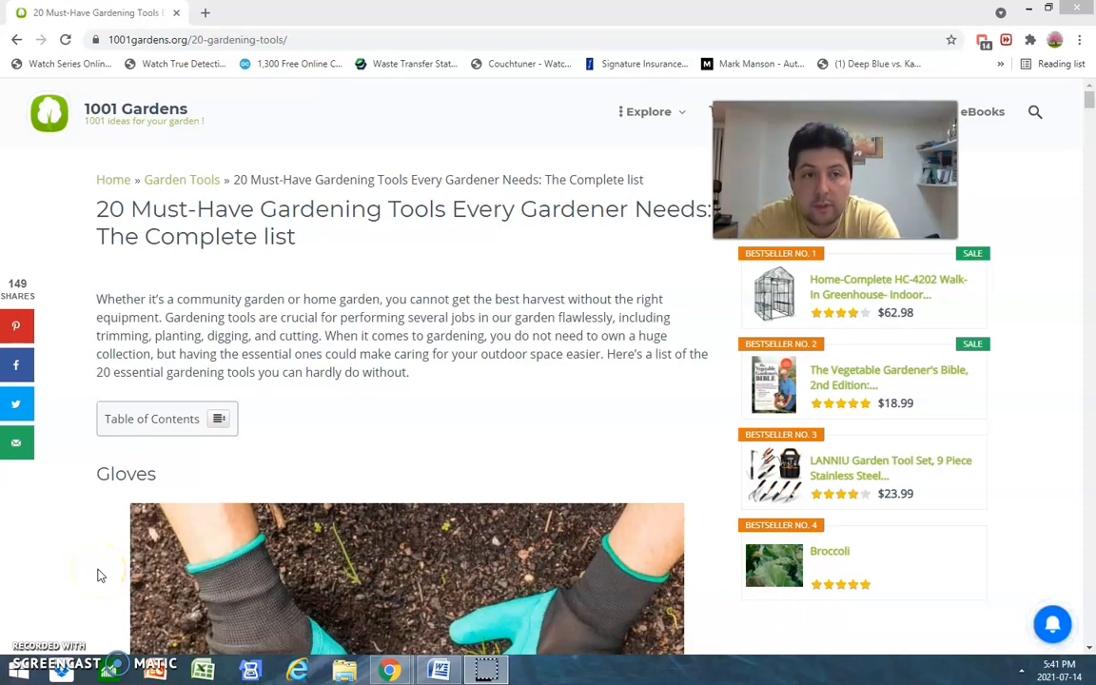
{"action": "mouse_move", "coordinate": [156, 99]}
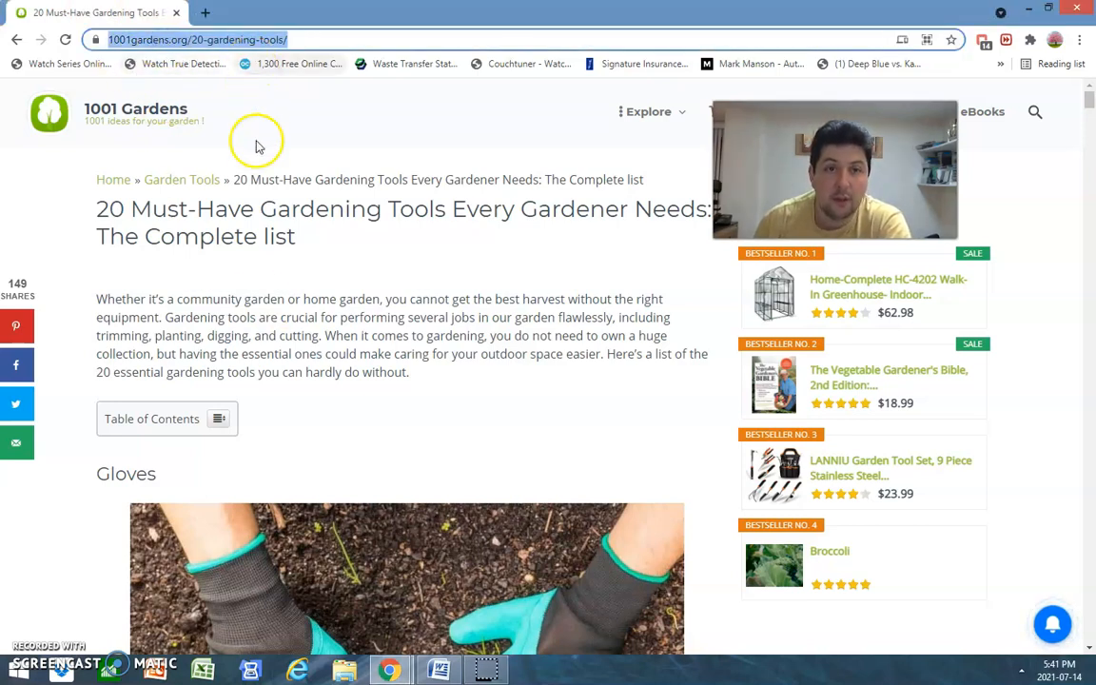
{"action": "mouse_move", "coordinate": [269, 84]}
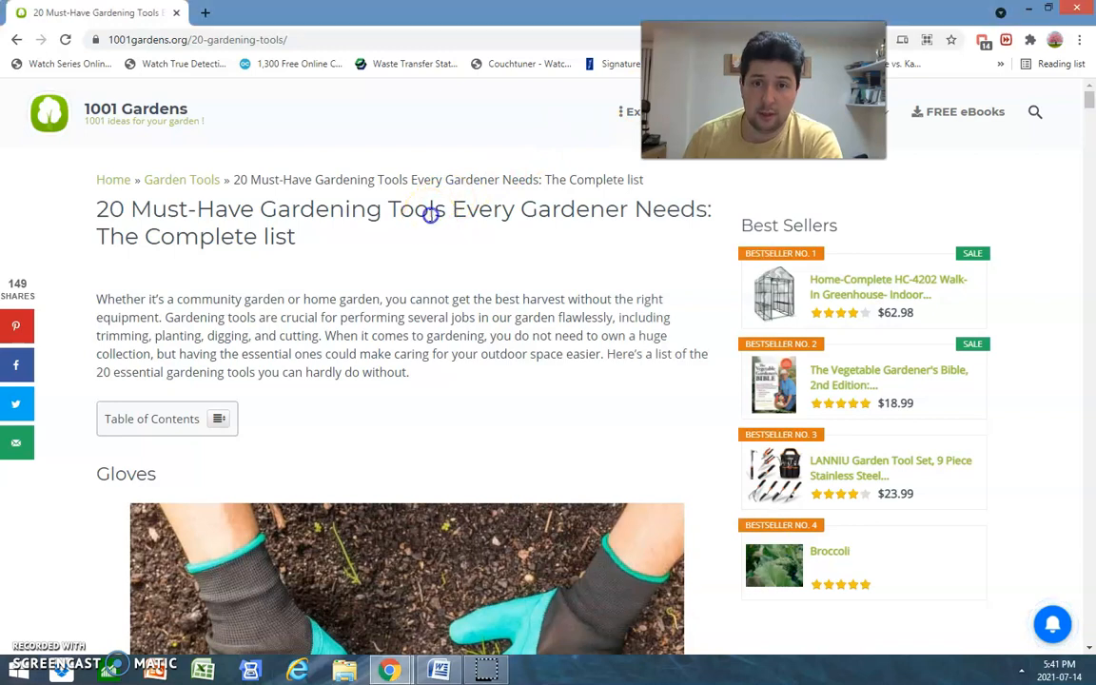
Scroll through the Gloves heading, photo, description and bestseller glove picks down to Shovel or Spade
{"action": "left_click_drag", "start_coordinate": [436, 208], "coordinate": [708, 207]}
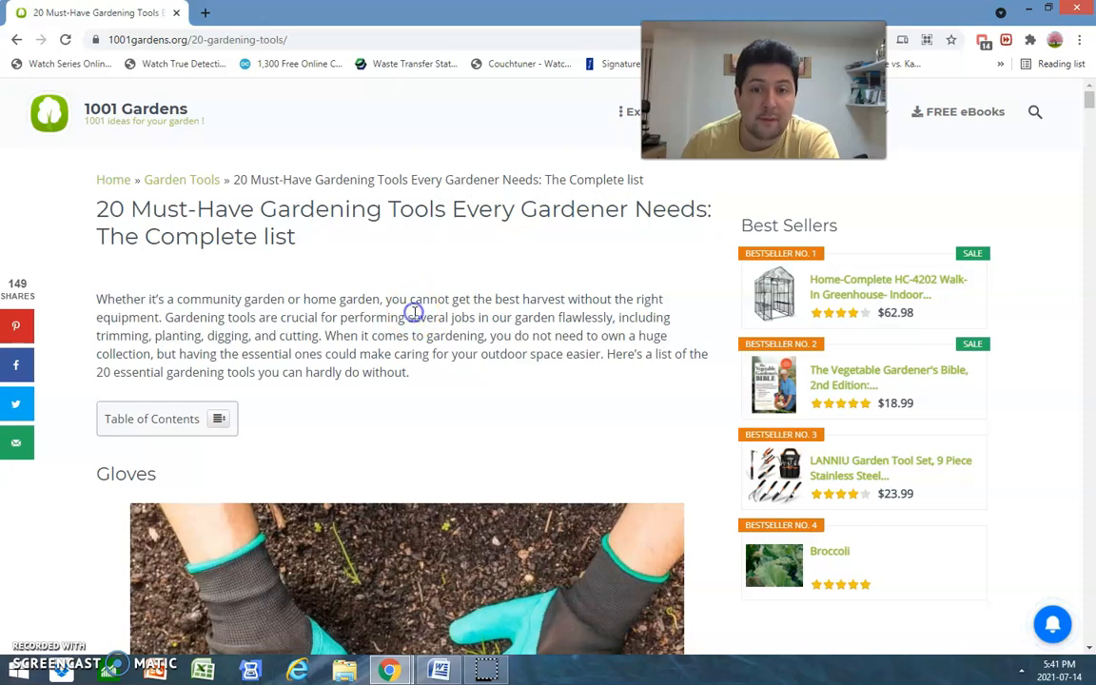
{"action": "scroll", "scroll_direction": "down", "scroll_amount": 3}
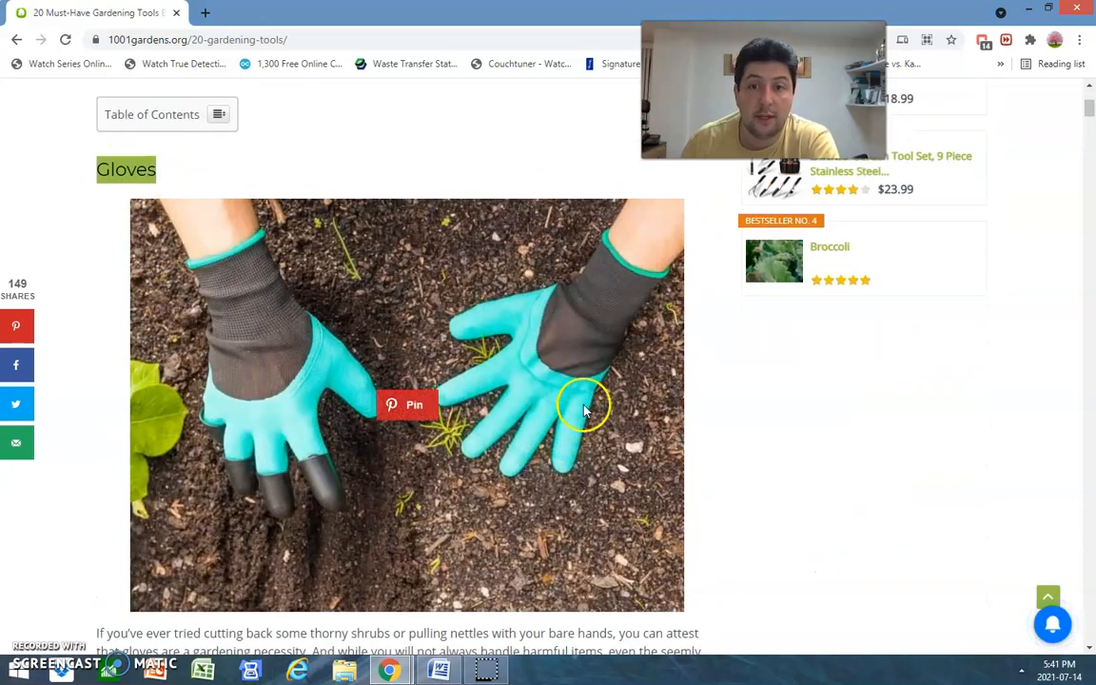
{"action": "mouse_move", "coordinate": [723, 476]}
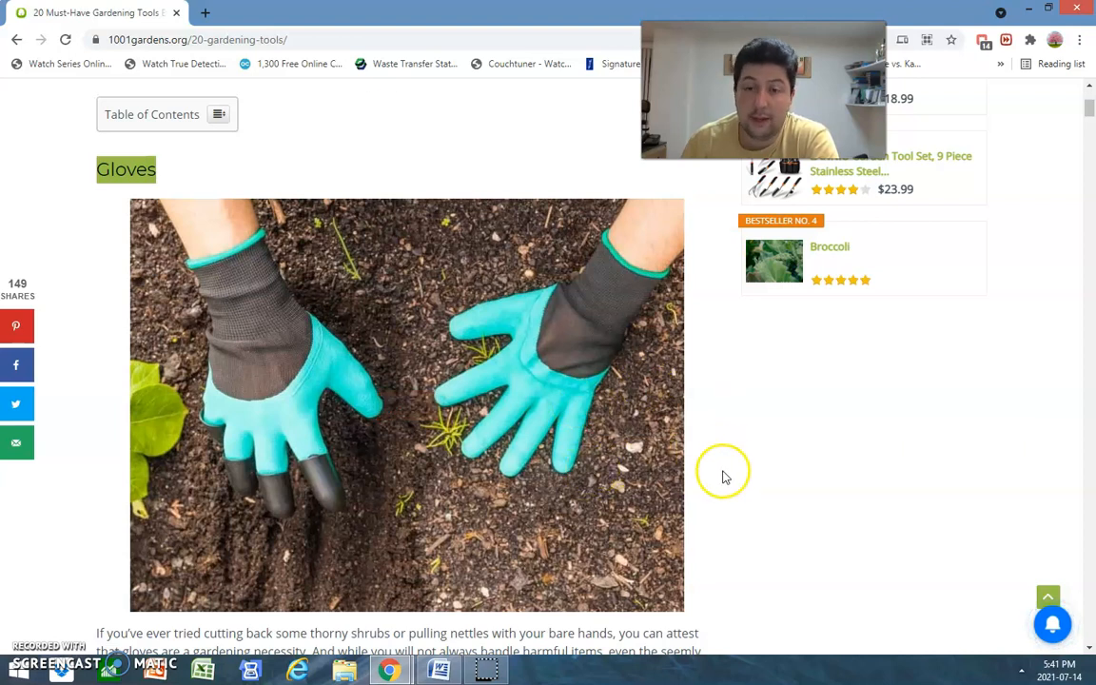
{"action": "mouse_move", "coordinate": [727, 495]}
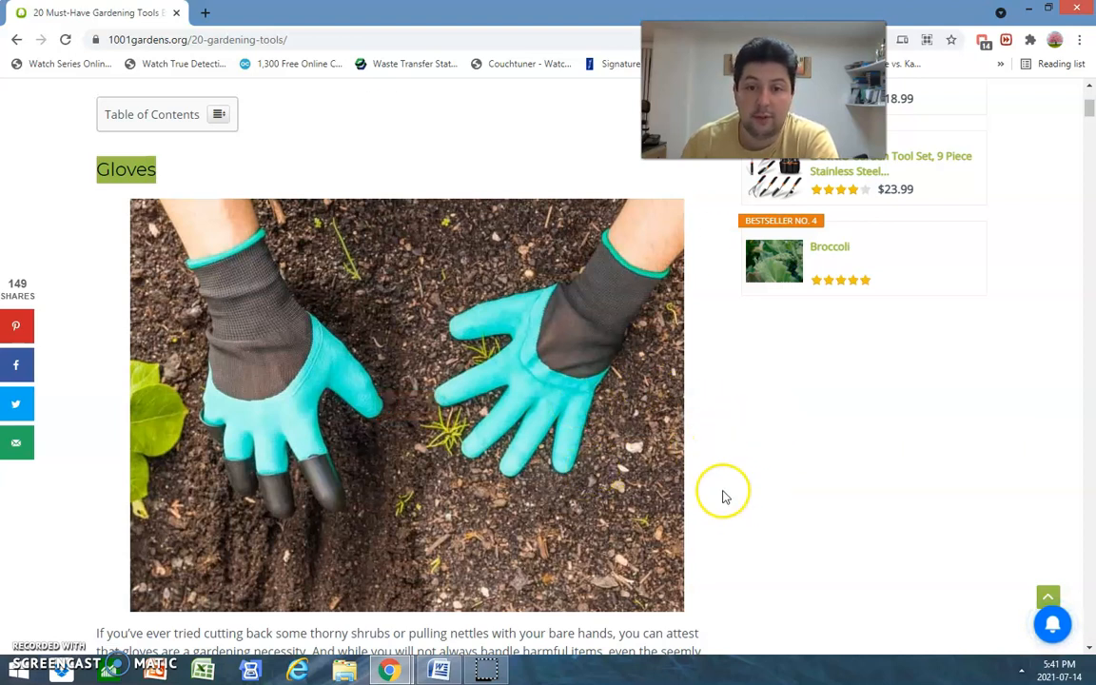
{"action": "mouse_move", "coordinate": [529, 342]}
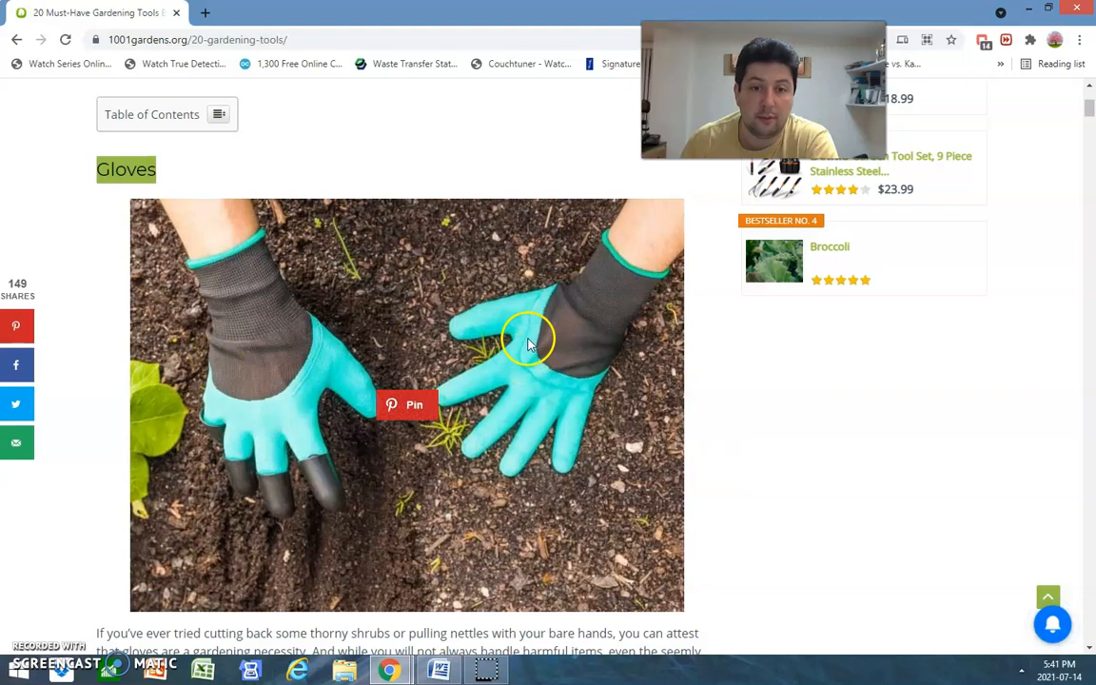
{"action": "mouse_move", "coordinate": [735, 499]}
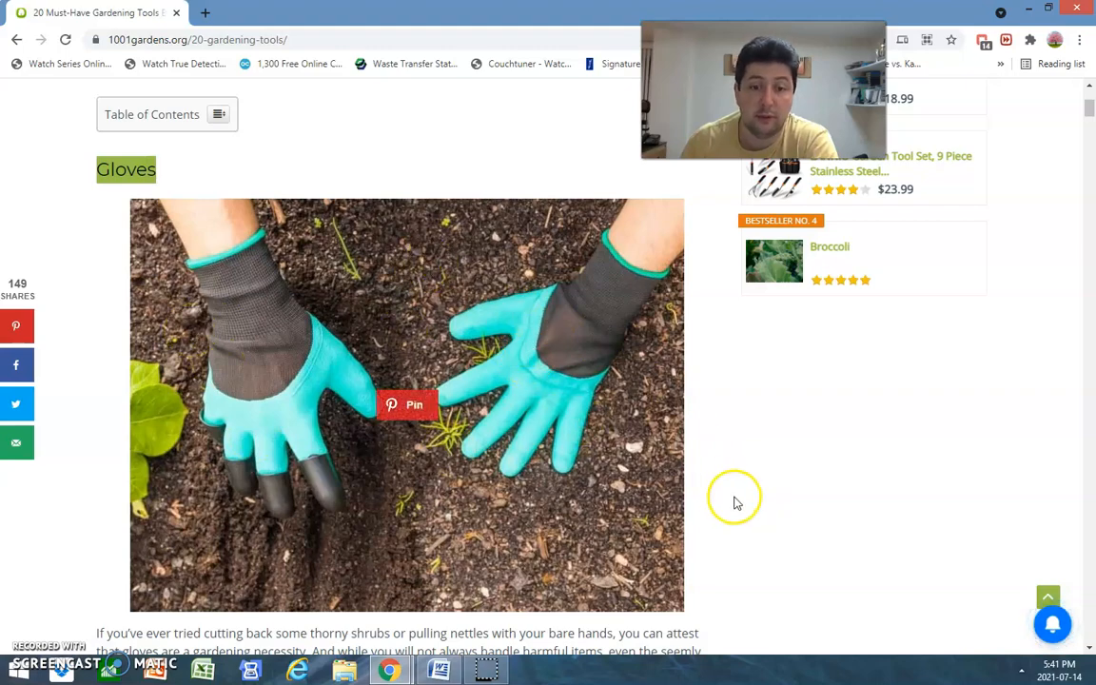
{"action": "scroll", "scroll_direction": "down", "scroll_amount": 3}
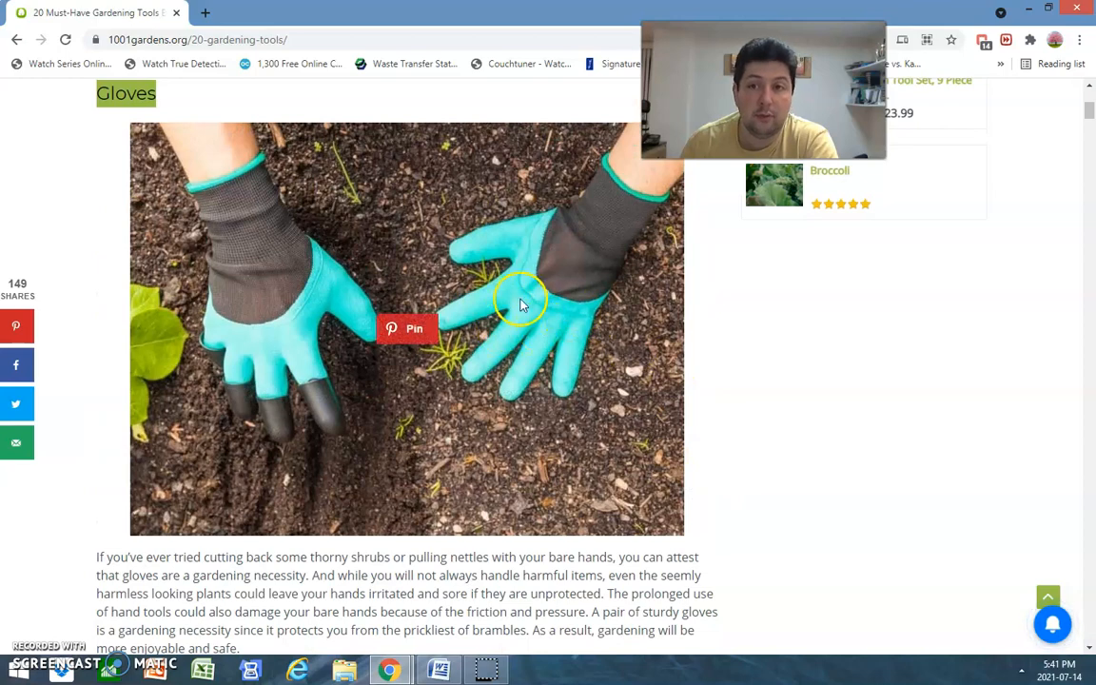
{"action": "mouse_move", "coordinate": [551, 290]}
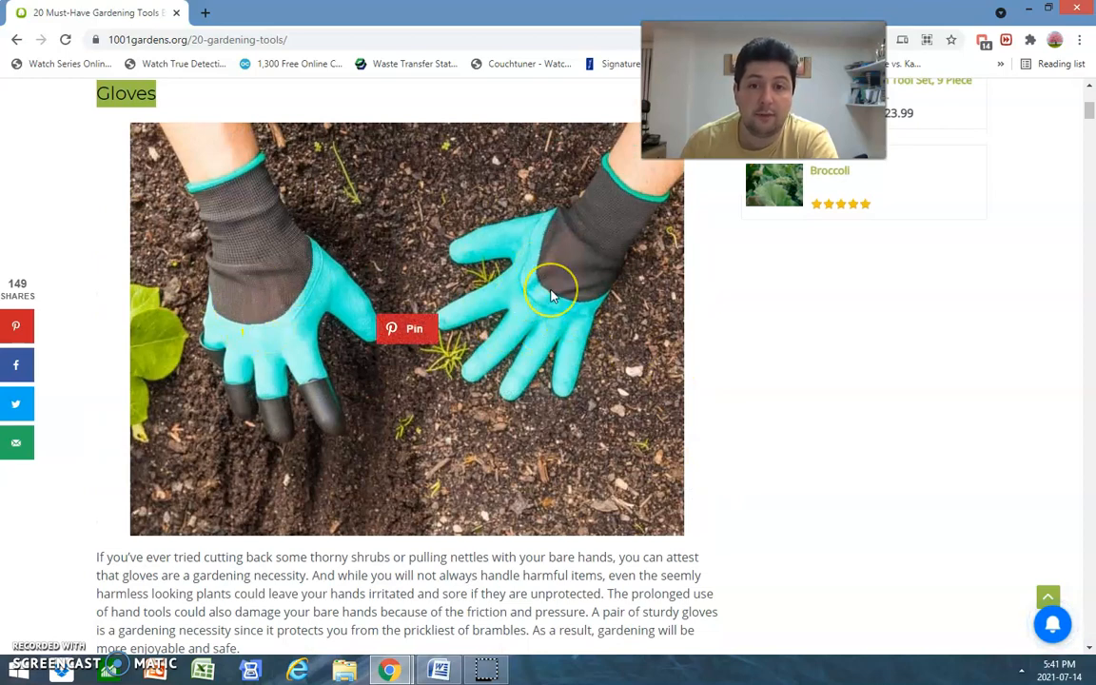
{"action": "scroll", "scroll_direction": "down", "scroll_amount": 3}
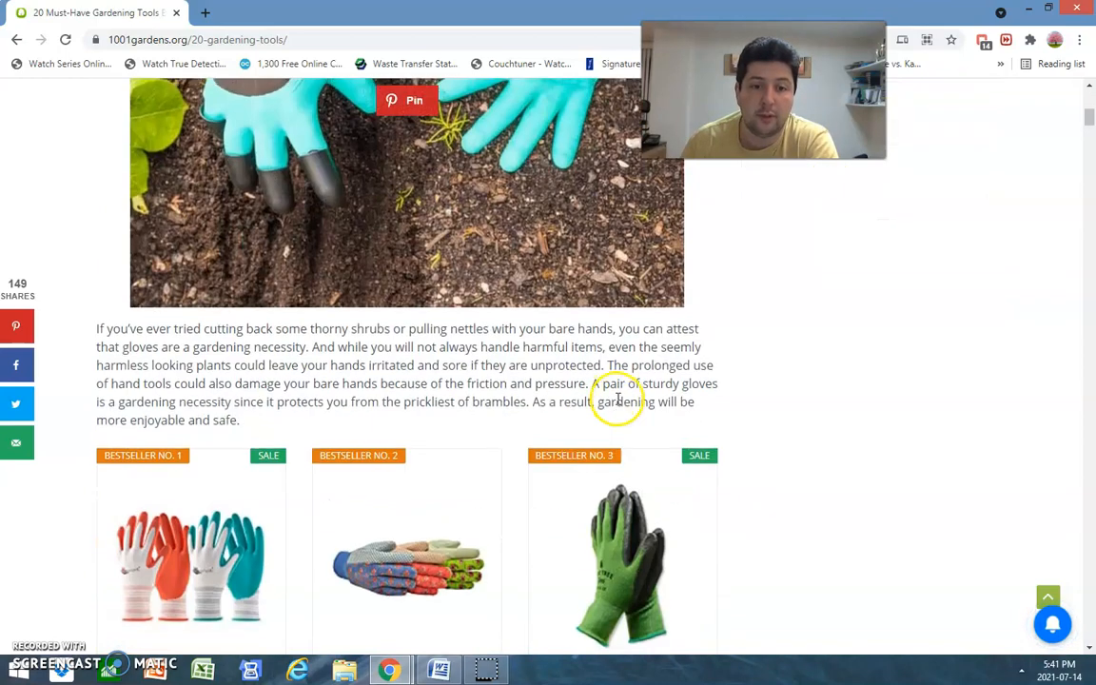
{"action": "scroll", "scroll_direction": "down", "scroll_amount": 3}
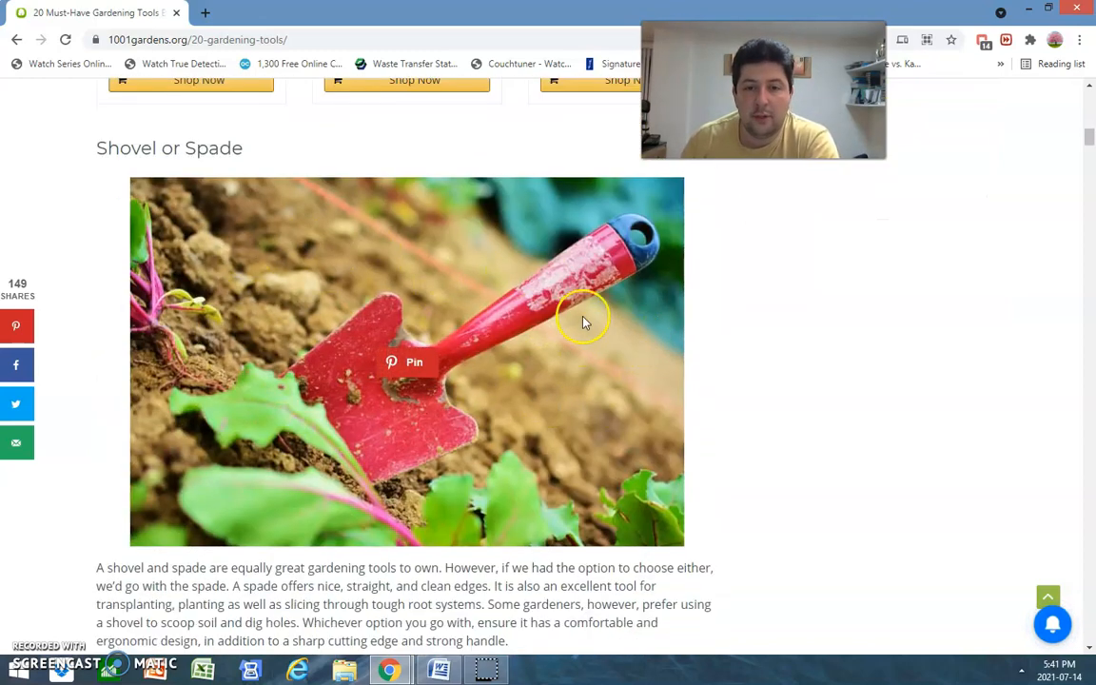
{"action": "mouse_move", "coordinate": [593, 421]}
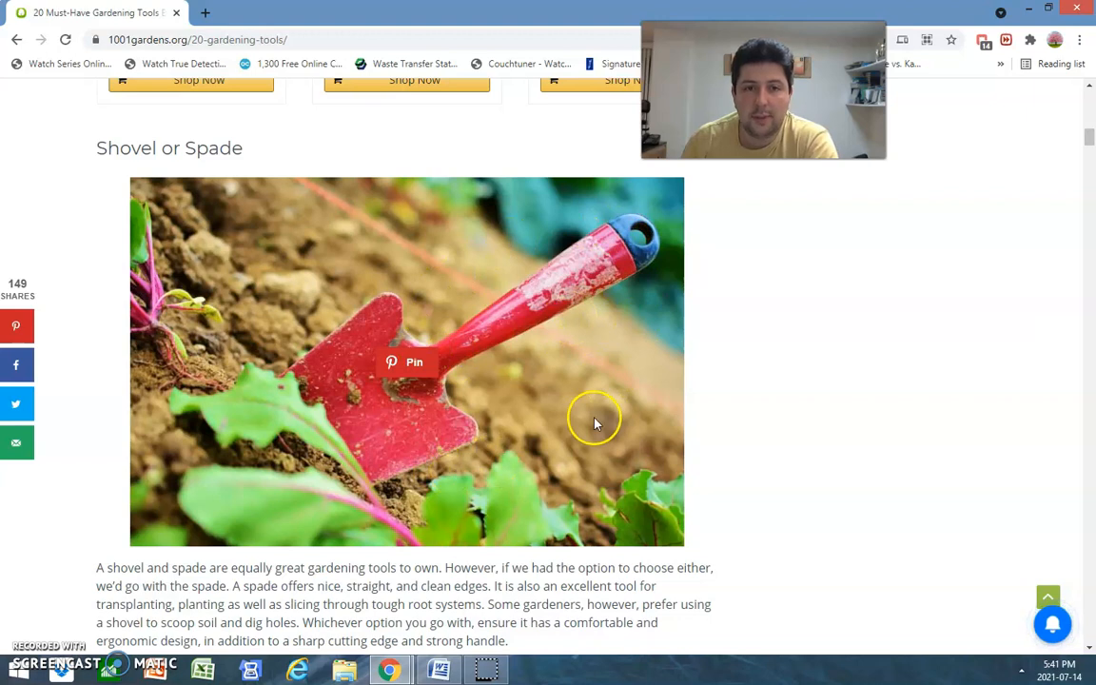
{"action": "mouse_move", "coordinate": [727, 255]}
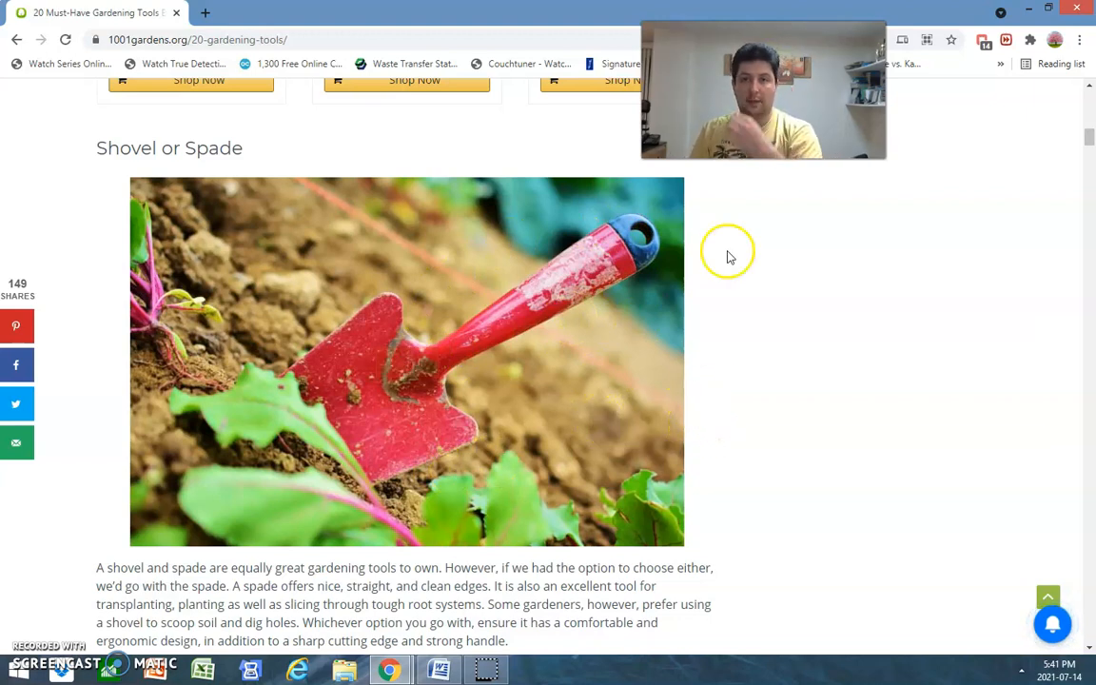
{"action": "mouse_move", "coordinate": [674, 247]}
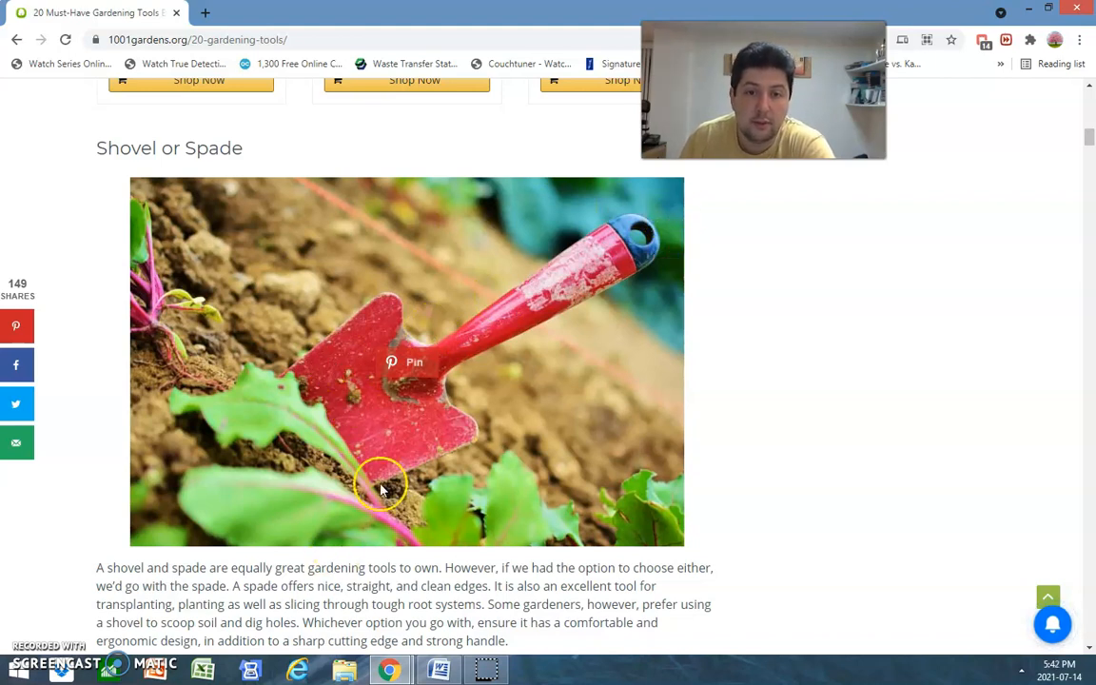
{"action": "mouse_move", "coordinate": [738, 486]}
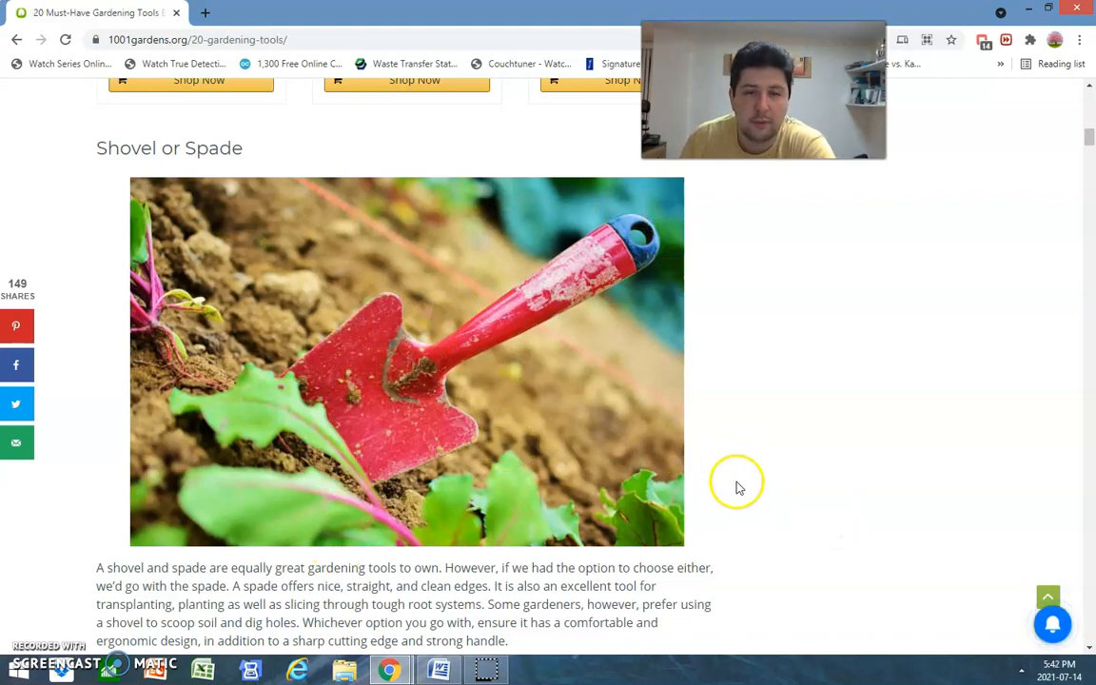
Scroll through the Shovel or Spade text and product cards until the Weeder section appears
{"action": "scroll", "scroll_direction": "down", "scroll_amount": 3}
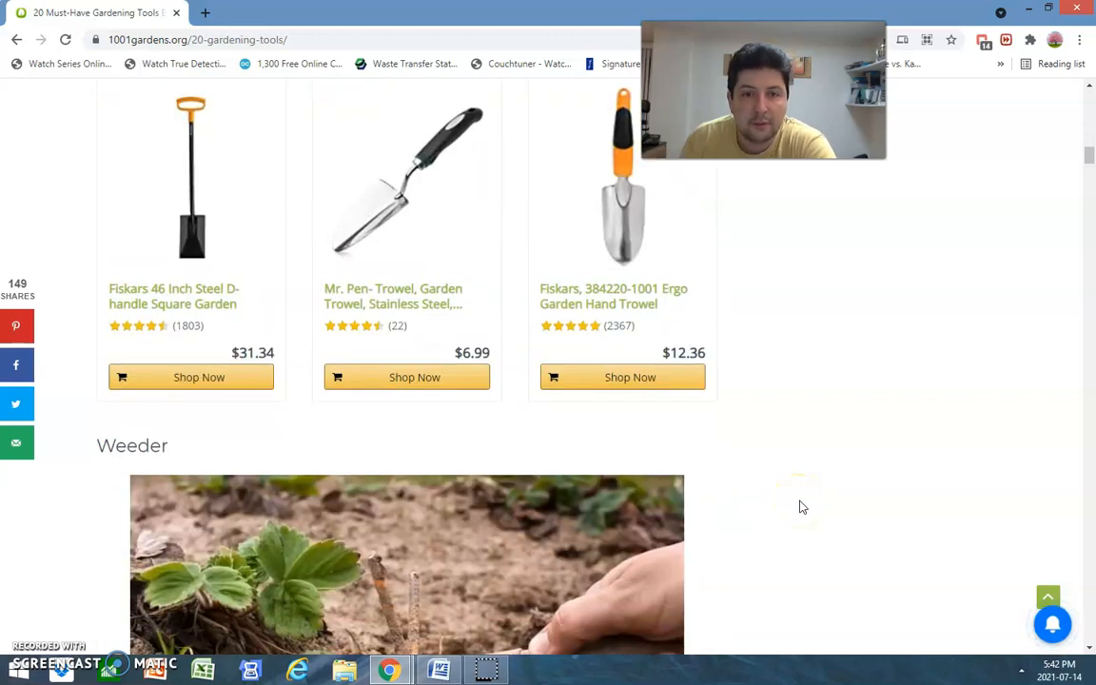
{"action": "scroll", "scroll_direction": "down", "scroll_amount": 3}
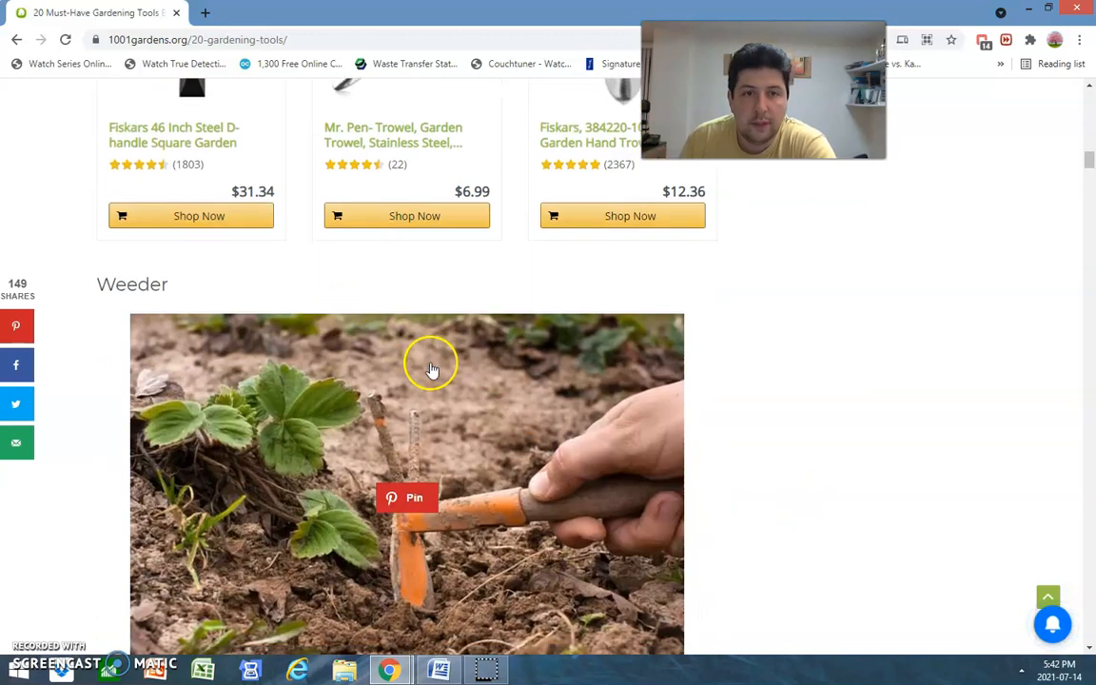
{"action": "scroll", "scroll_direction": "down", "scroll_amount": 3}
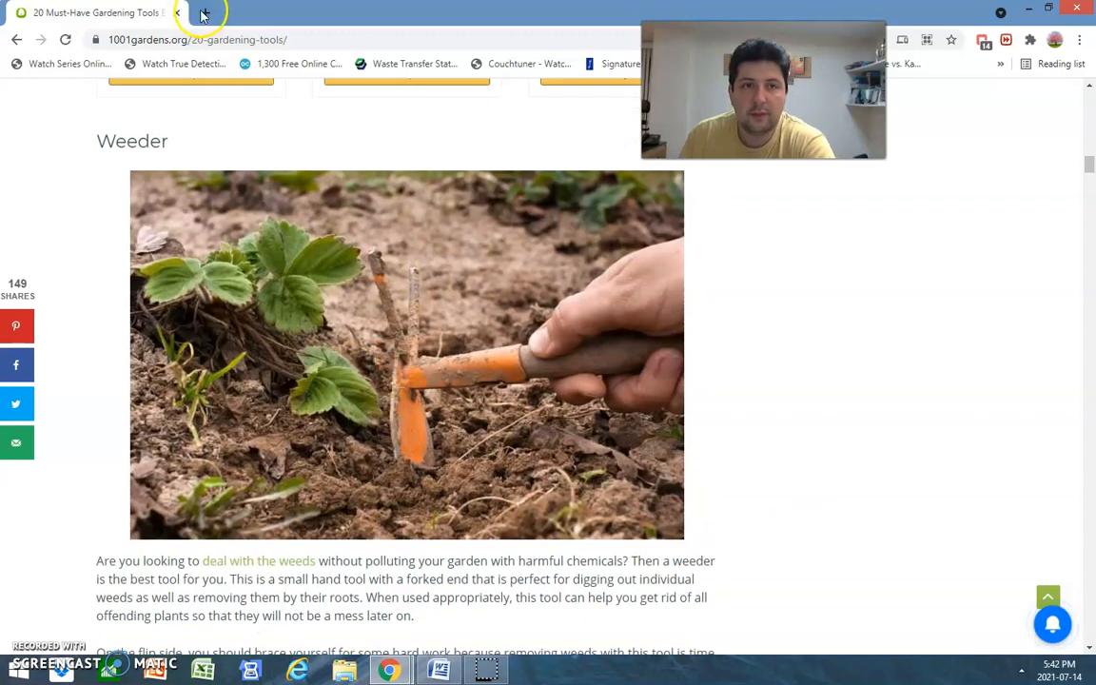
Search Google Images for 'weeding fork' in a new tab and preview the iStock garden weeding fork photo
{"action": "type", "text": "weeding fork"}
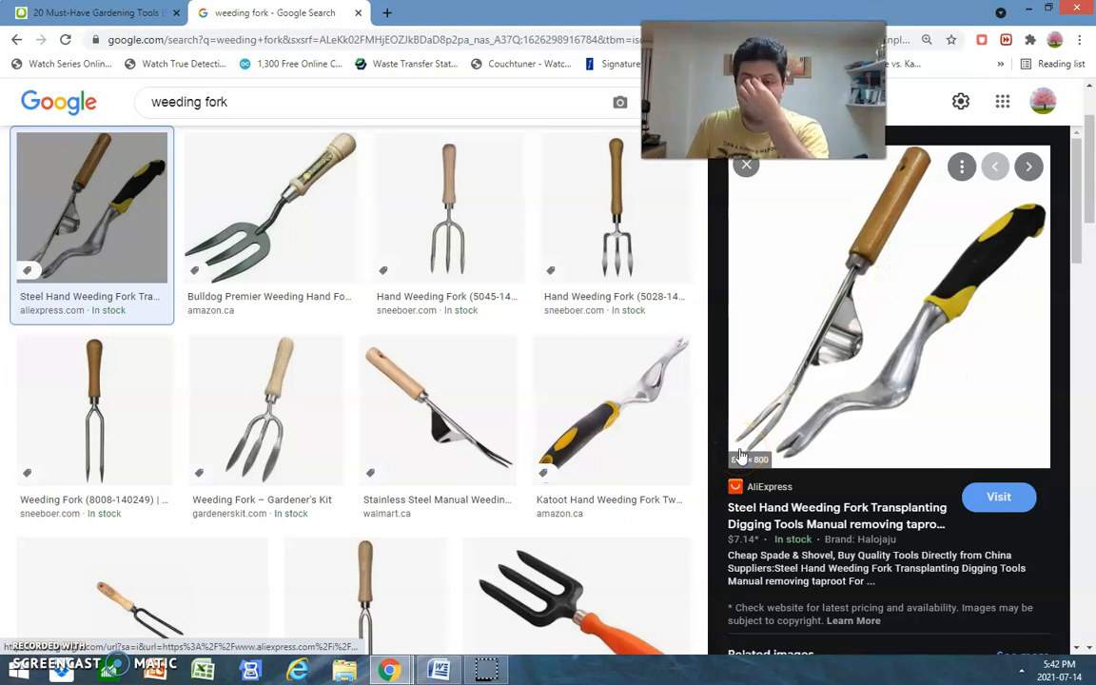
{"action": "scroll", "scroll_direction": "down", "scroll_amount": 3}
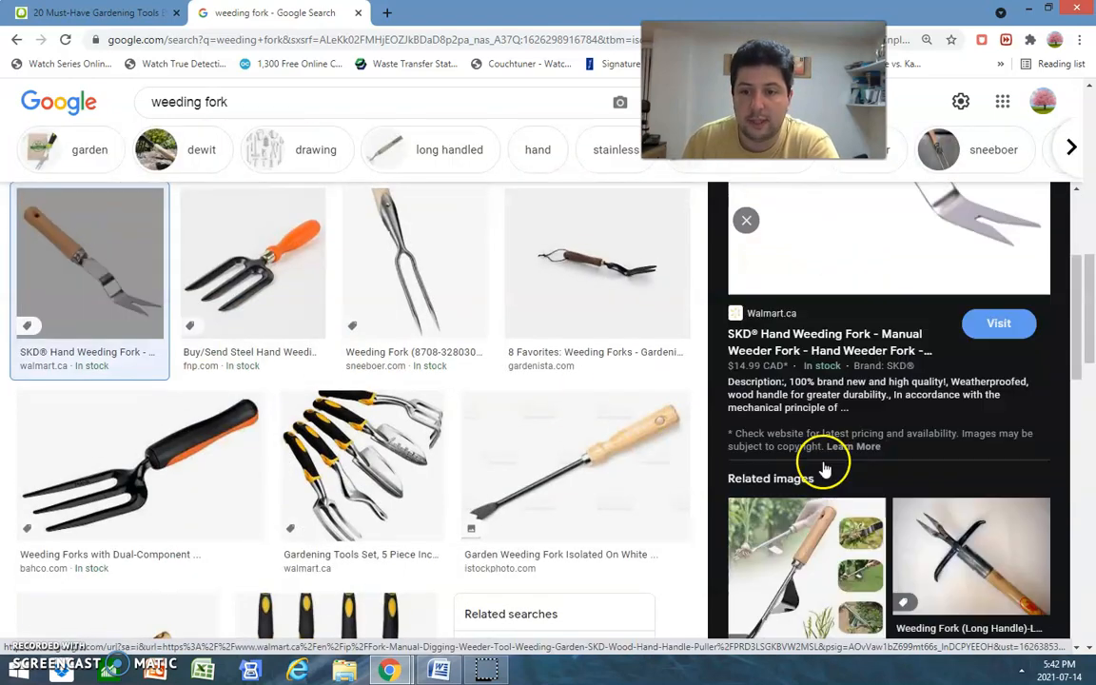
{"action": "left_click", "coordinate": [575, 464]}
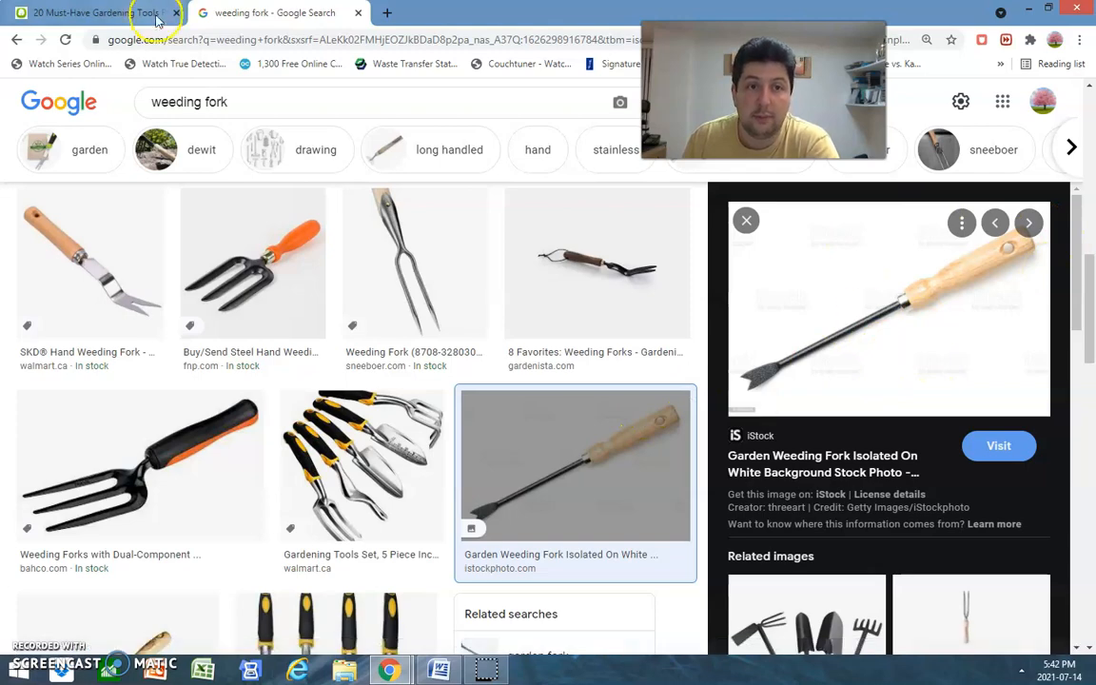
Return to the article, scroll to the Garden Hoe section, then go to the n95 mask search
{"action": "left_click", "coordinate": [96, 15]}
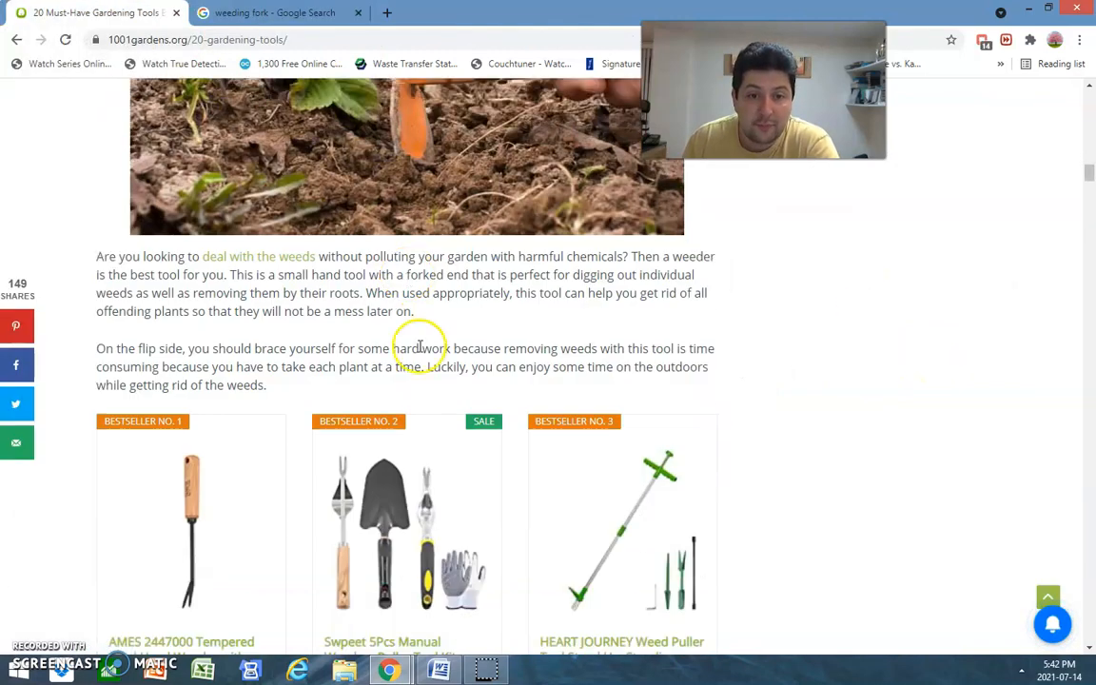
{"action": "scroll", "scroll_direction": "down", "scroll_amount": 3}
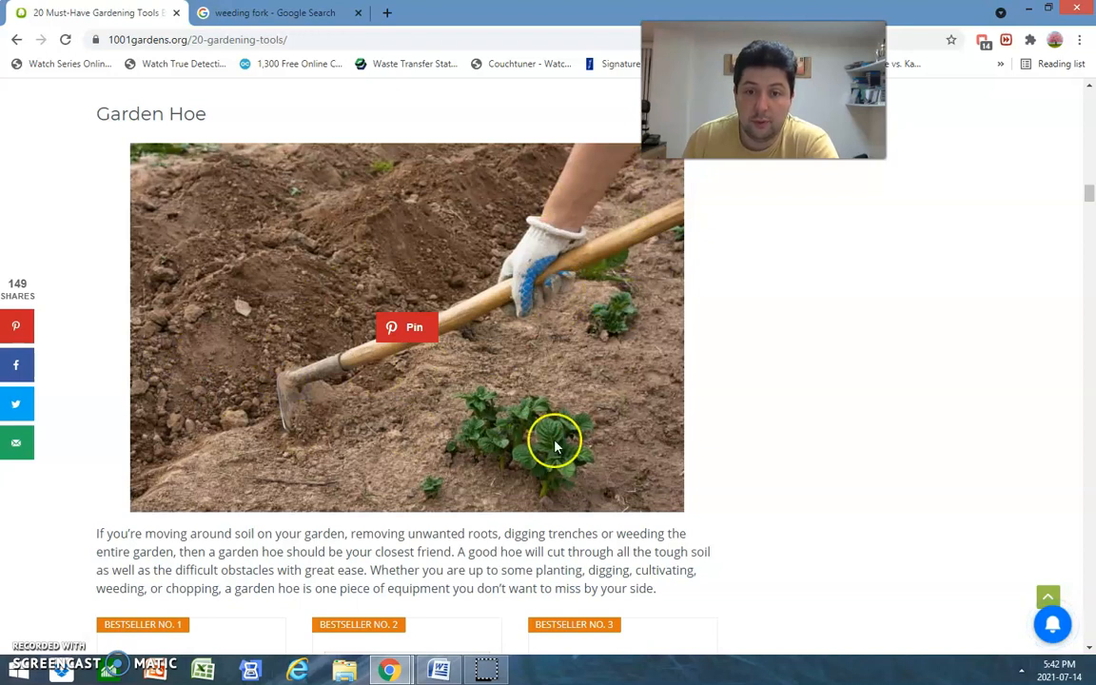
{"action": "mouse_move", "coordinate": [525, 409]}
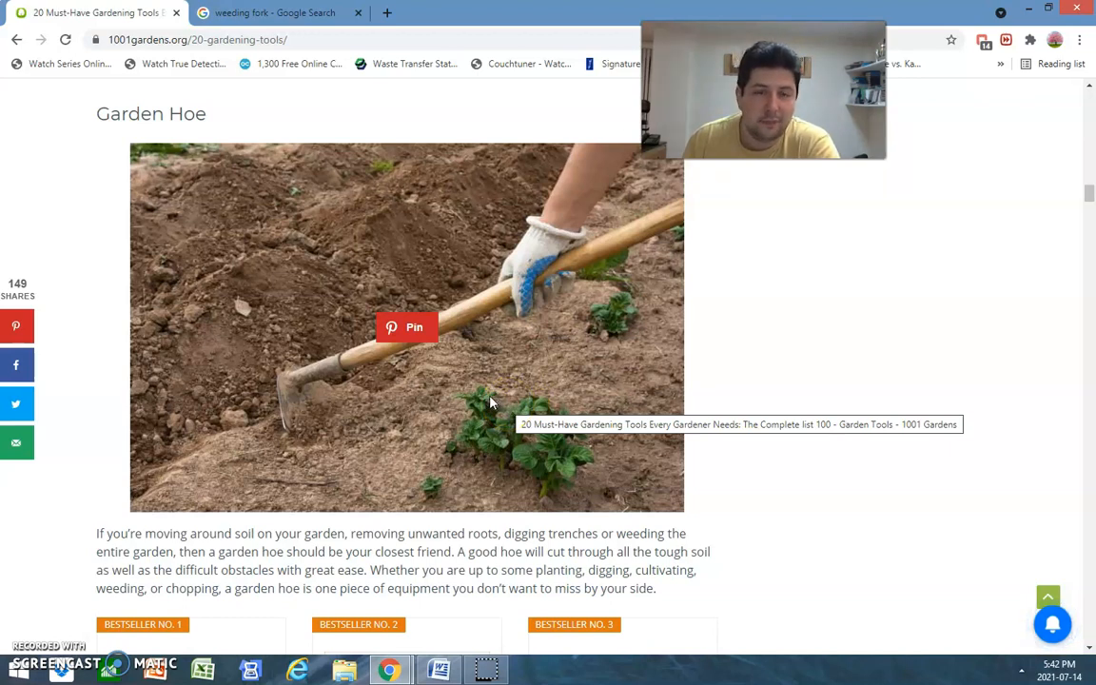
{"action": "mouse_move", "coordinate": [887, 375]}
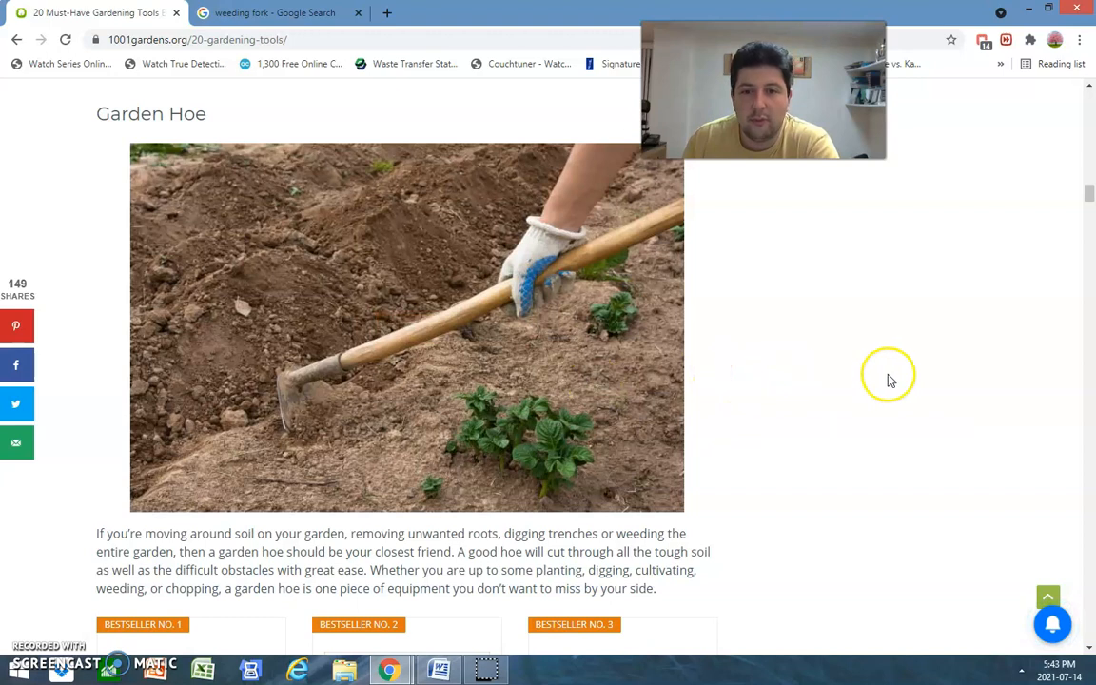
{"action": "mouse_move", "coordinate": [868, 358]}
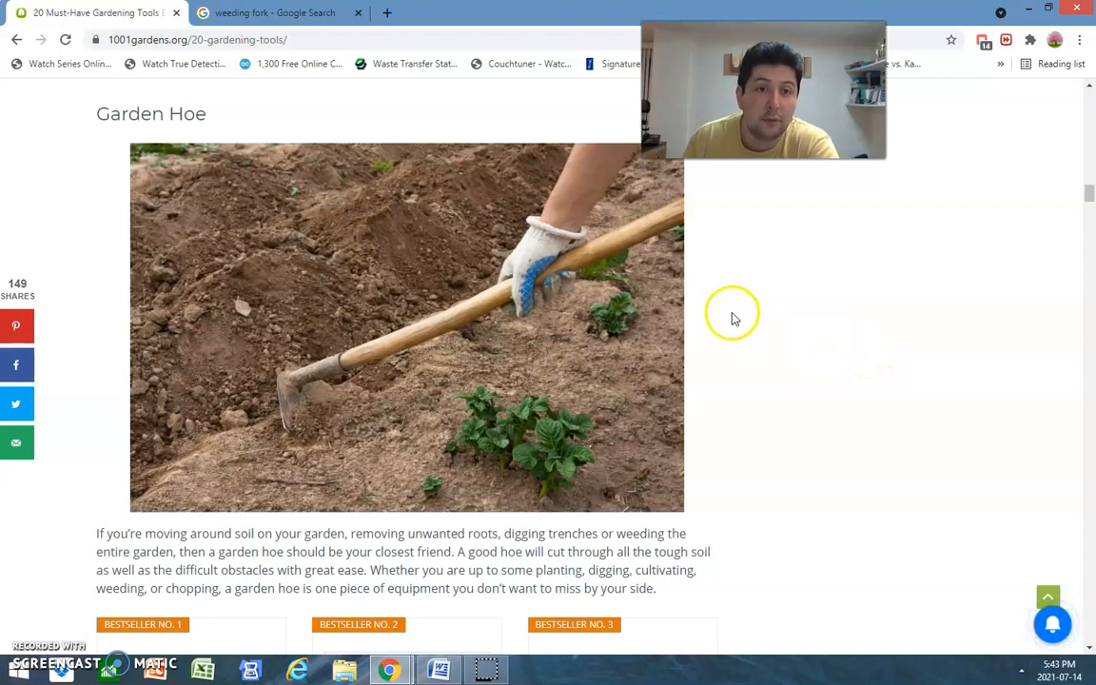
{"action": "mouse_move", "coordinate": [548, 380]}
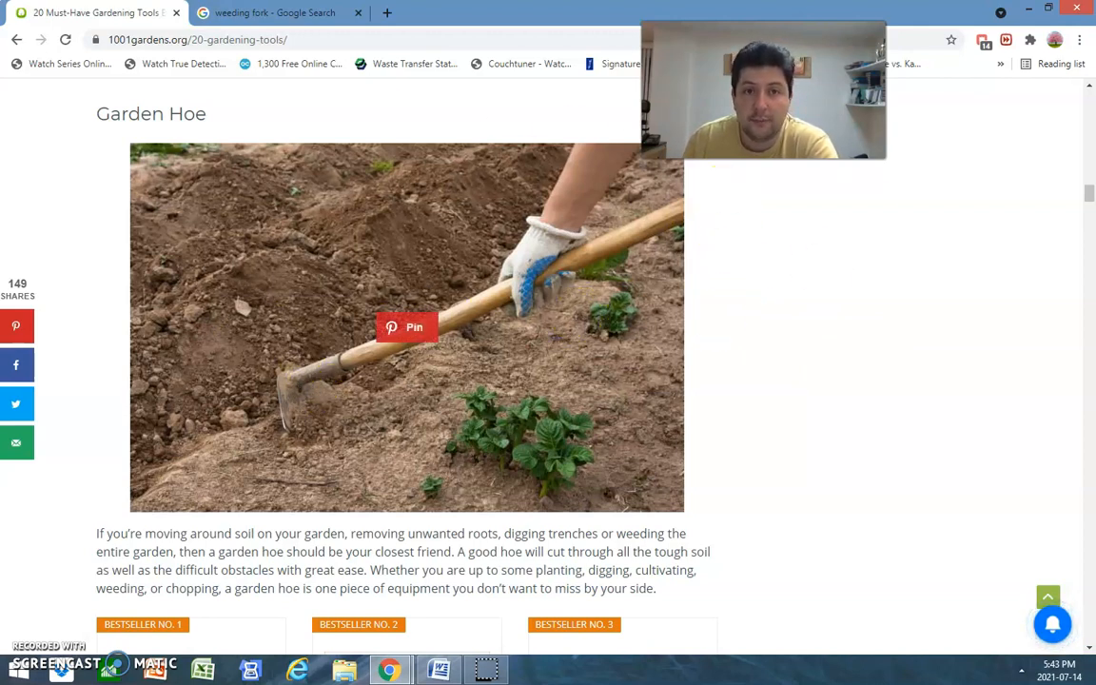
{"action": "mouse_move", "coordinate": [764, 288]}
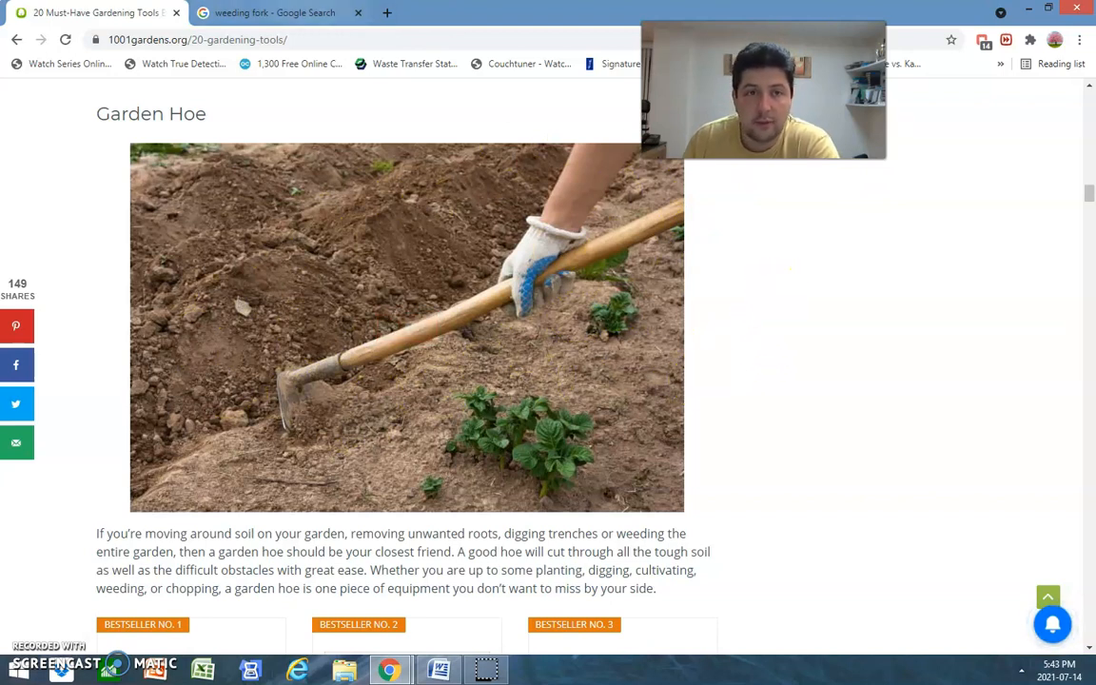
{"action": "left_click", "coordinate": [286, 13]}
{"action": "type", "text": "n95 mask"}
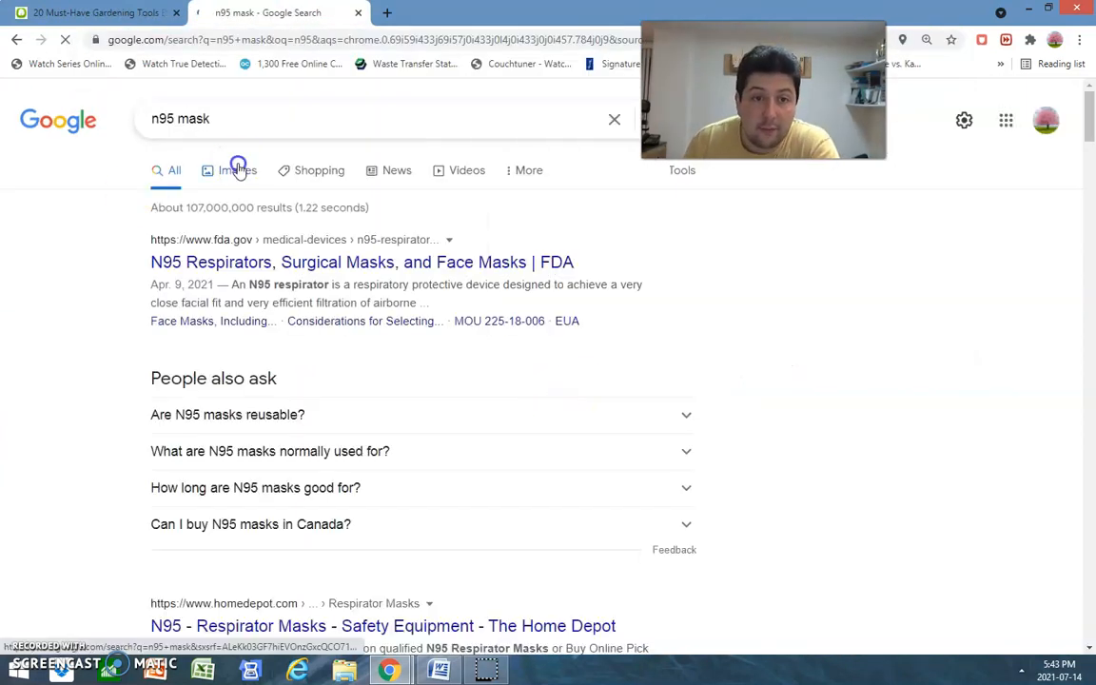
Show image results for 'n95 mask' and preview the NPR photo of a 3M N95 mask
{"action": "left_click", "coordinate": [236, 172]}
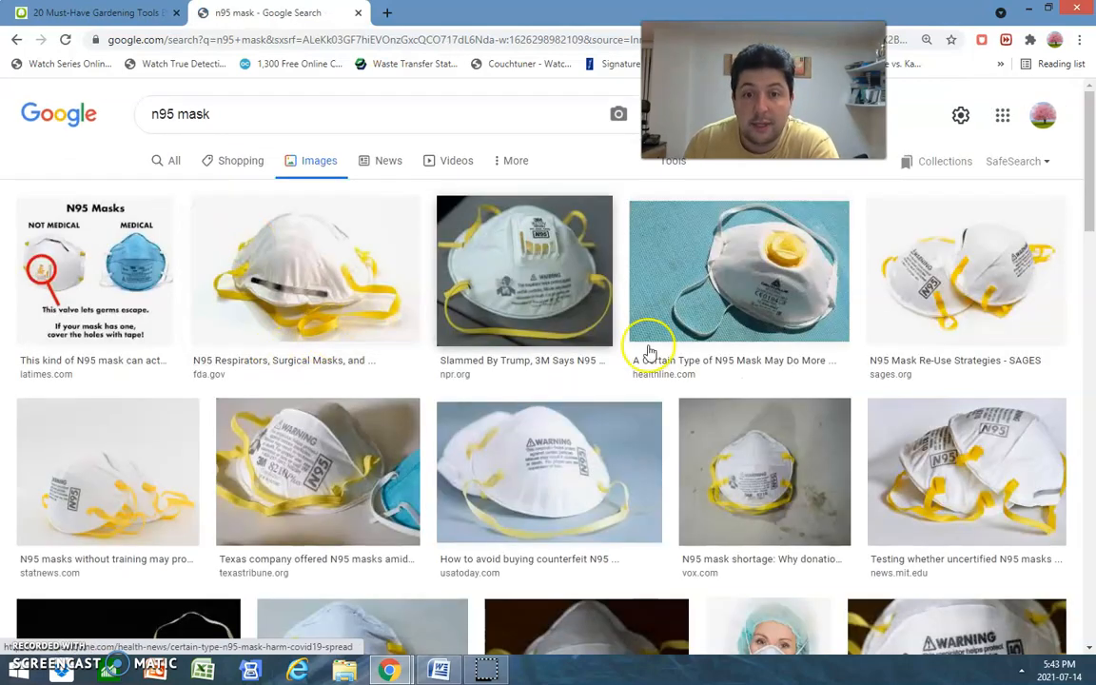
{"action": "scroll", "scroll_direction": "down", "scroll_amount": 3}
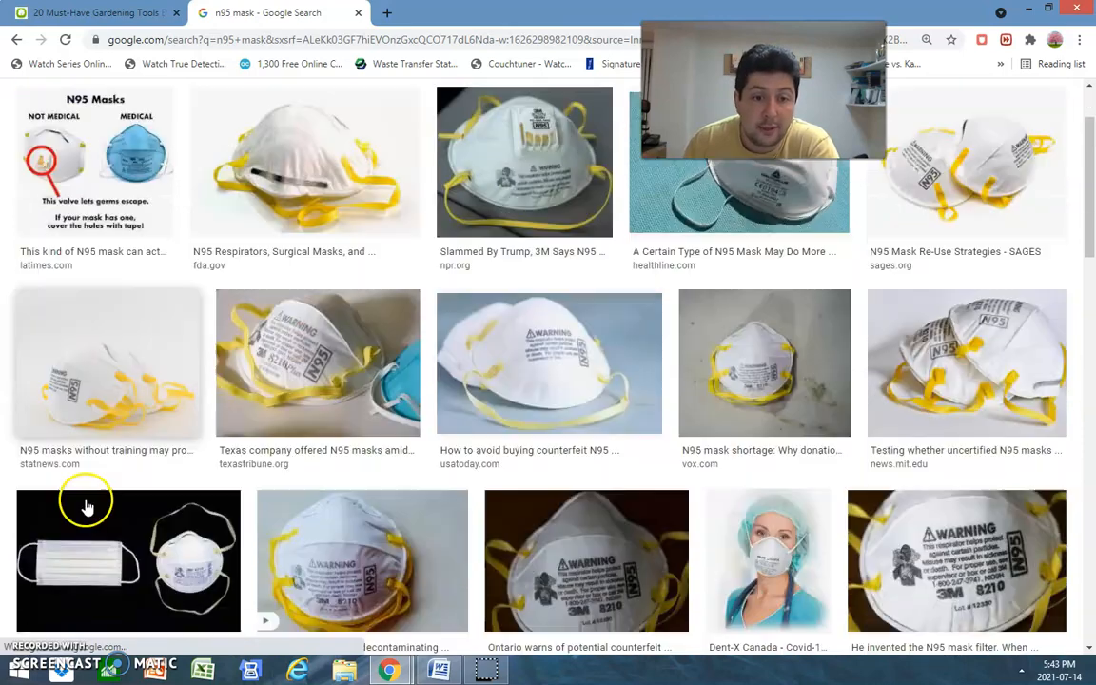
{"action": "scroll", "scroll_direction": "down", "scroll_amount": 3}
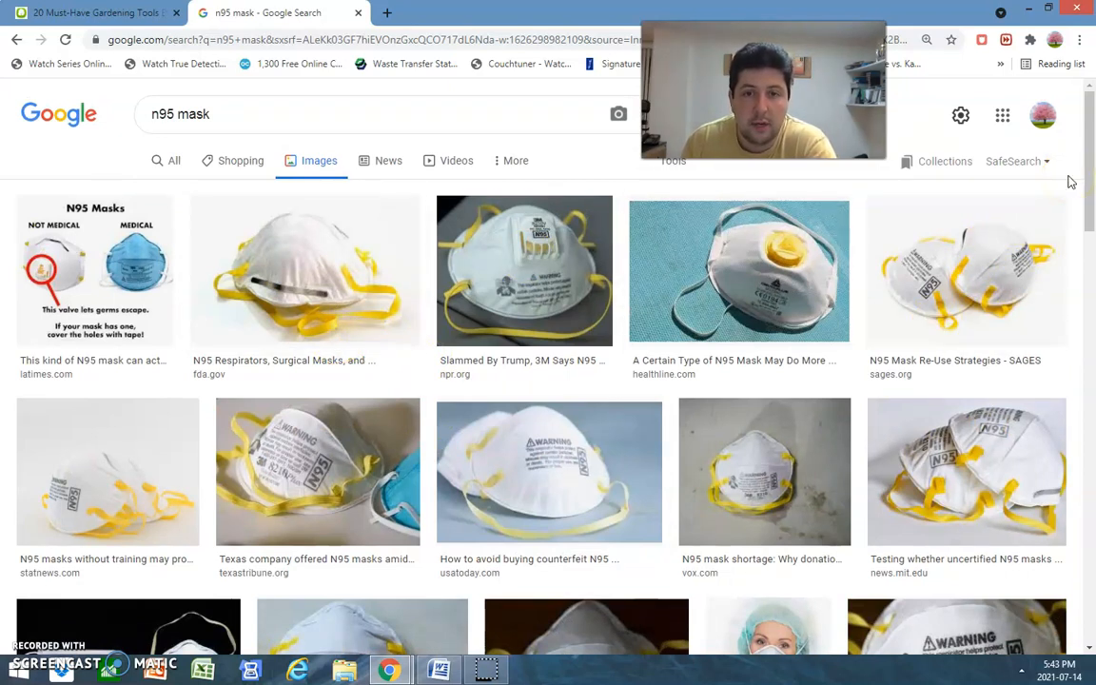
{"action": "mouse_move", "coordinate": [643, 252]}
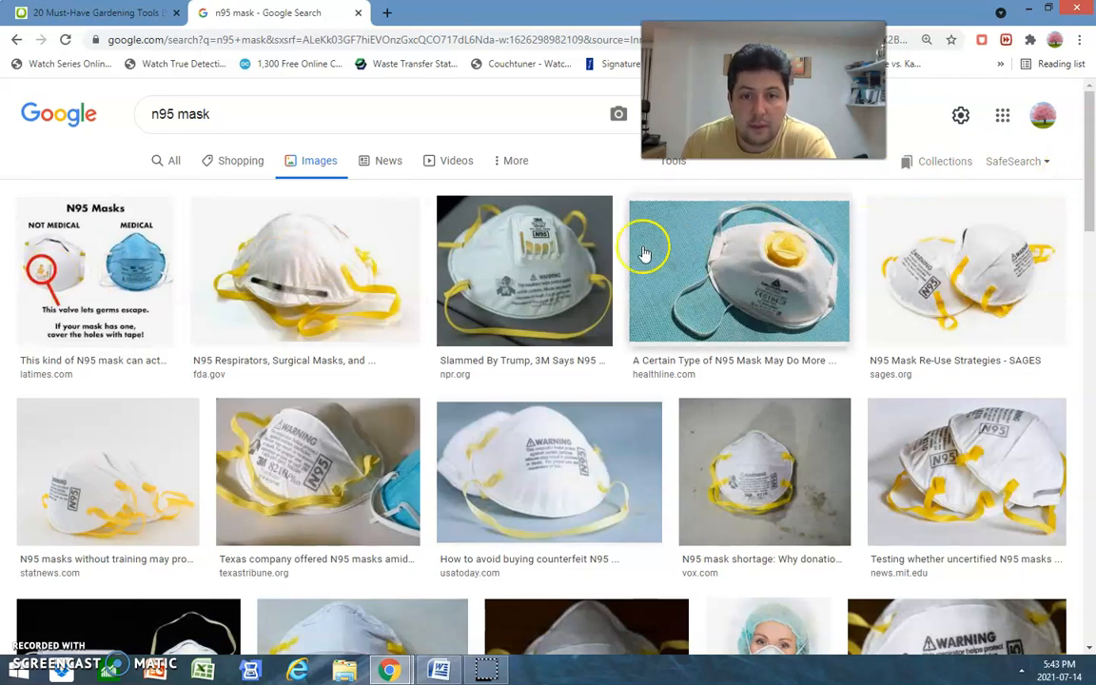
{"action": "mouse_move", "coordinate": [765, 207]}
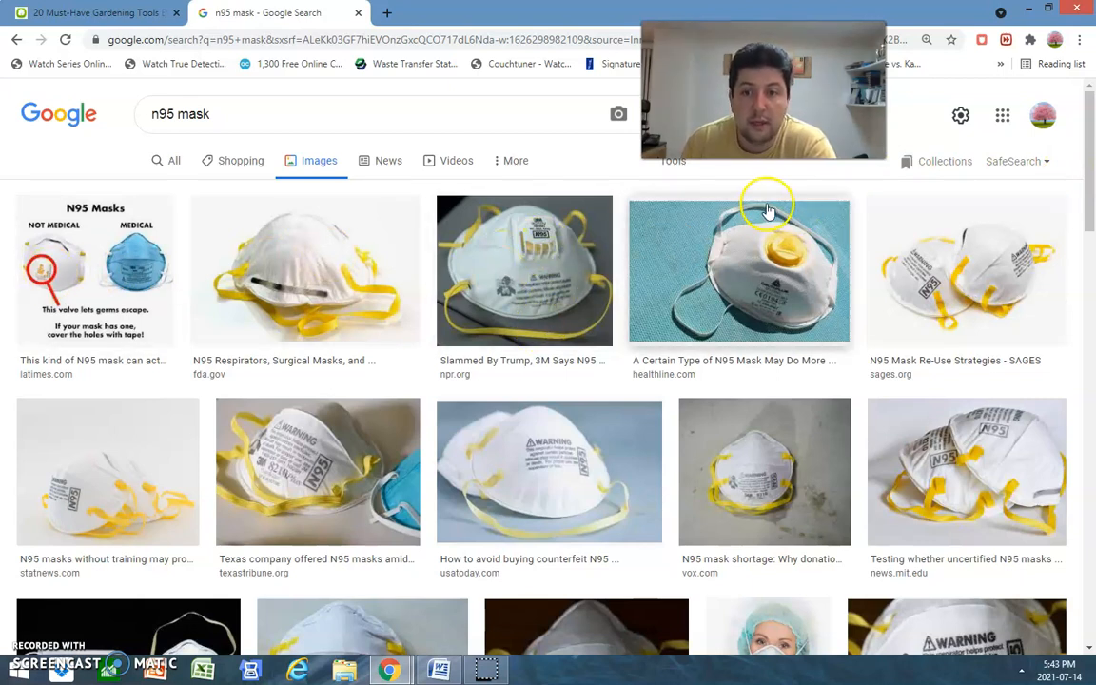
{"action": "mouse_move", "coordinate": [808, 314]}
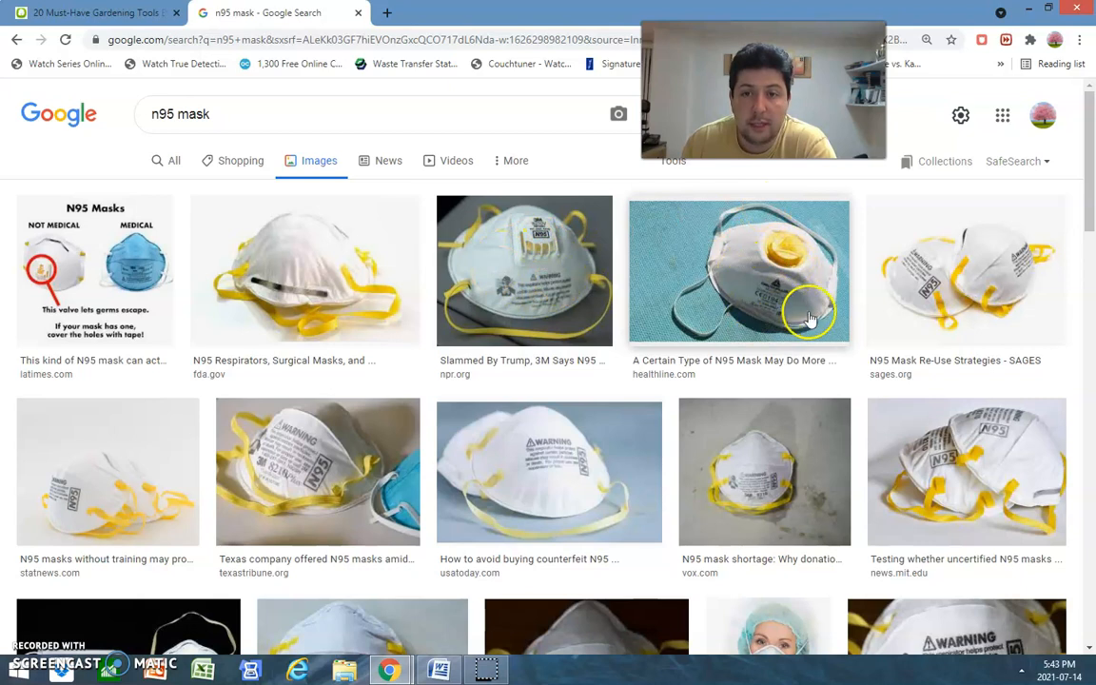
{"action": "mouse_move", "coordinate": [278, 123]}
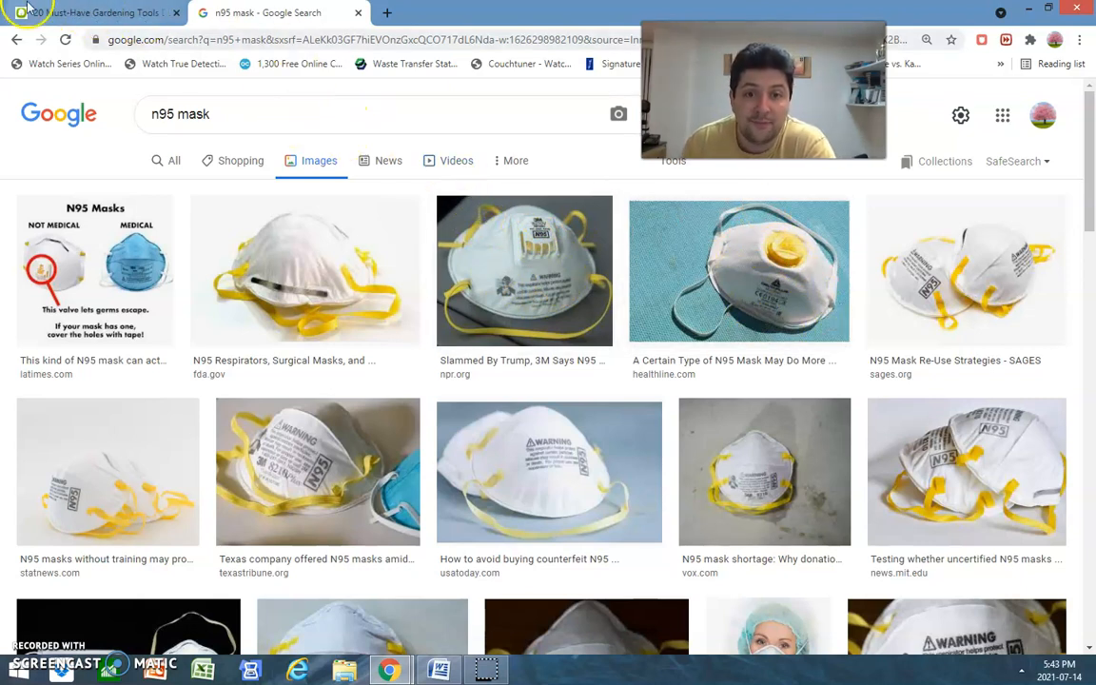
{"action": "left_click", "coordinate": [522, 271]}
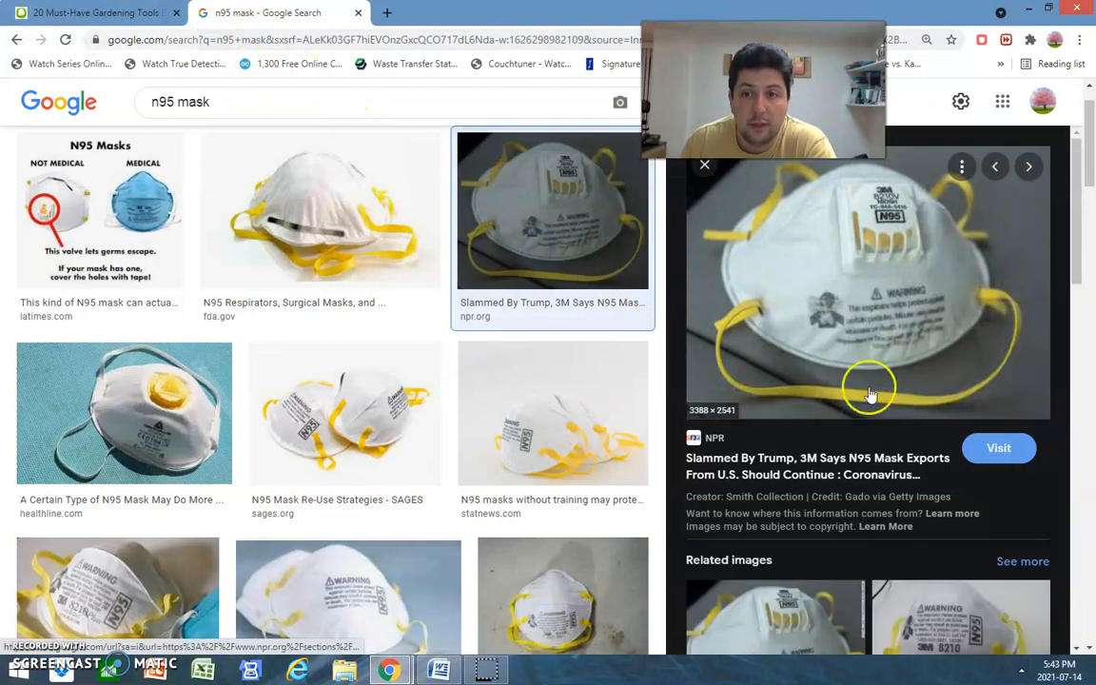
{"action": "mouse_move", "coordinate": [925, 384]}
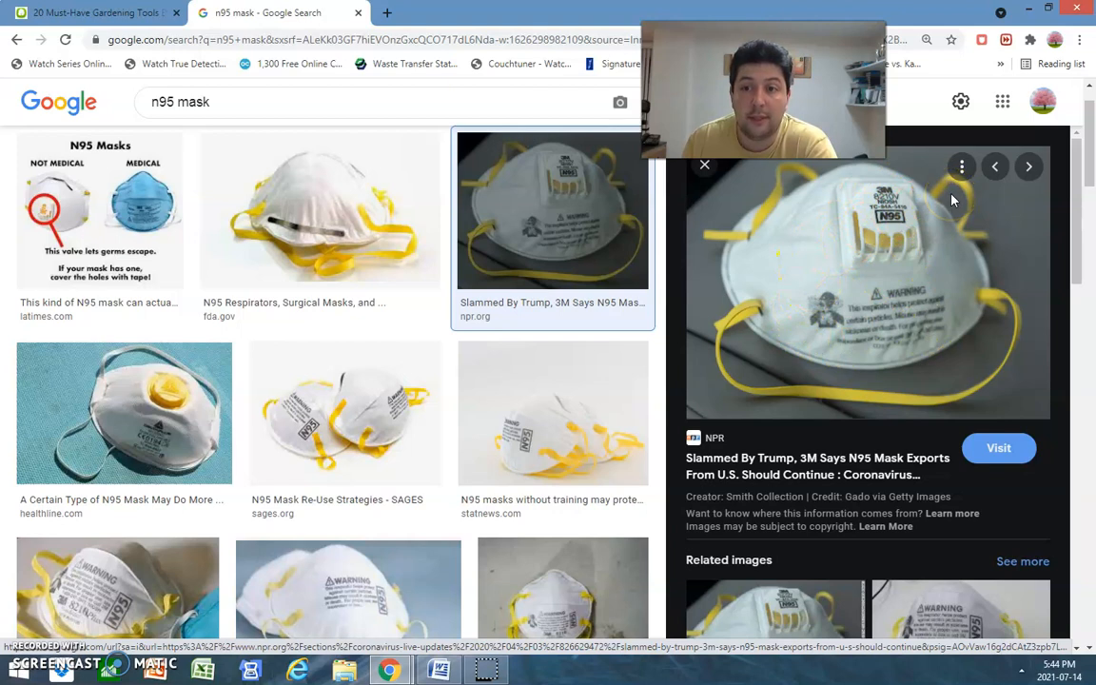
{"action": "mouse_move", "coordinate": [917, 327]}
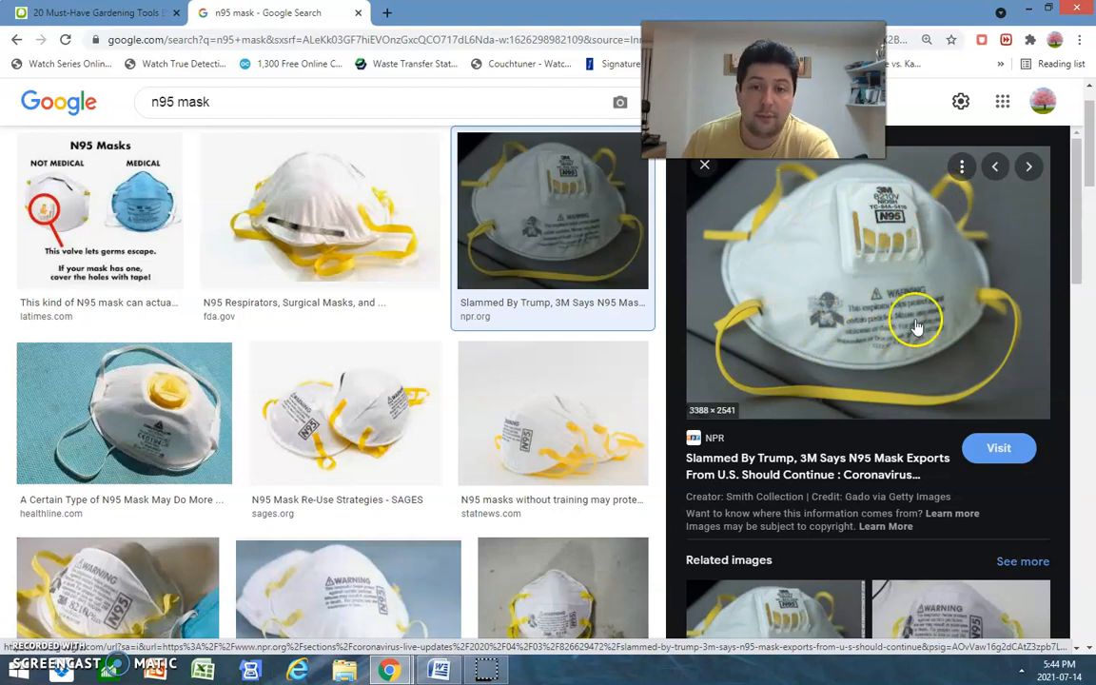
{"action": "mouse_move", "coordinate": [918, 211]}
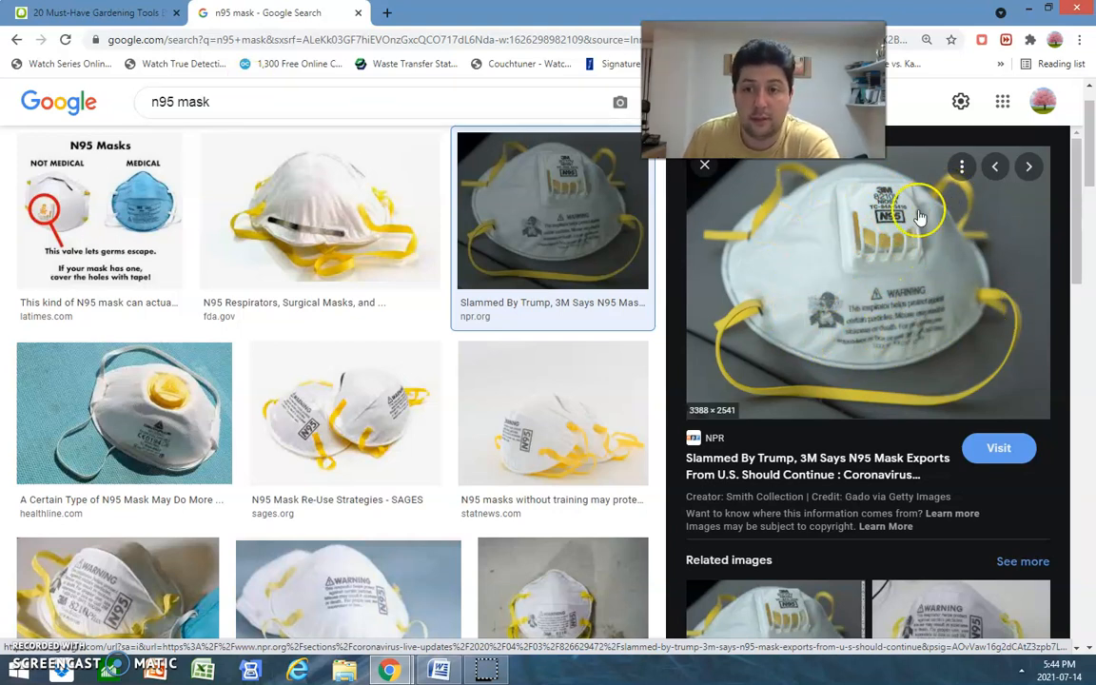
Return to the article tab and scroll past Soil Knife and its products to Pruning Shears
{"action": "left_click", "coordinate": [95, 15]}
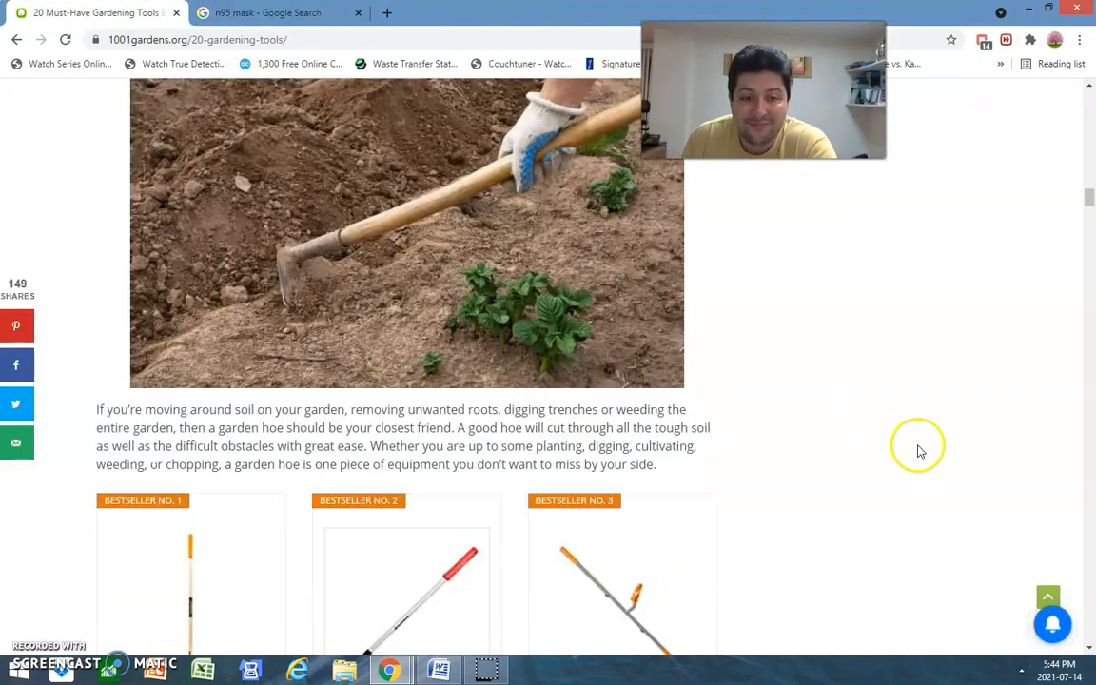
{"action": "scroll", "scroll_direction": "down", "scroll_amount": 3}
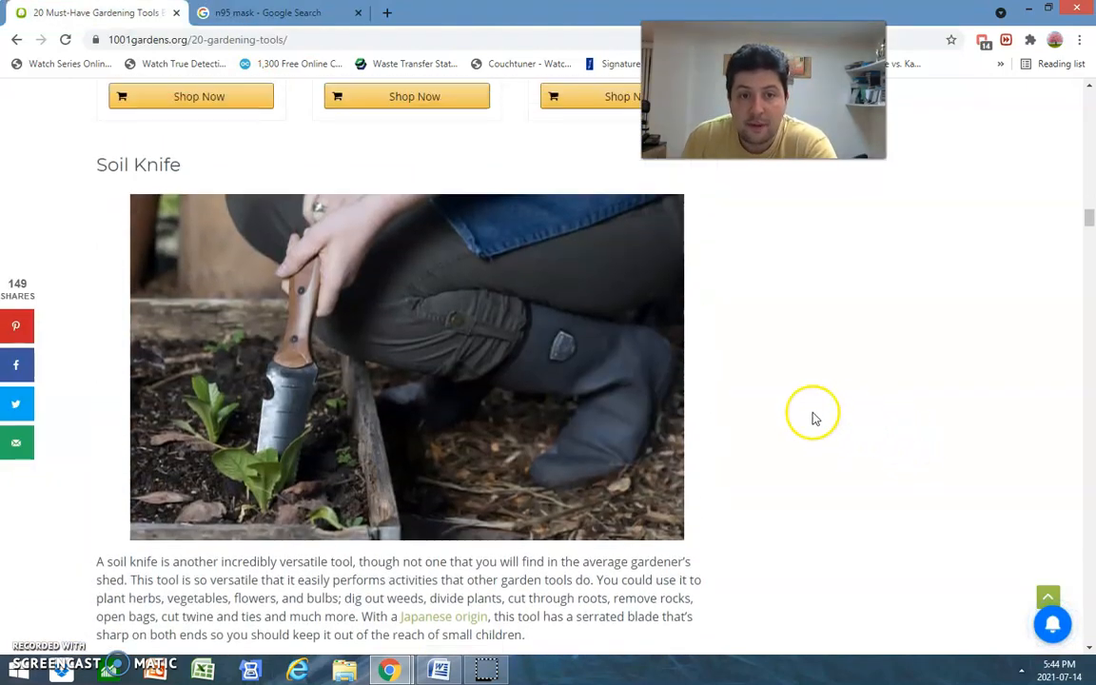
{"action": "mouse_move", "coordinate": [525, 392]}
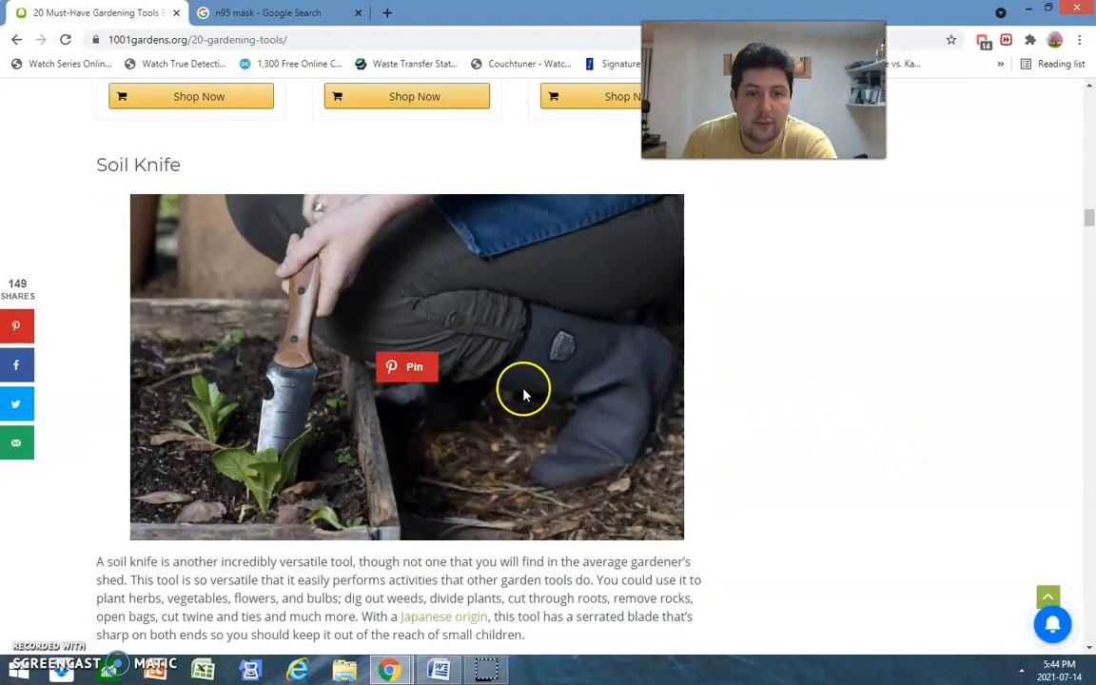
{"action": "scroll", "scroll_direction": "down", "scroll_amount": 3}
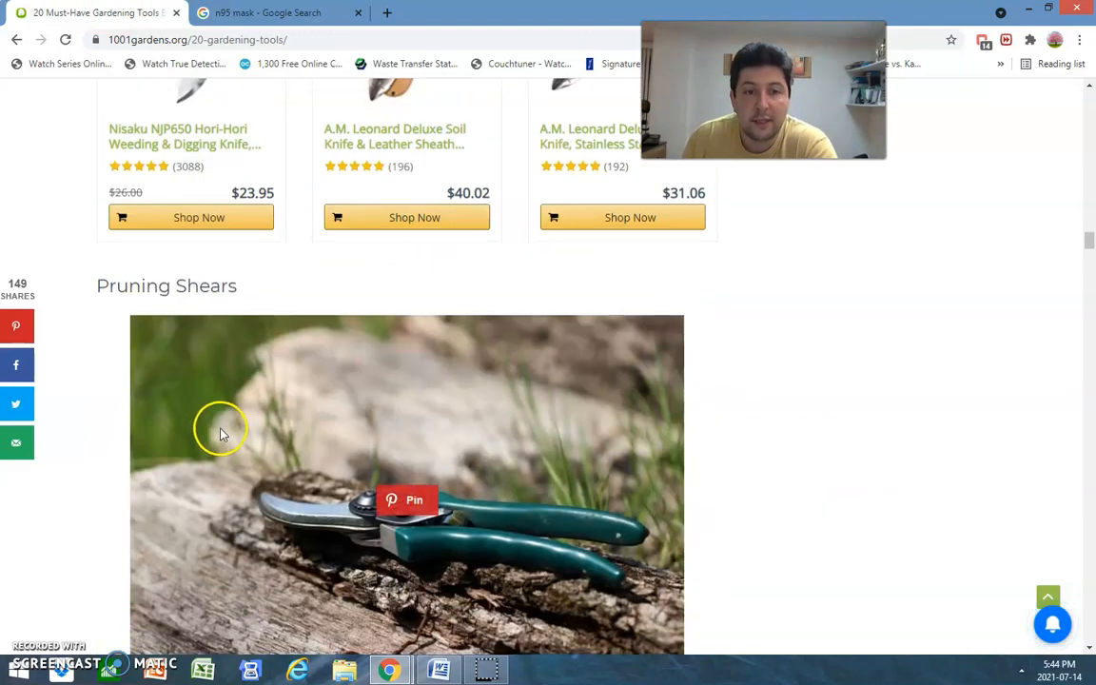
{"action": "scroll", "scroll_direction": "down", "scroll_amount": 3}
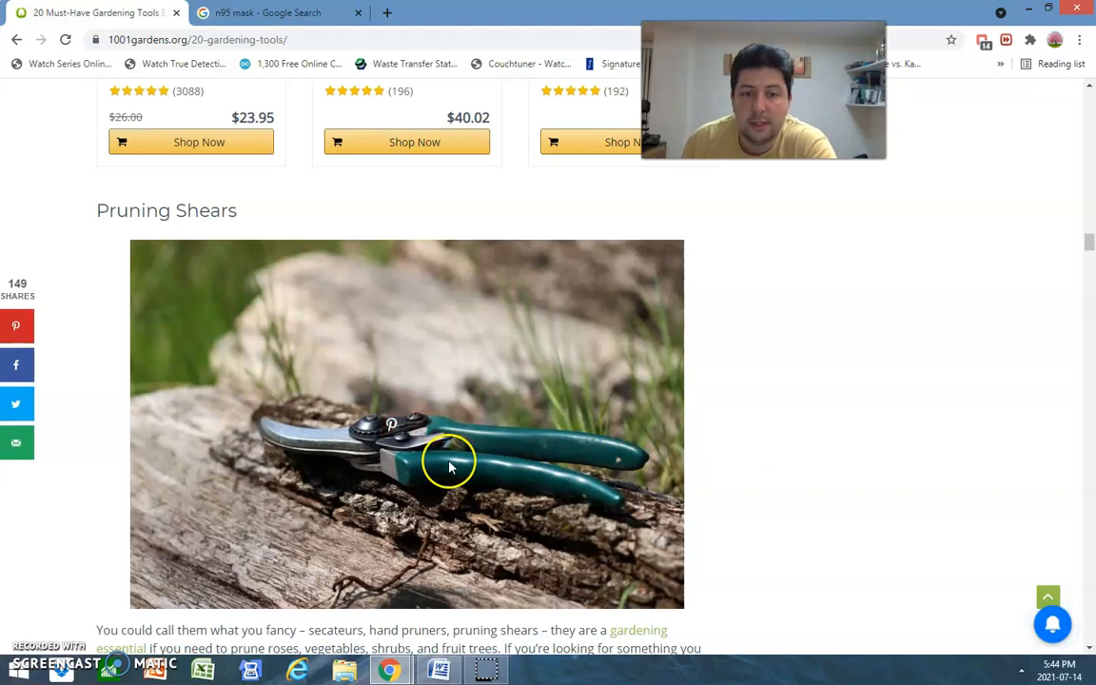
{"action": "mouse_move", "coordinate": [872, 507]}
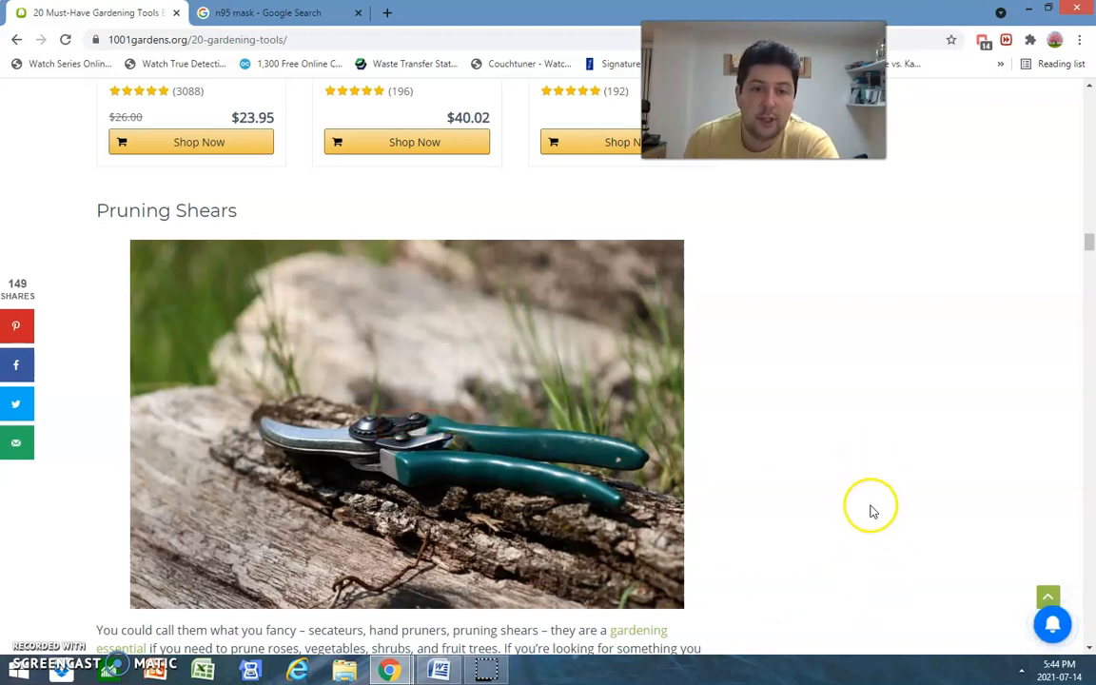
{"action": "mouse_move", "coordinate": [780, 405]}
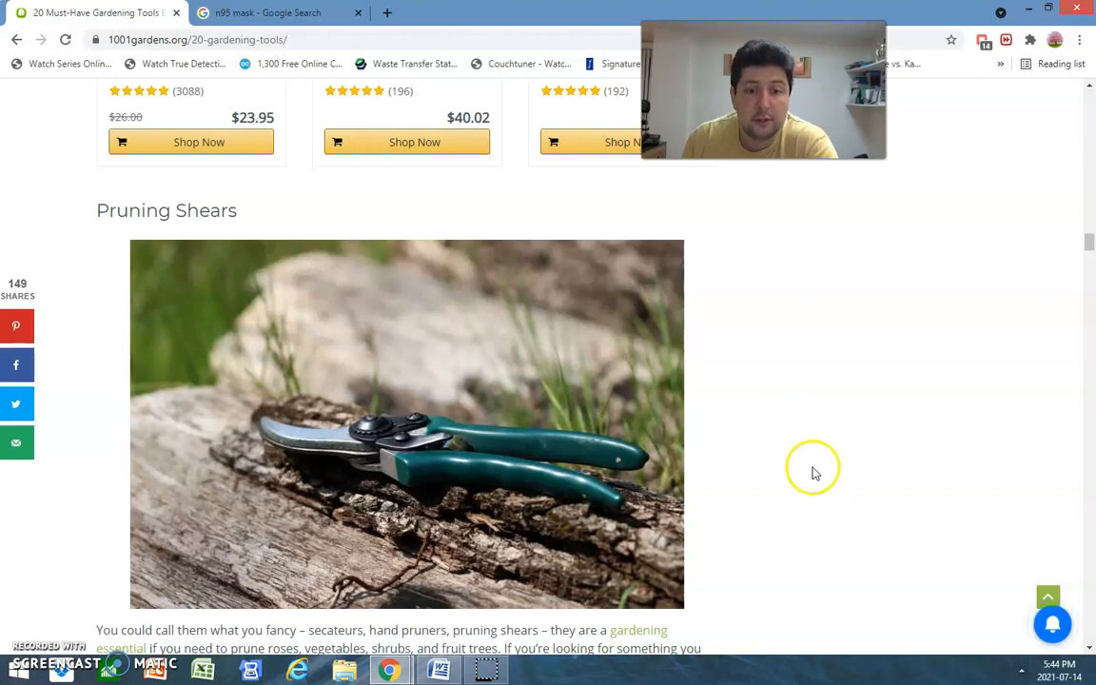
{"action": "mouse_move", "coordinate": [834, 417]}
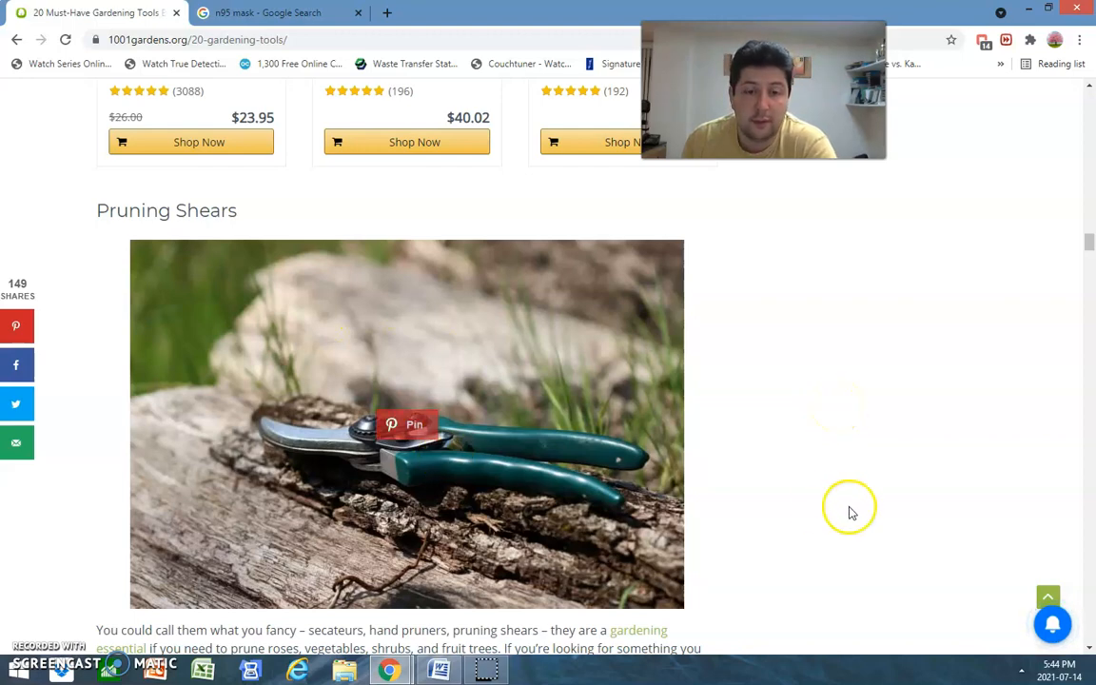
Scroll past Pruning Shears and Garden Scissors down to the Watering Hose section
{"action": "scroll", "scroll_direction": "down", "scroll_amount": 3}
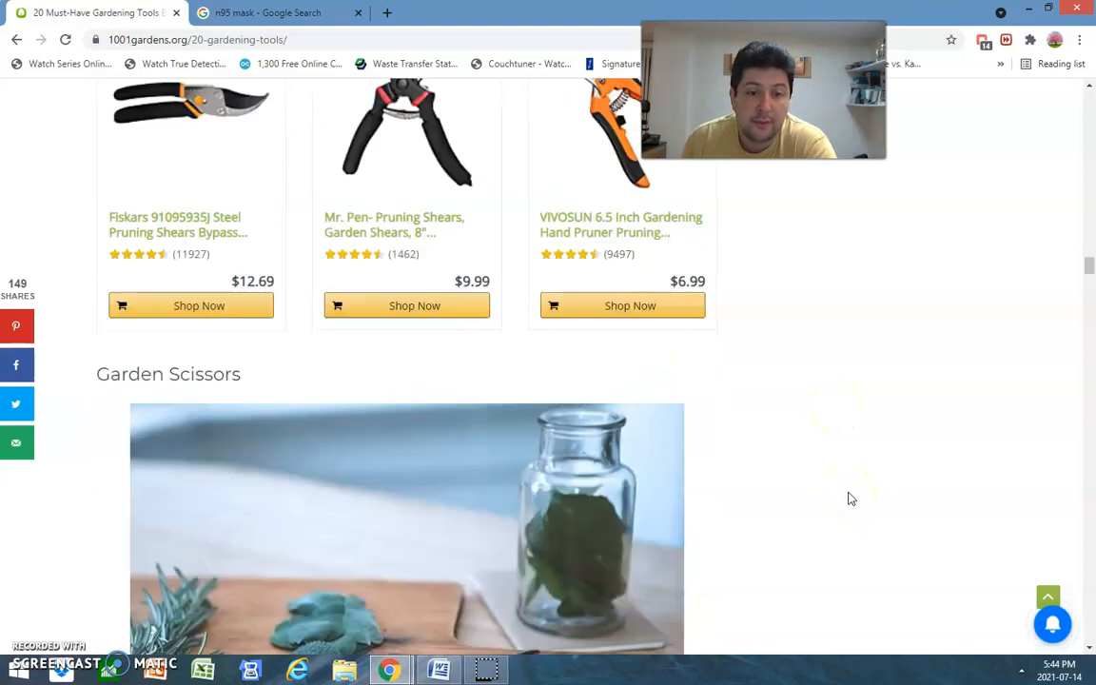
{"action": "scroll", "scroll_direction": "down", "scroll_amount": 3}
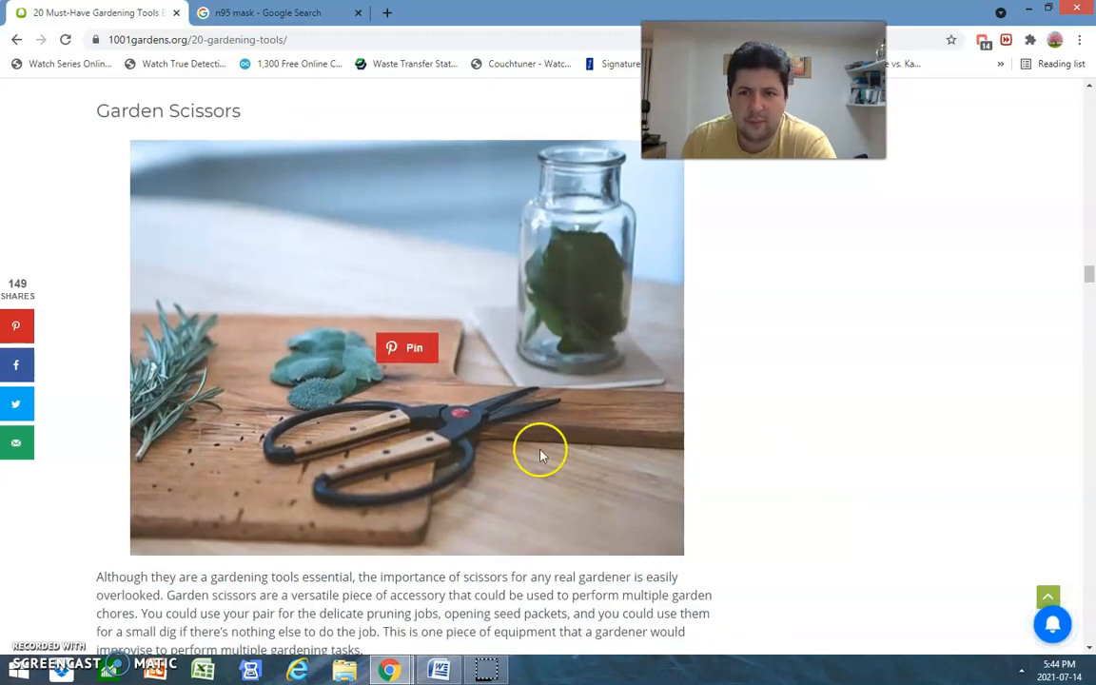
{"action": "scroll", "scroll_direction": "down", "scroll_amount": 3}
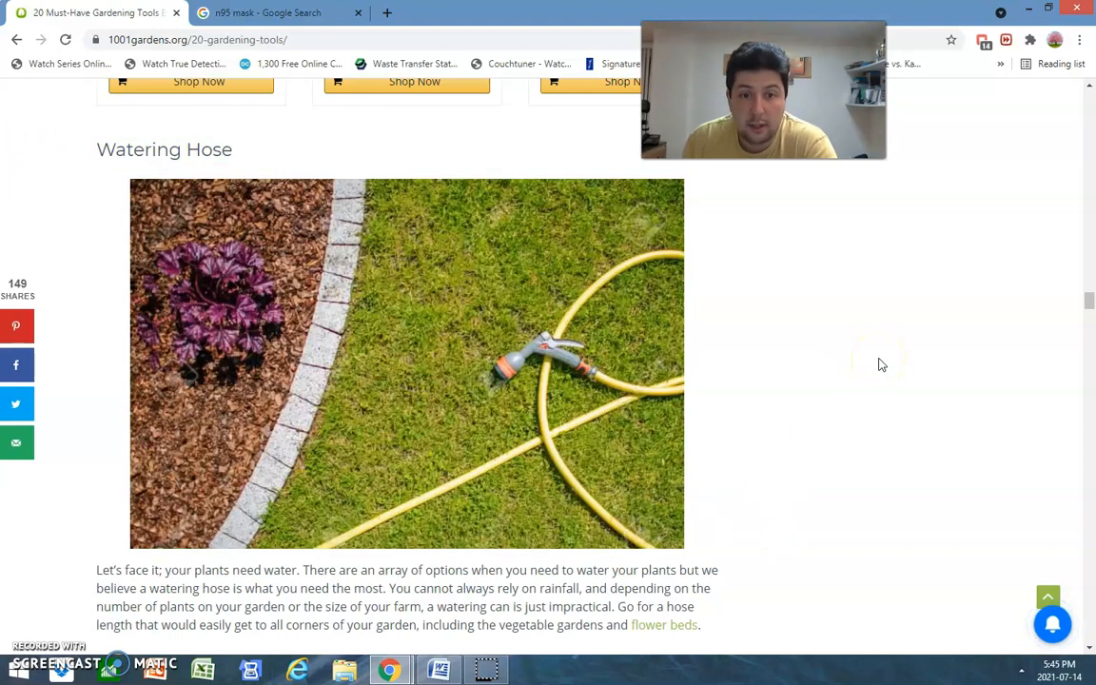
{"action": "mouse_move", "coordinate": [357, 191]}
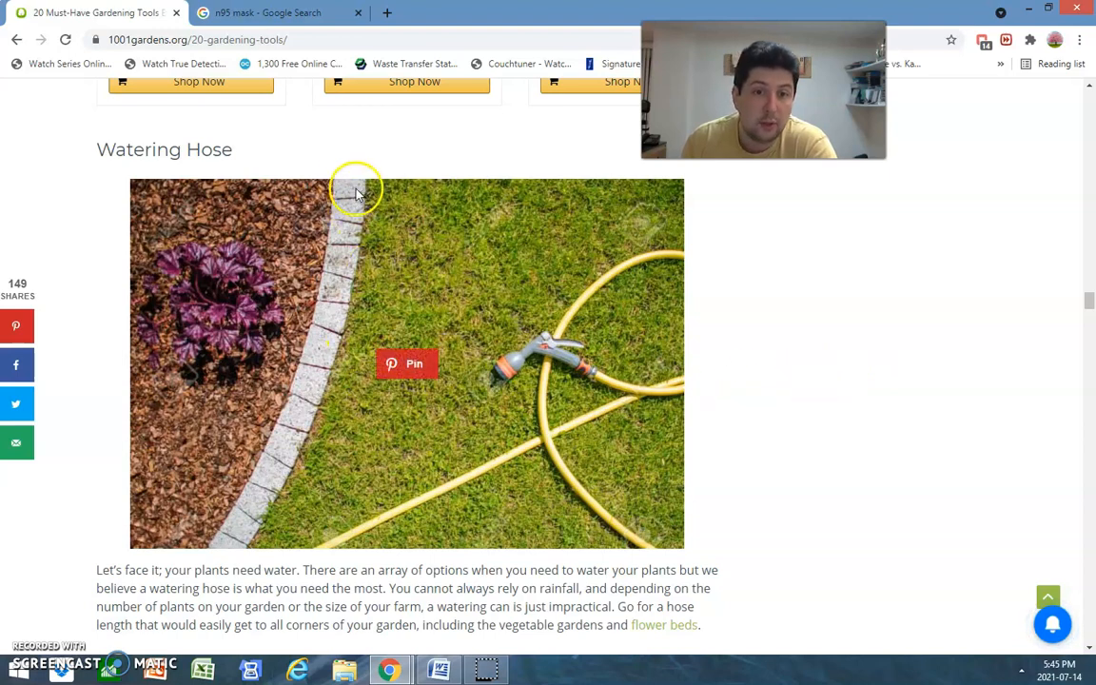
{"action": "mouse_move", "coordinate": [712, 236]}
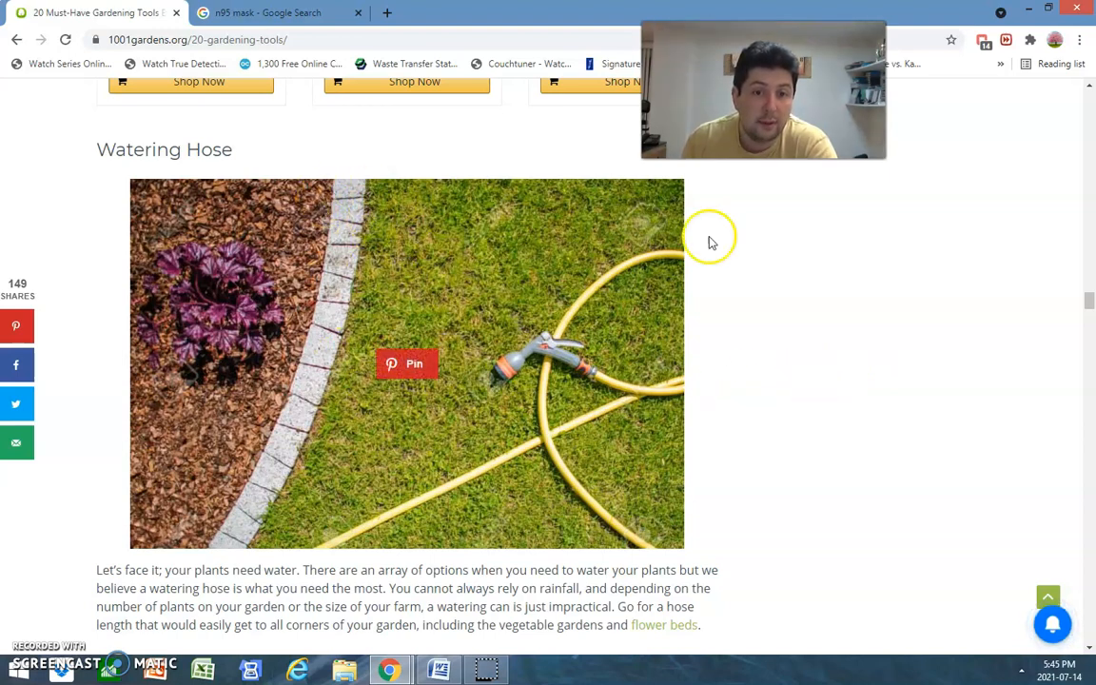
{"action": "mouse_move", "coordinate": [934, 221]}
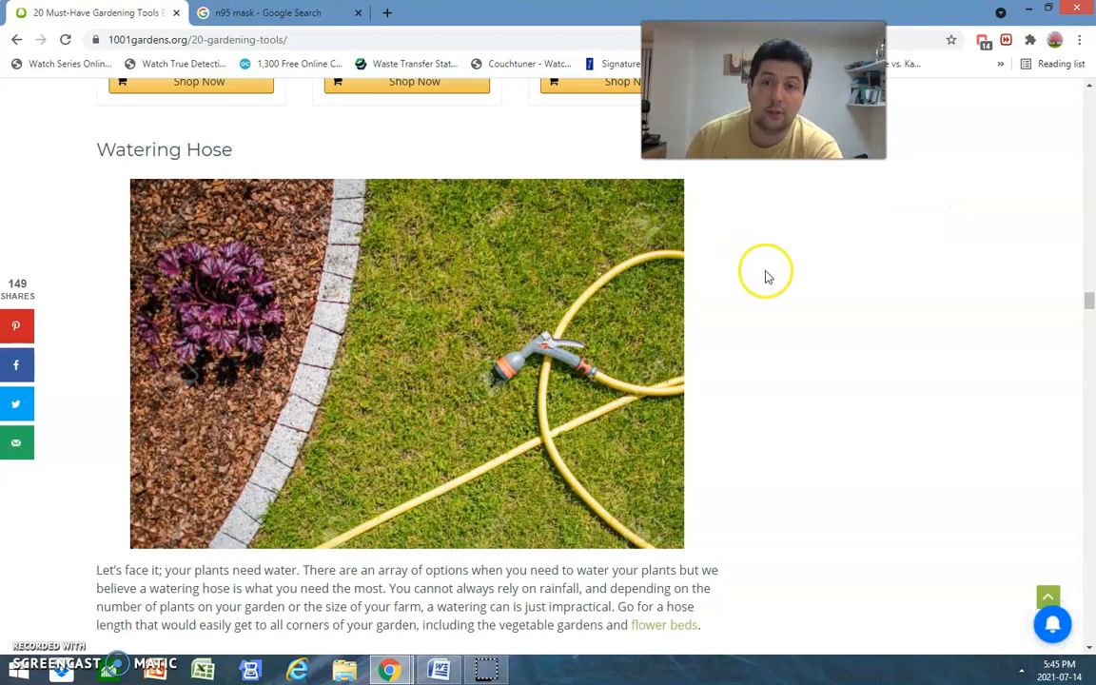
{"action": "mouse_move", "coordinate": [940, 352]}
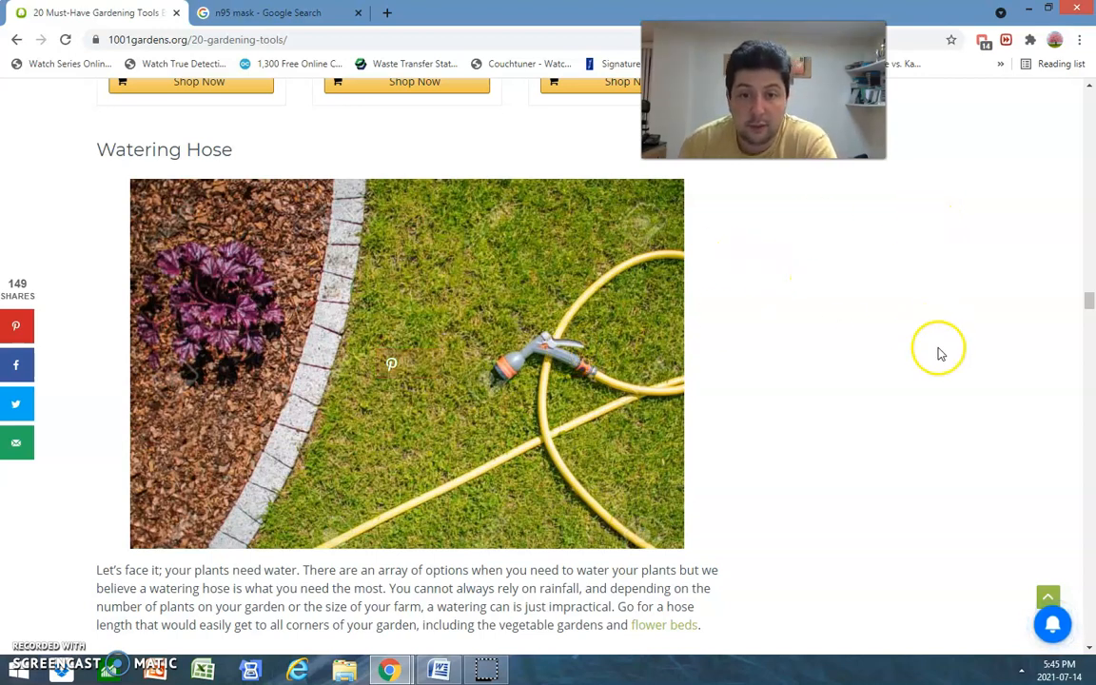
{"action": "scroll", "scroll_direction": "down", "scroll_amount": 3}
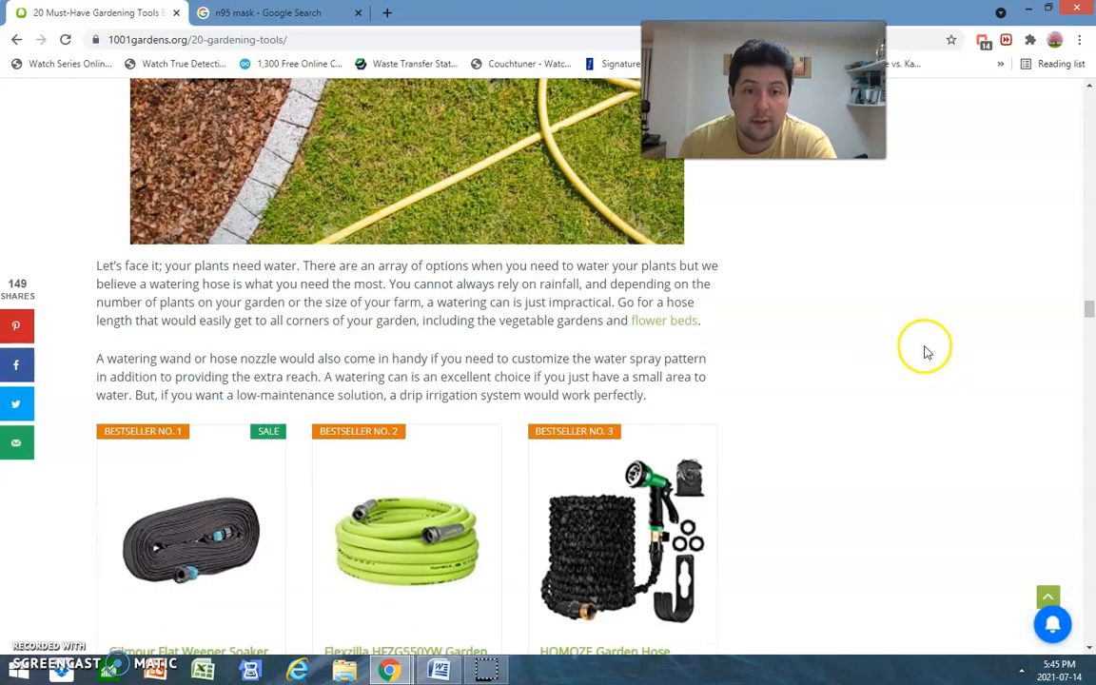
{"action": "scroll", "scroll_direction": "down", "scroll_amount": 3}
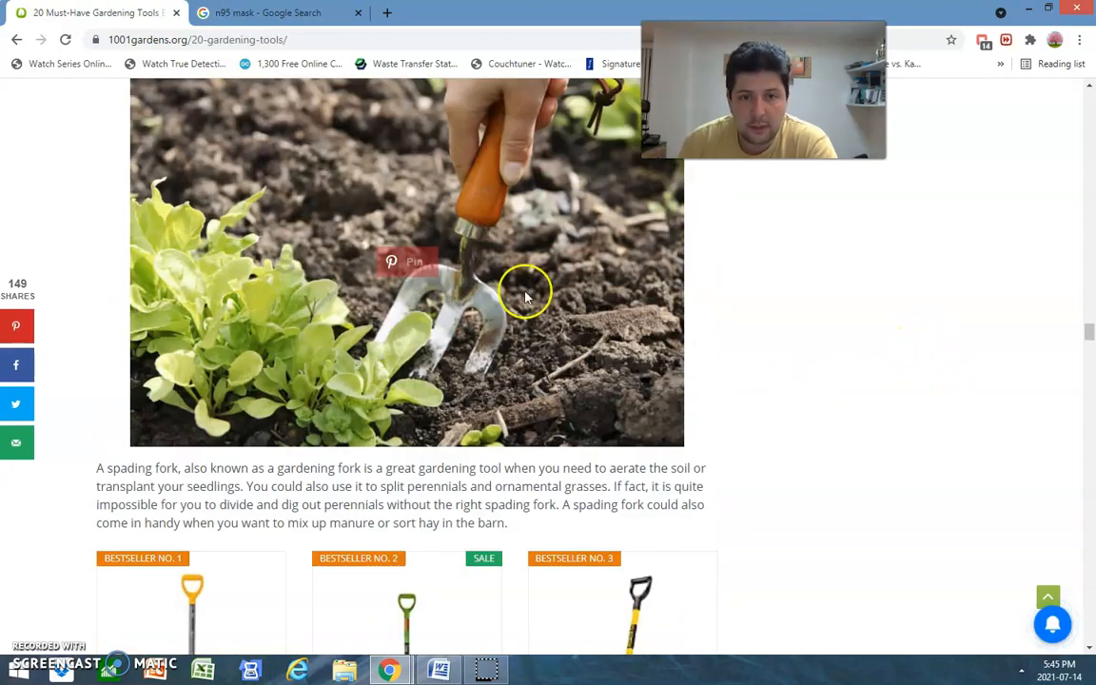
{"action": "mouse_move", "coordinate": [571, 394]}
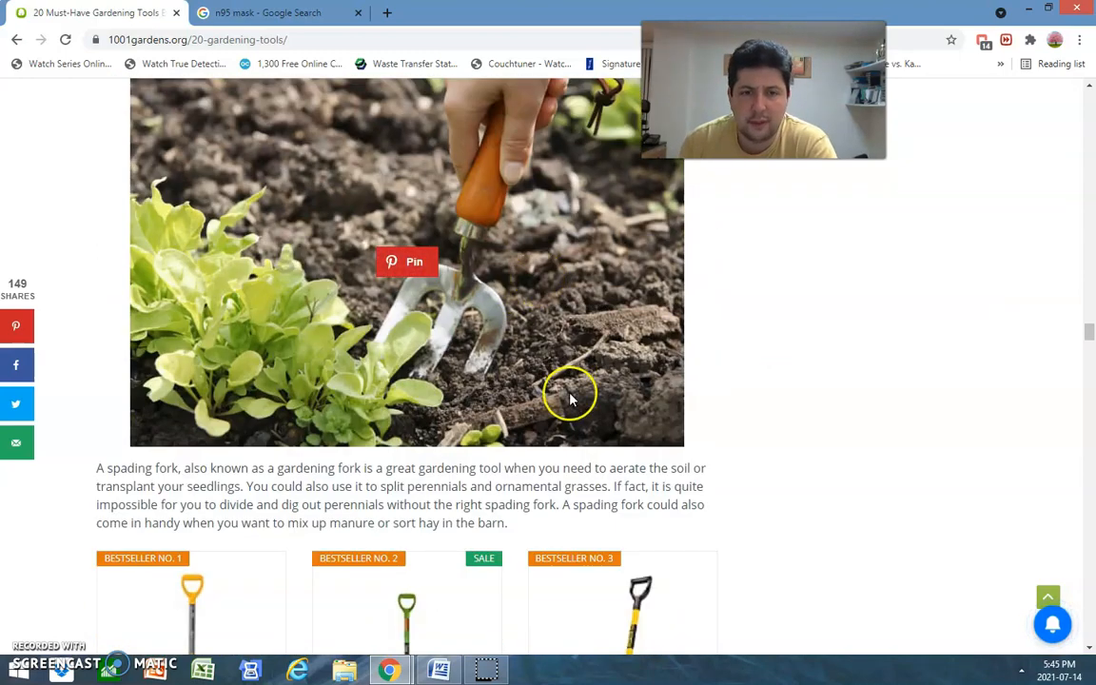
{"action": "mouse_move", "coordinate": [438, 339]}
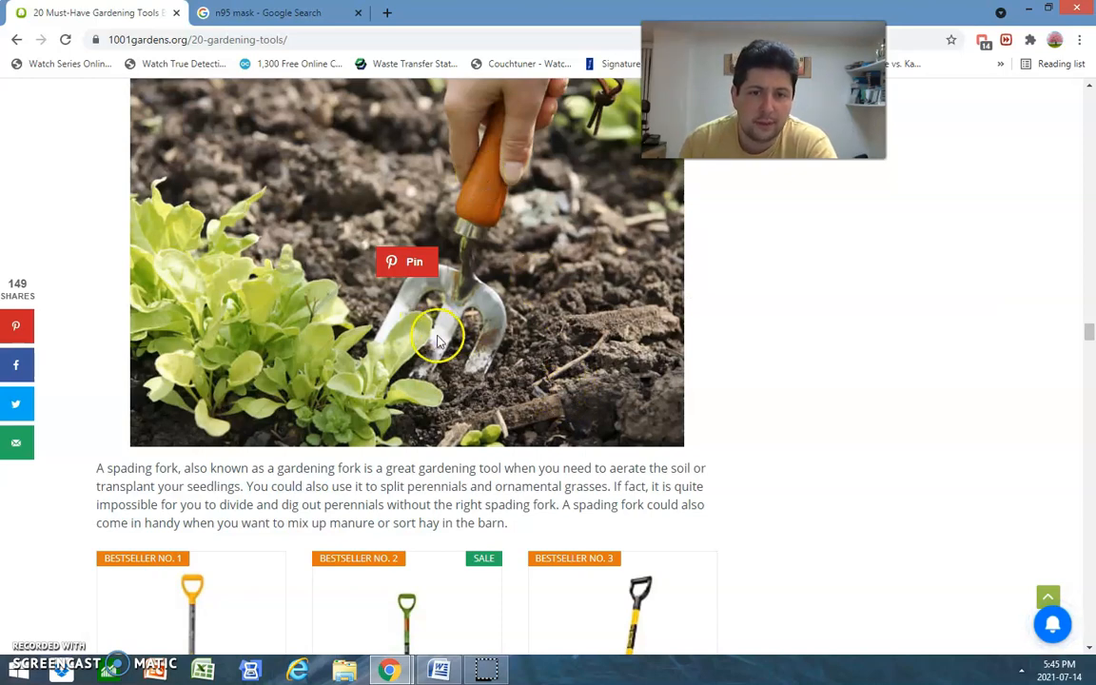
{"action": "mouse_move", "coordinate": [470, 404]}
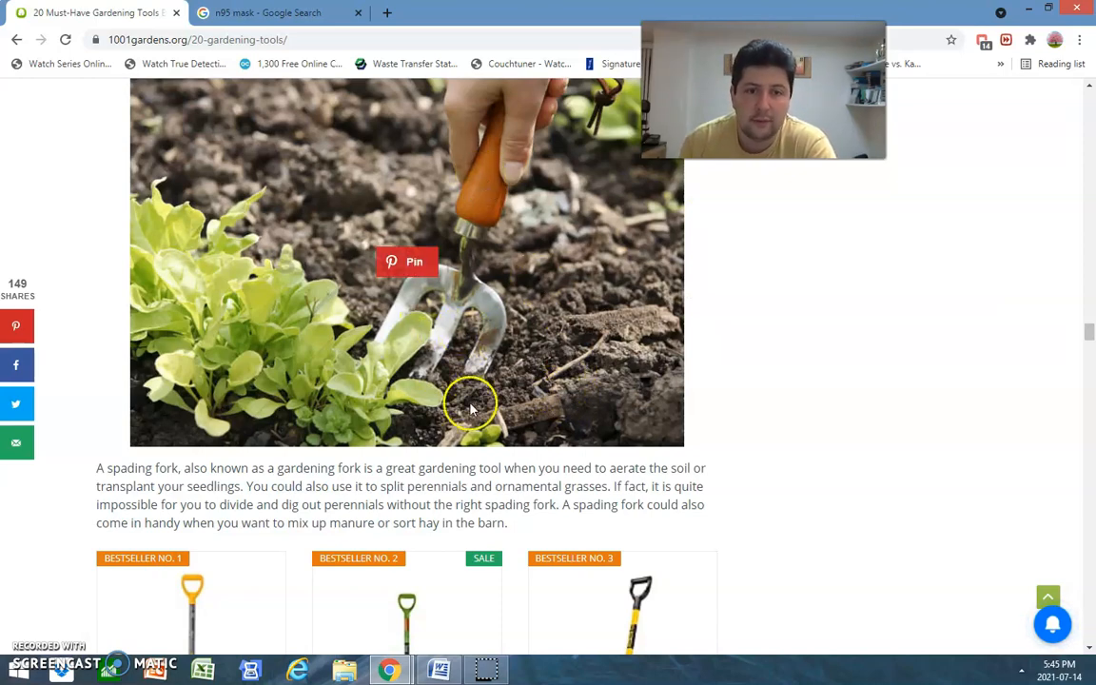
Scroll past the Spading Fork picks to the Rake section, briefly checking the n95 mask tab
{"action": "scroll", "scroll_direction": "down", "scroll_amount": 3}
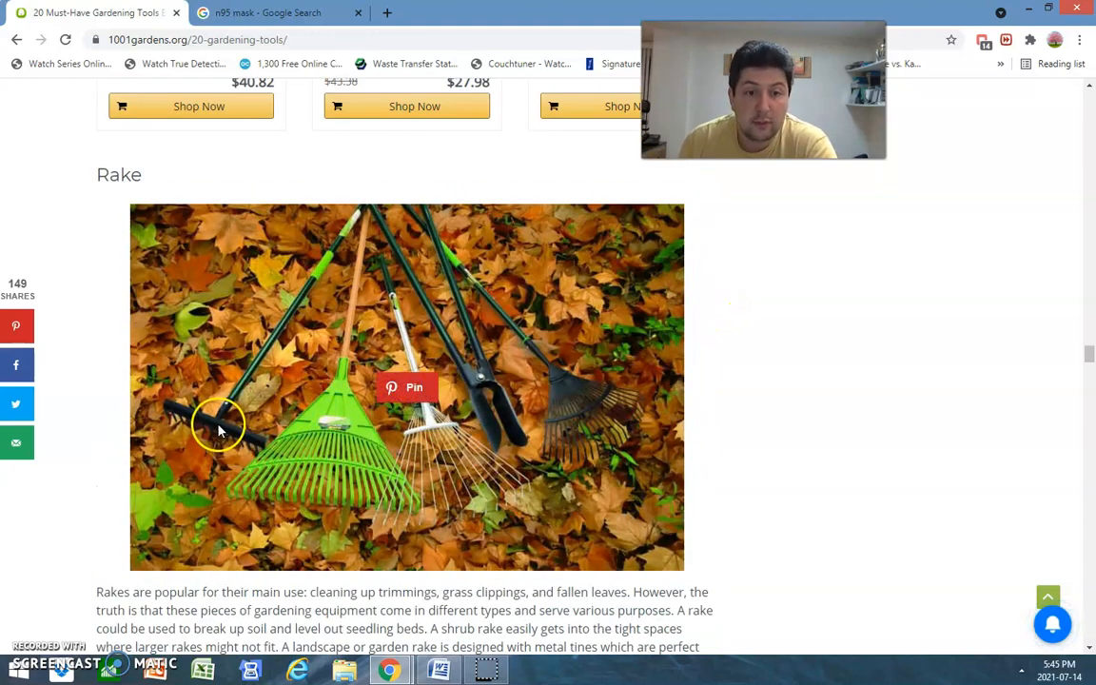
{"action": "mouse_move", "coordinate": [314, 228]}
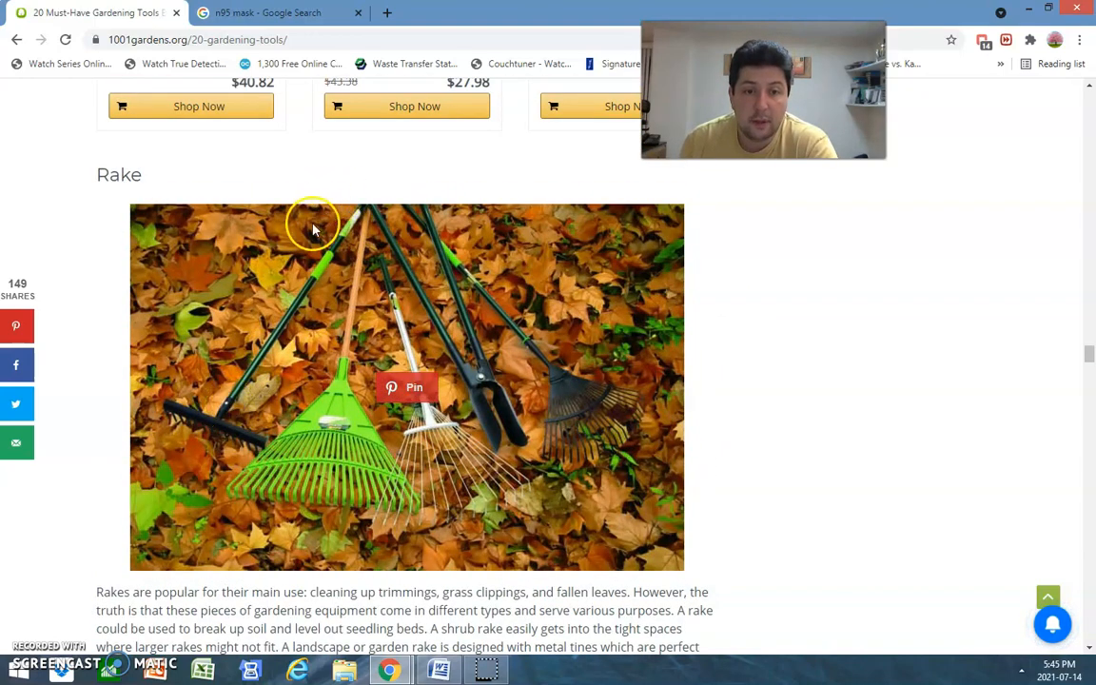
{"action": "left_click", "coordinate": [276, 12]}
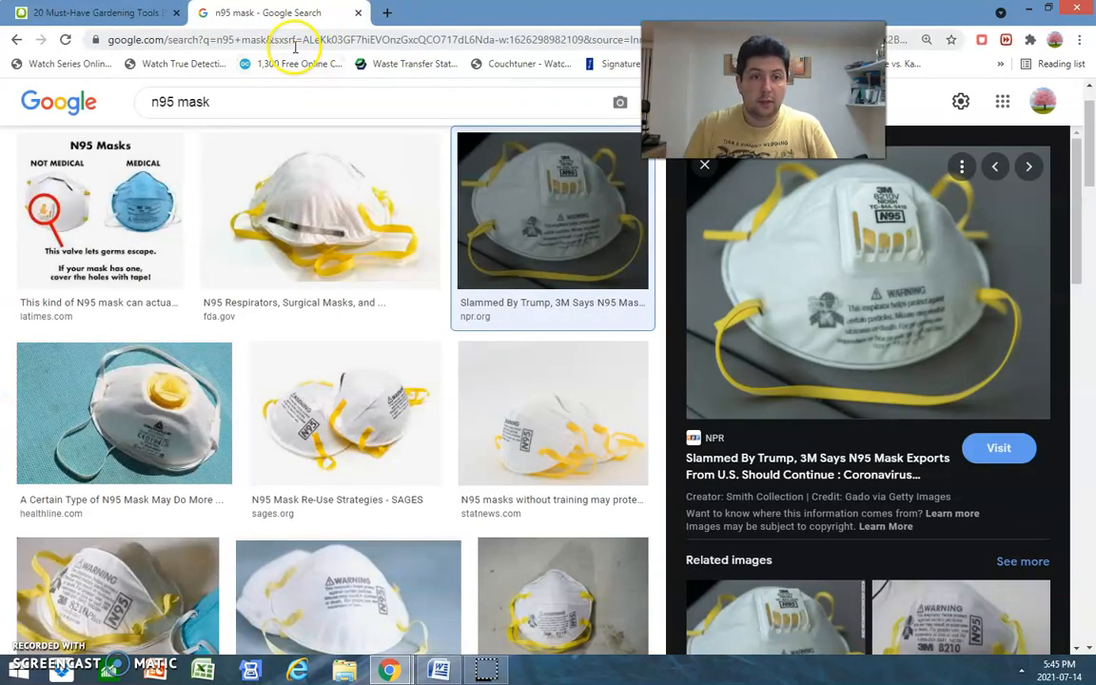
{"action": "left_click", "coordinate": [99, 15]}
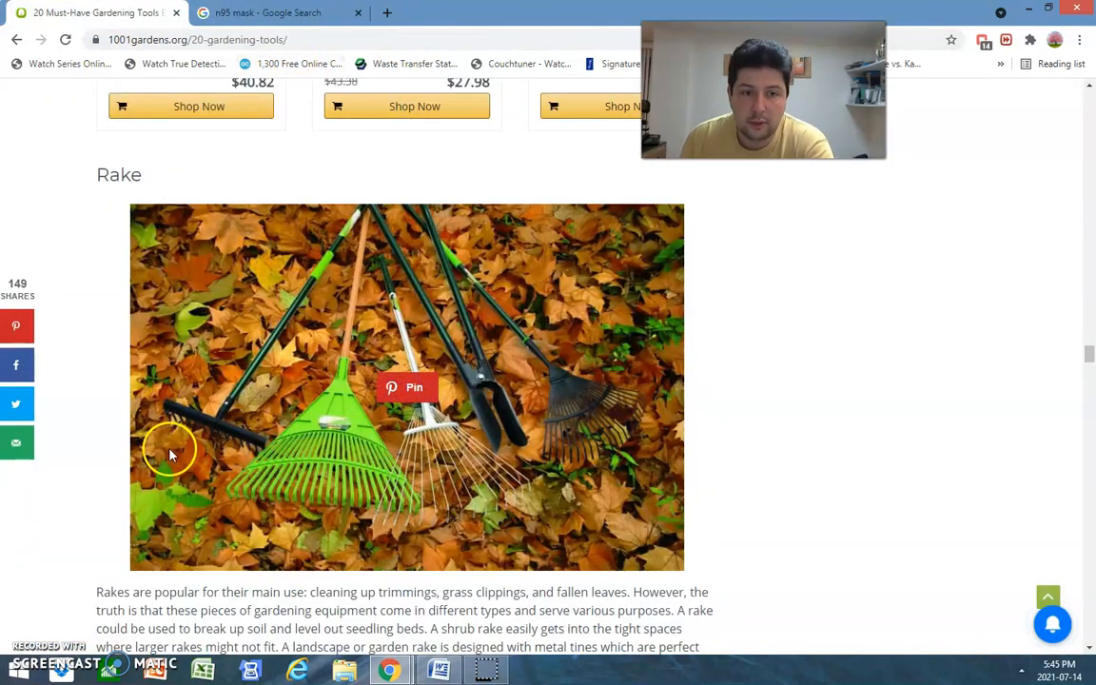
{"action": "mouse_move", "coordinate": [149, 405]}
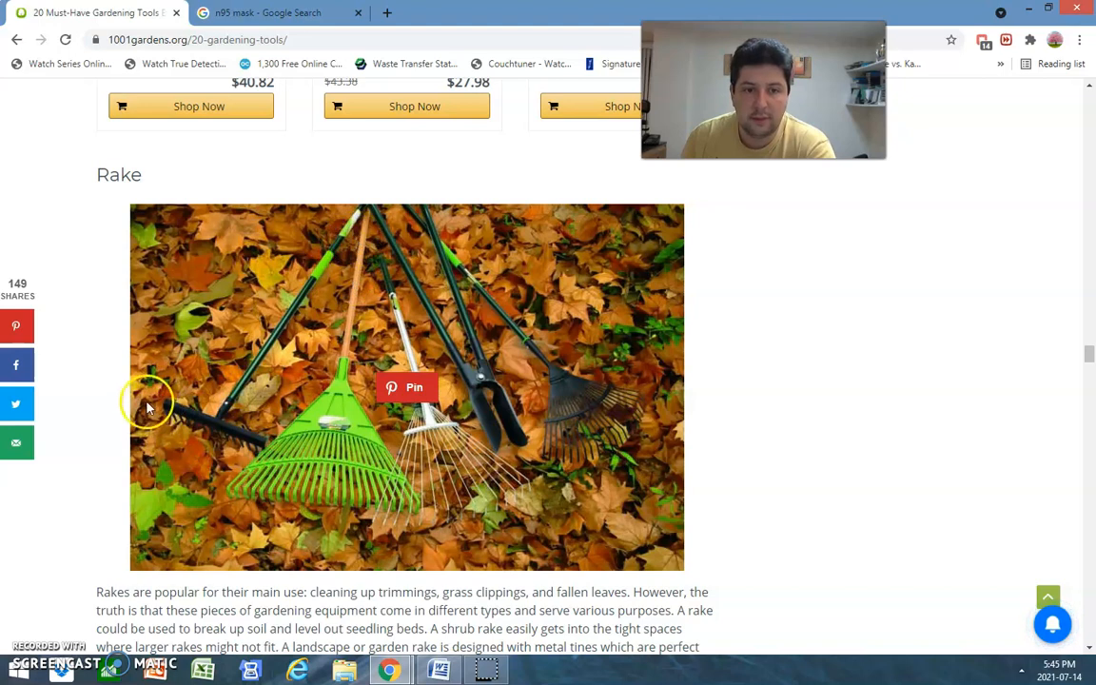
{"action": "mouse_move", "coordinate": [175, 423]}
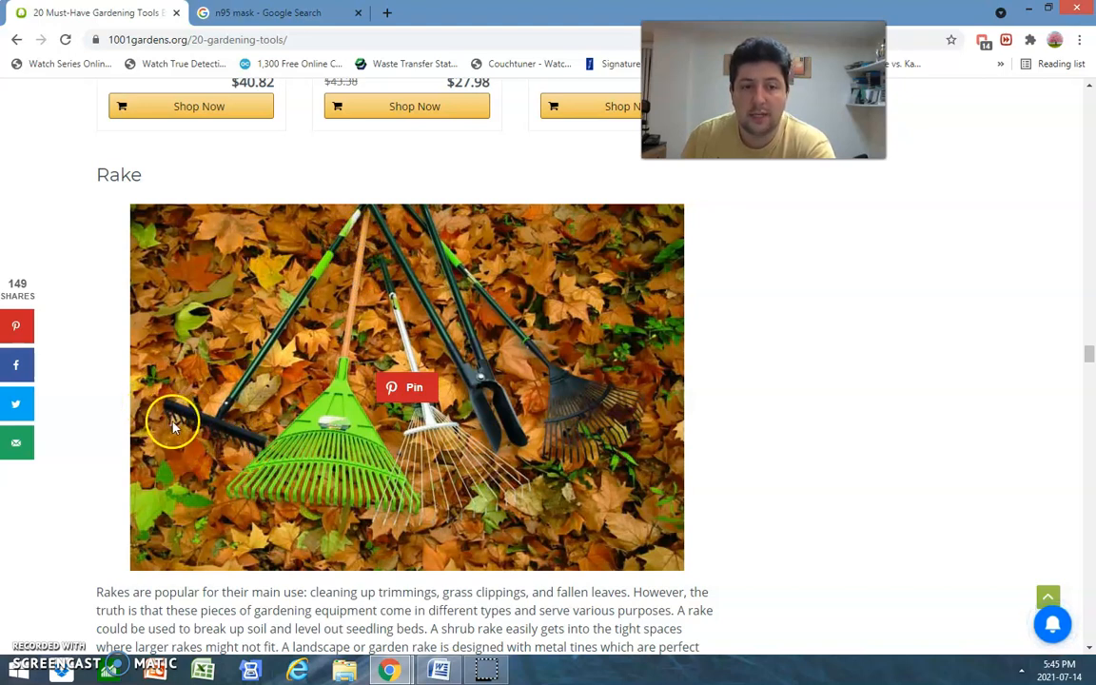
{"action": "mouse_move", "coordinate": [270, 457]}
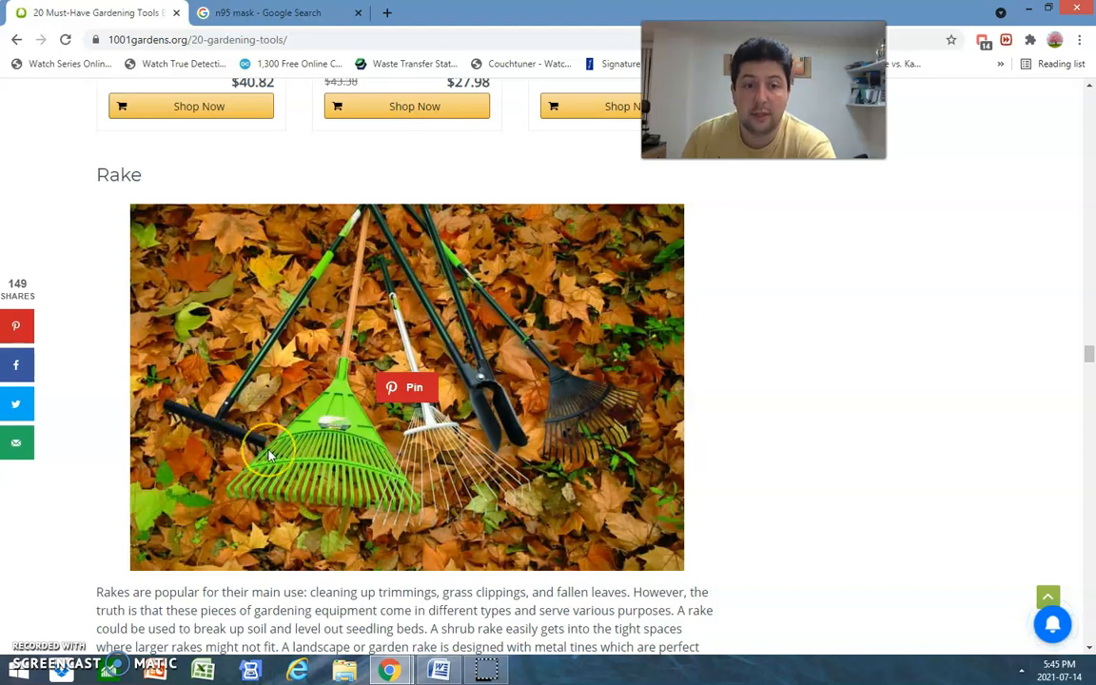
{"action": "mouse_move", "coordinate": [270, 454]}
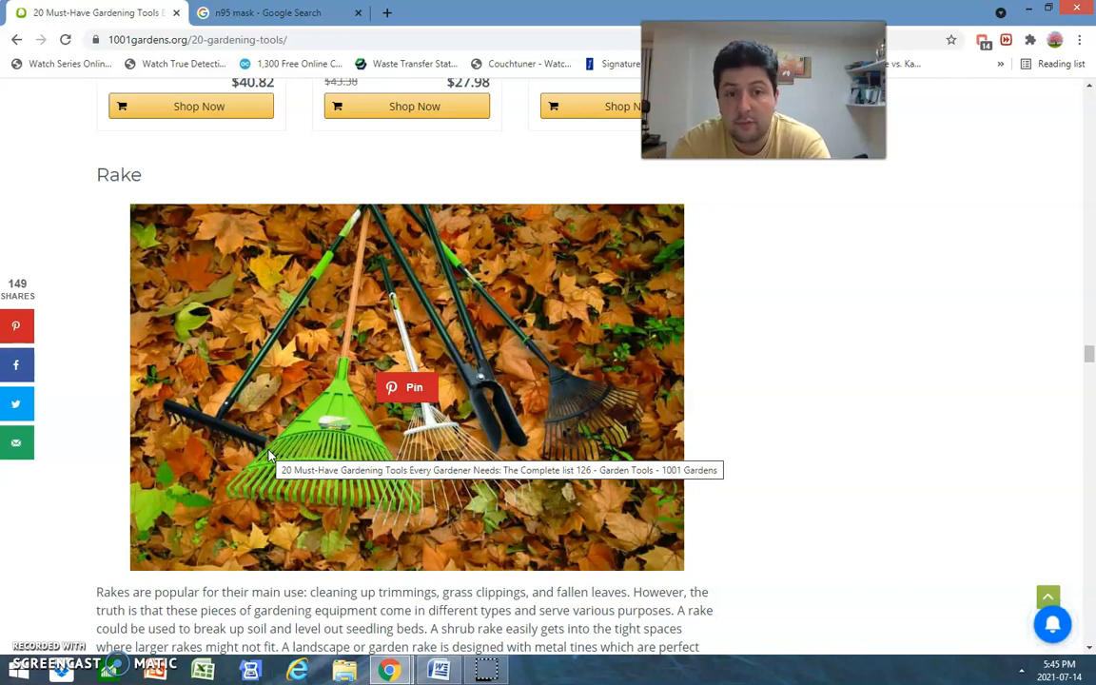
{"action": "left_click", "coordinate": [186, 456]}
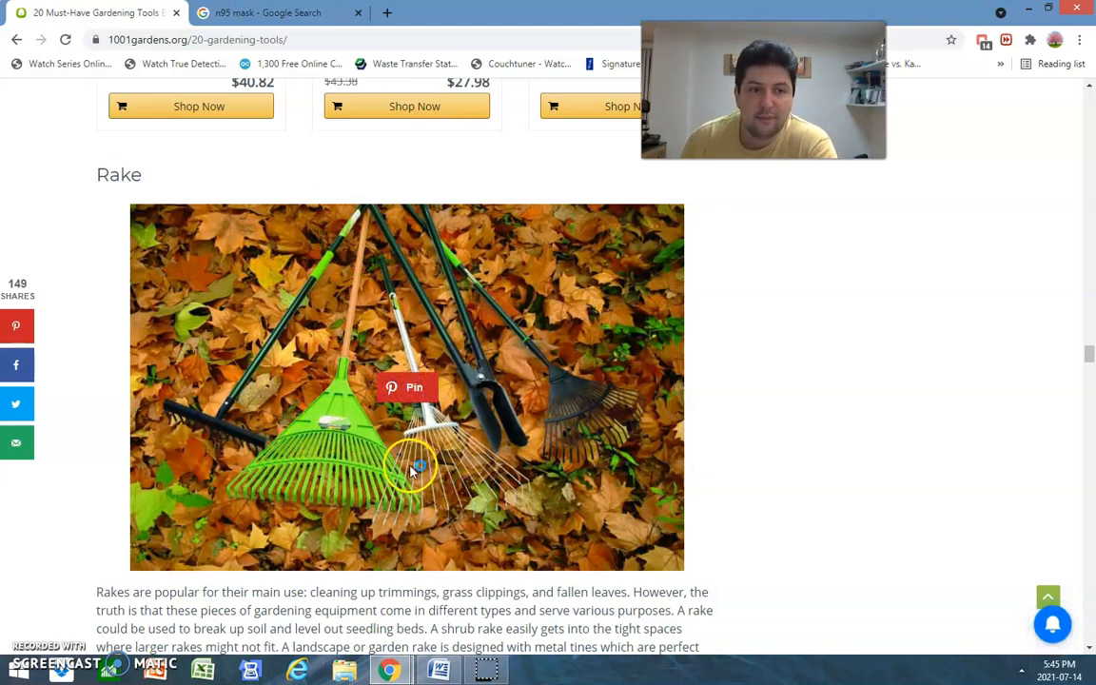
{"action": "mouse_move", "coordinate": [342, 554]}
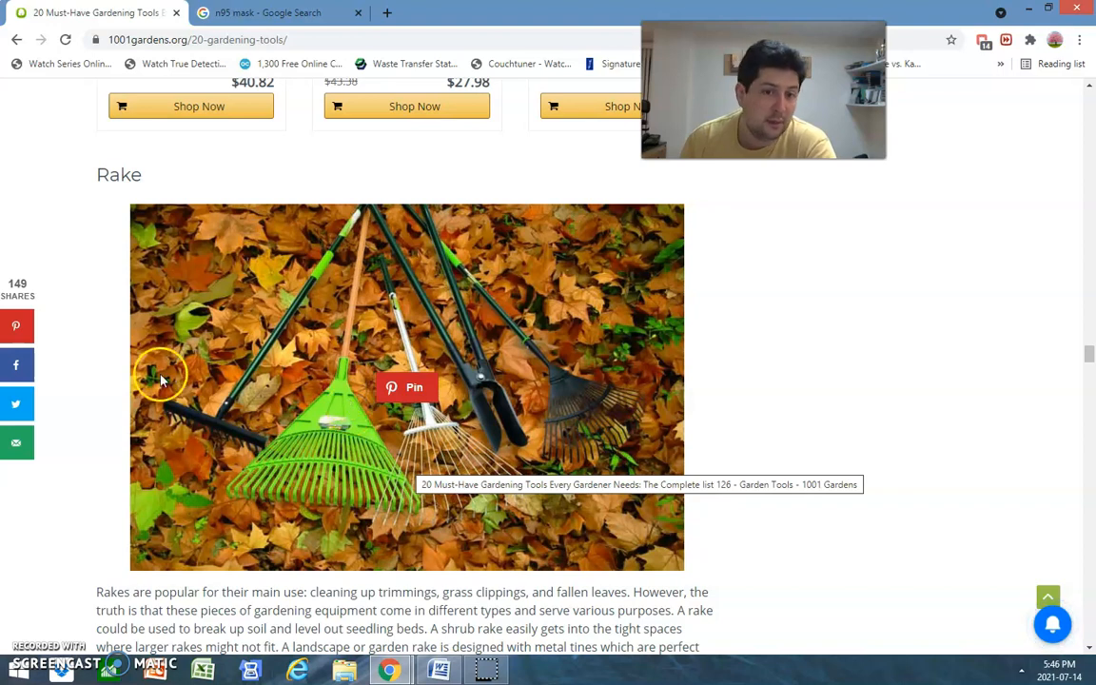
{"action": "mouse_move", "coordinate": [371, 212]}
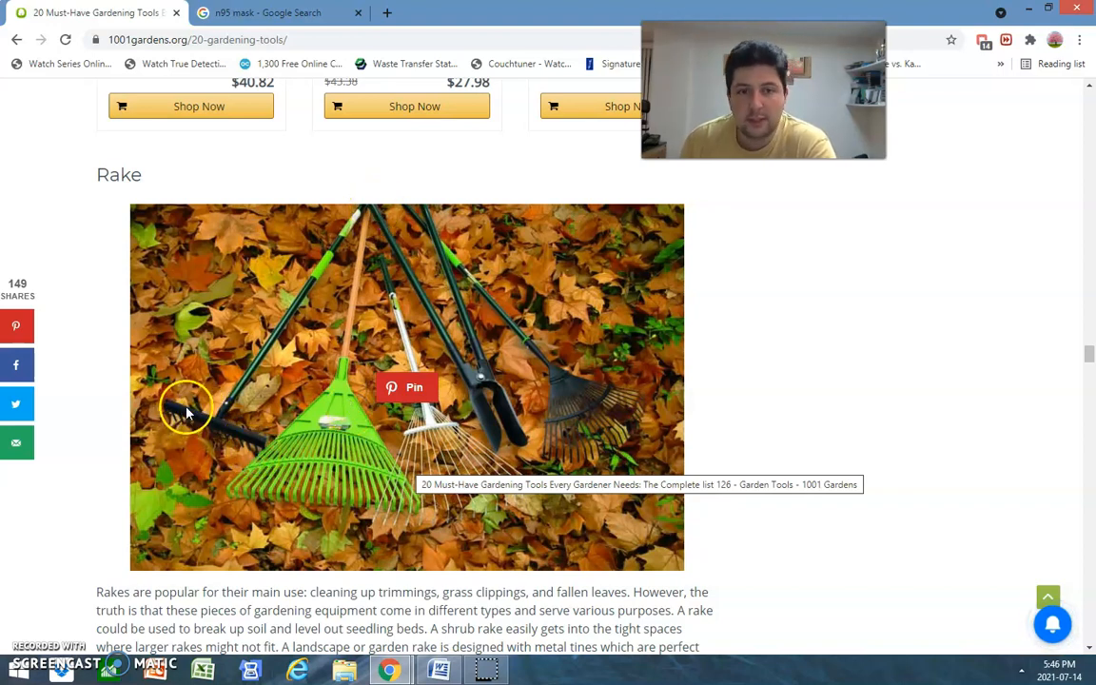
{"action": "mouse_move", "coordinate": [312, 257]}
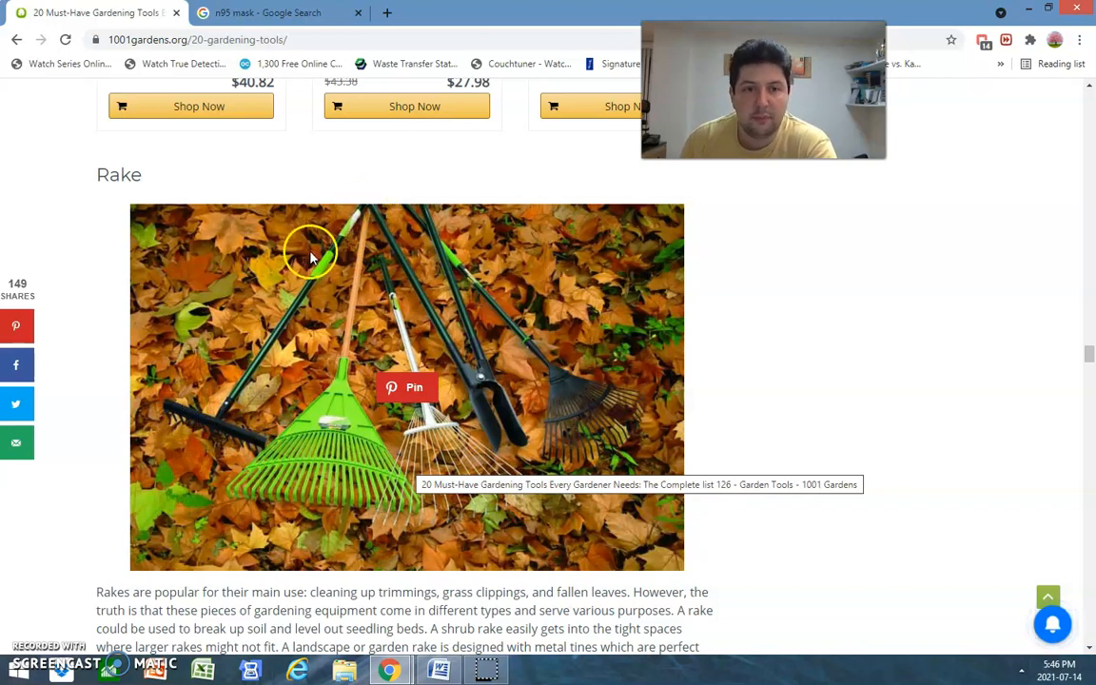
{"action": "mouse_move", "coordinate": [238, 428]}
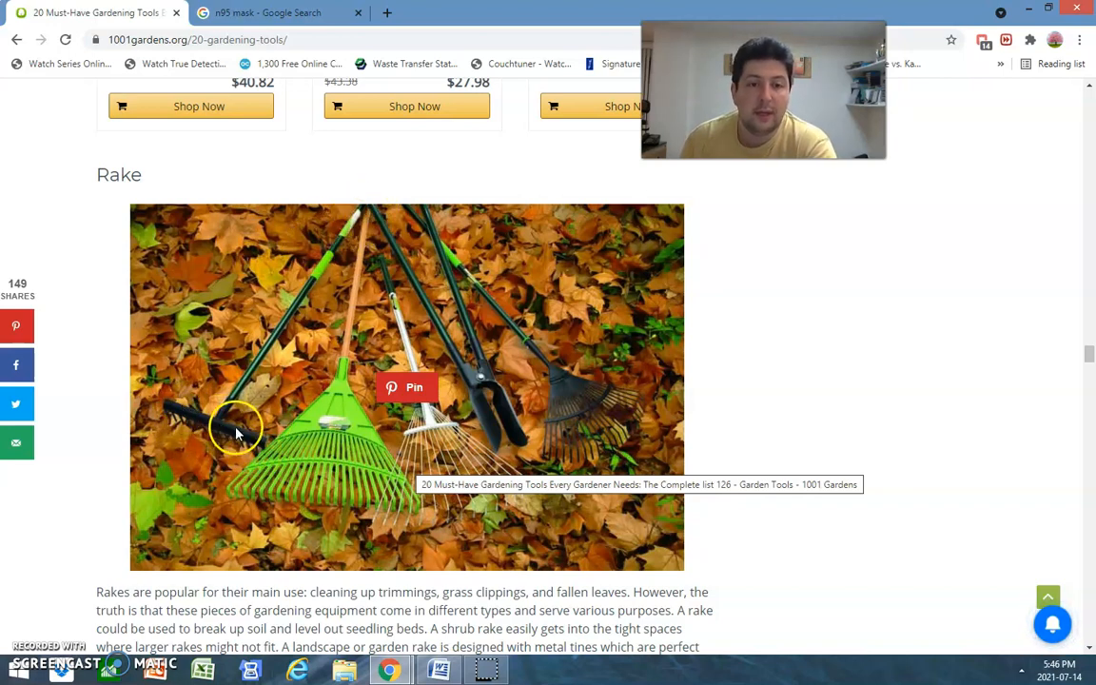
{"action": "mouse_move", "coordinate": [366, 406]}
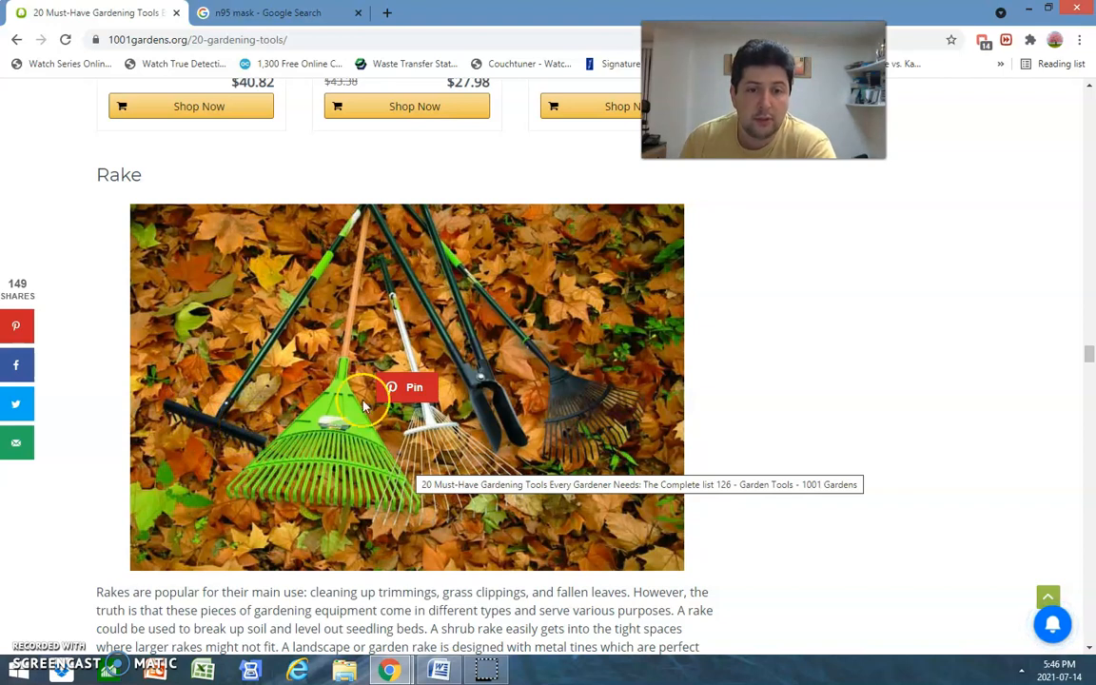
{"action": "mouse_move", "coordinate": [331, 497]}
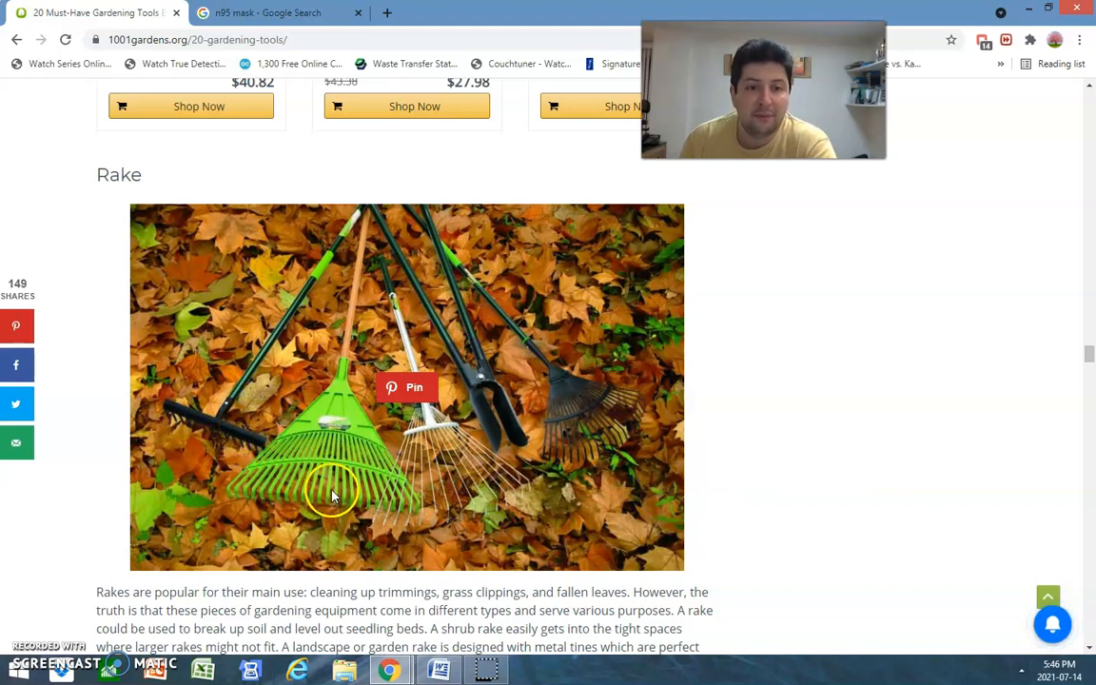
{"action": "mouse_move", "coordinate": [324, 485]}
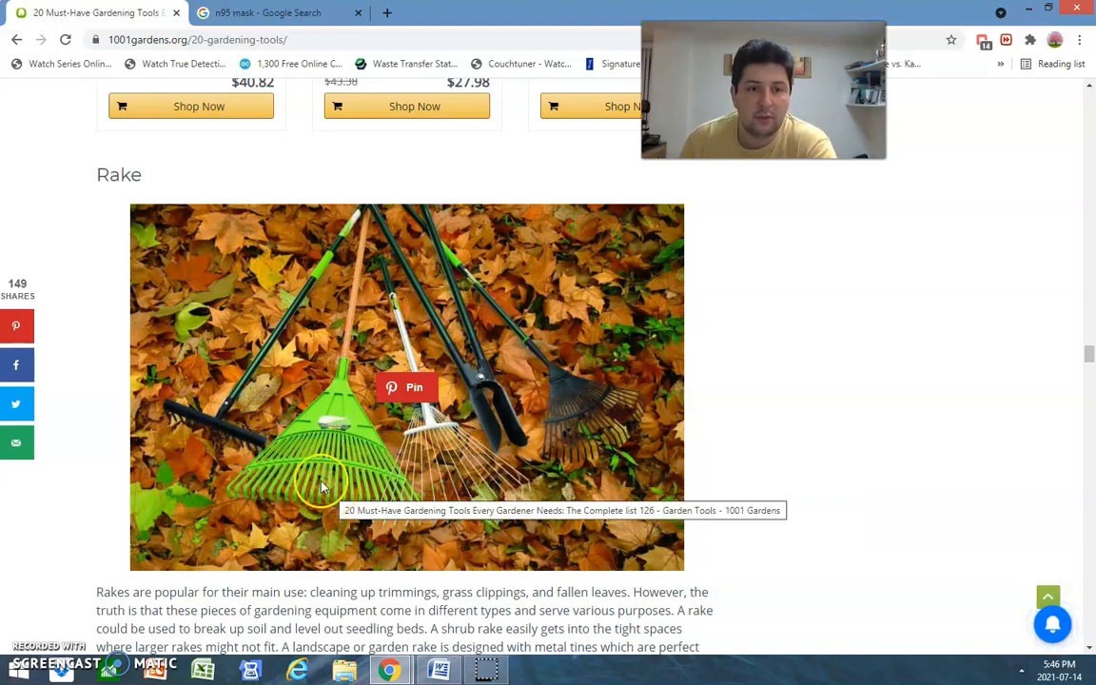
{"action": "mouse_move", "coordinate": [650, 518]}
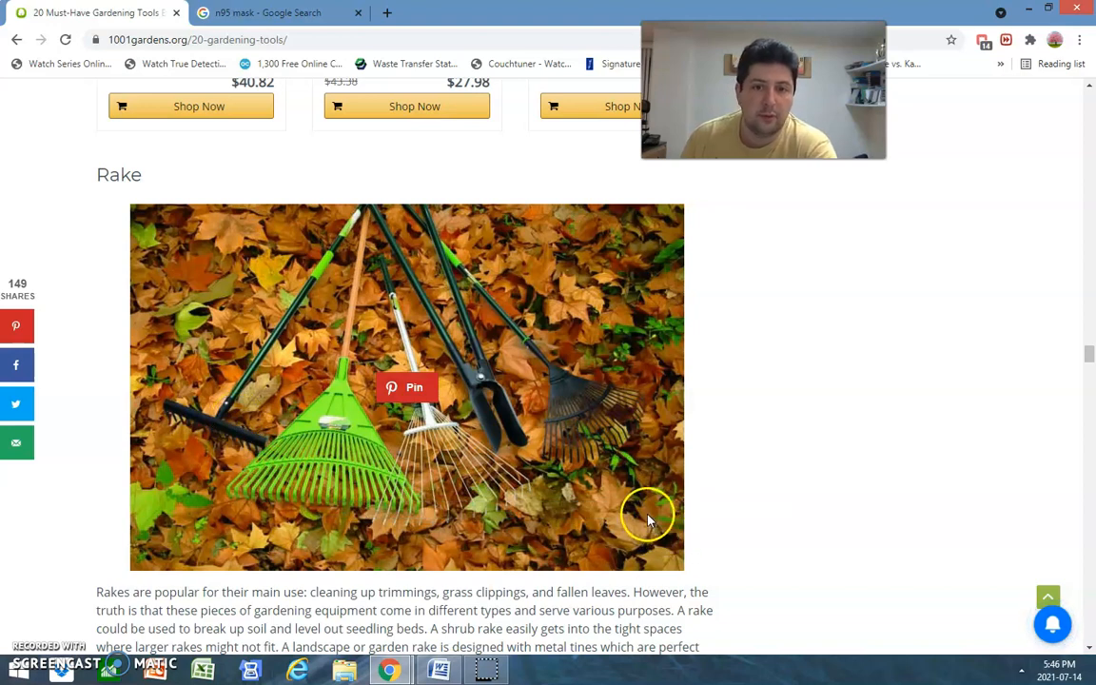
{"action": "mouse_move", "coordinate": [245, 429]}
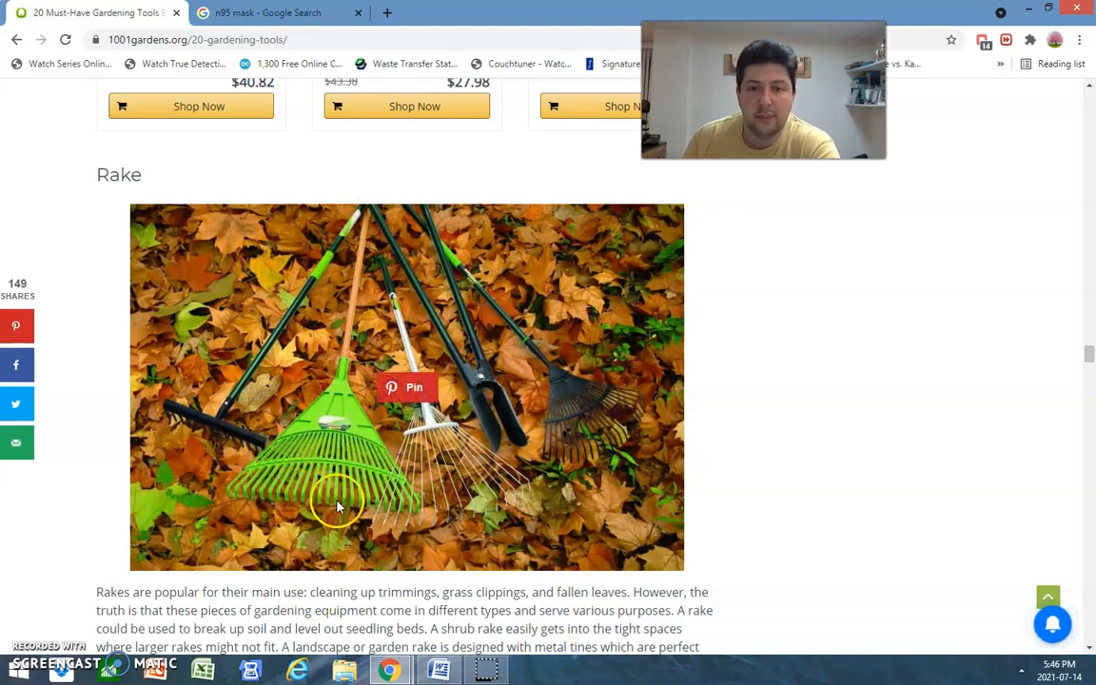
{"action": "mouse_move", "coordinate": [510, 438]}
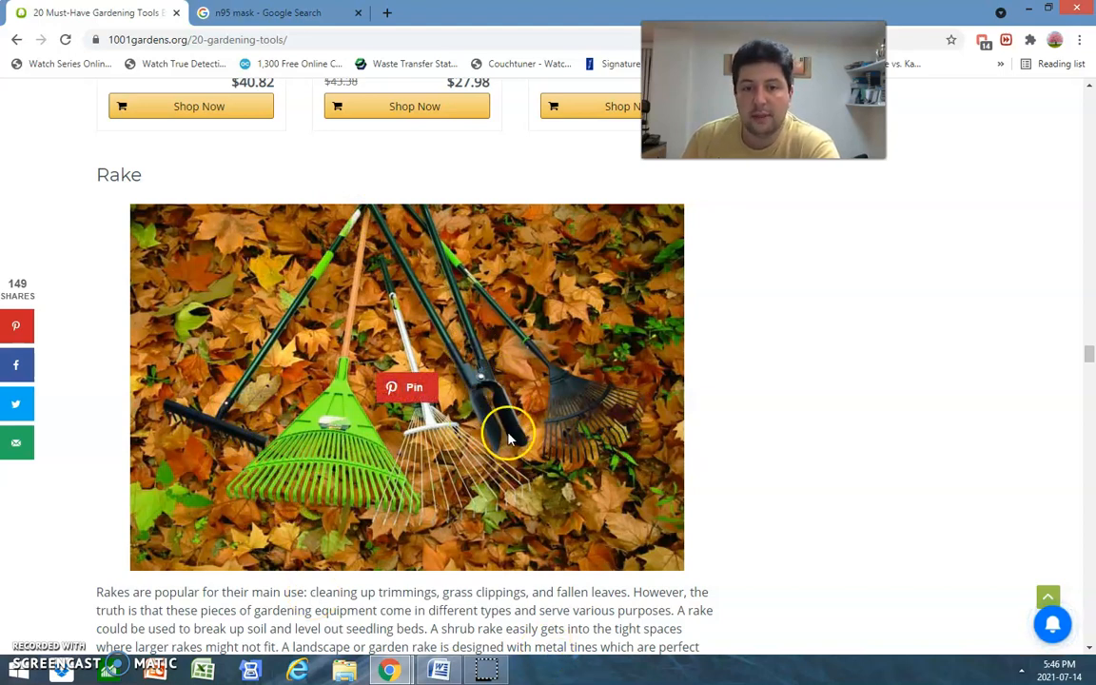
Scroll past the rake bestsellers to the Hedge and Lawn Shears section
{"action": "scroll", "scroll_direction": "down", "scroll_amount": 3}
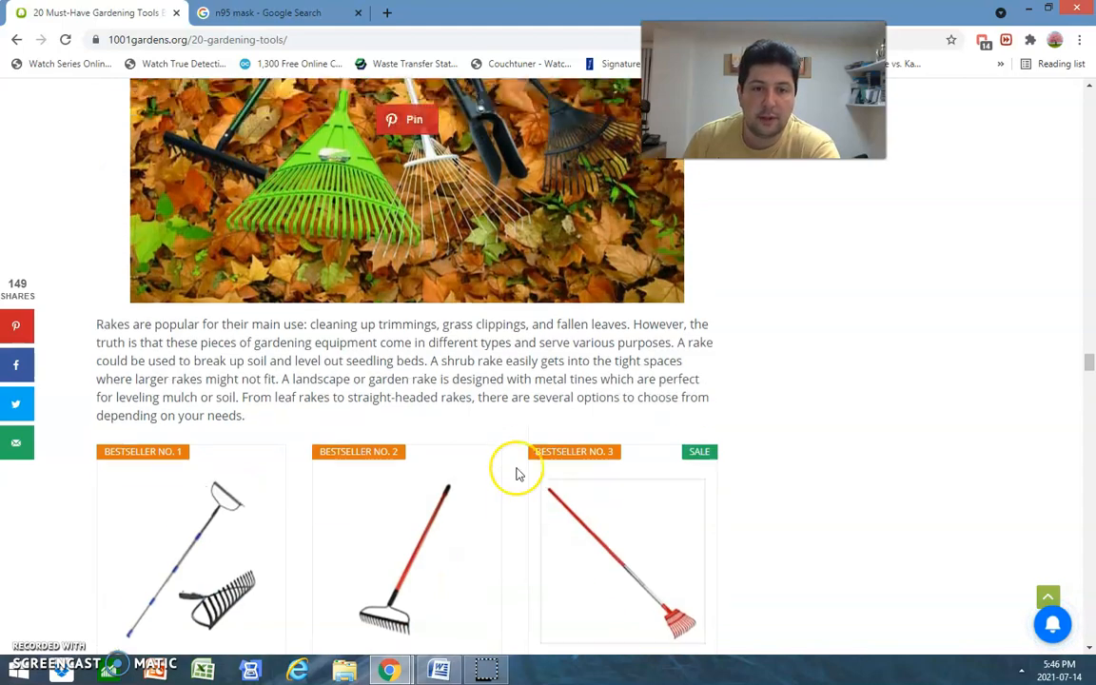
{"action": "scroll", "scroll_direction": "down", "scroll_amount": 3}
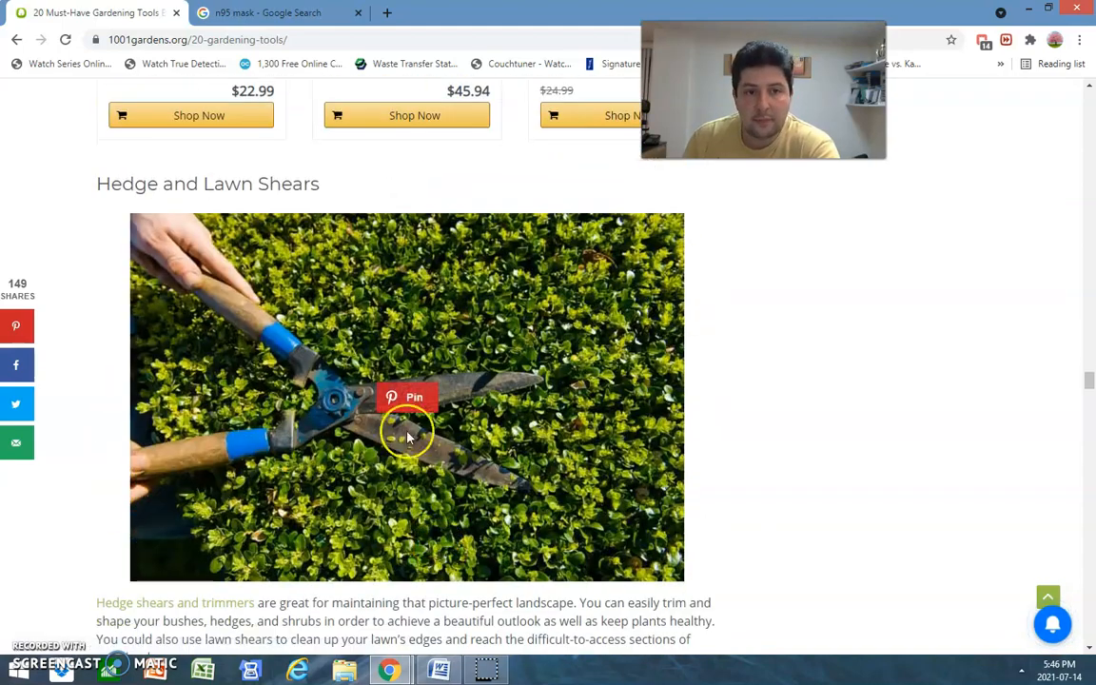
{"action": "mouse_move", "coordinate": [478, 400]}
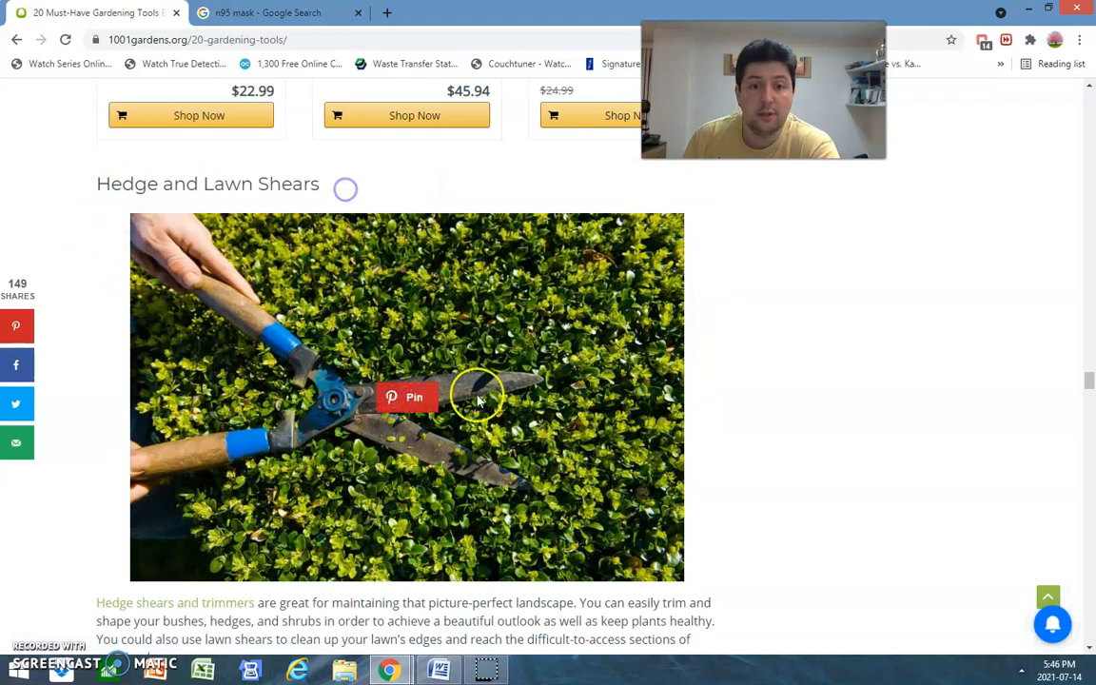
{"action": "mouse_move", "coordinate": [278, 446]}
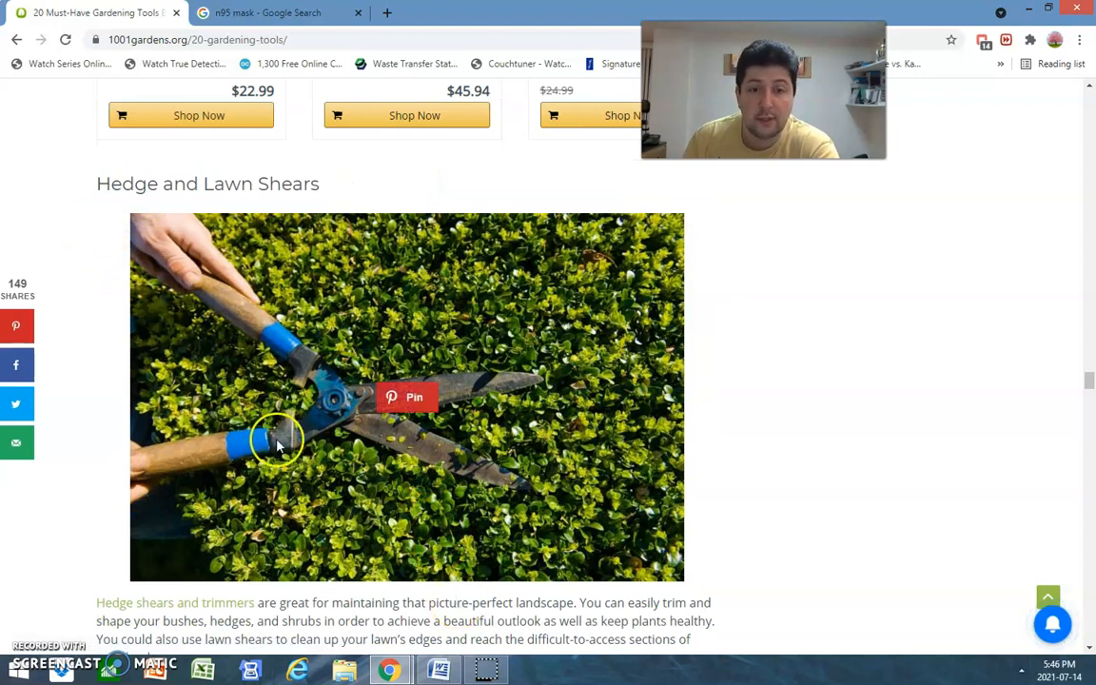
{"action": "mouse_move", "coordinate": [390, 327]}
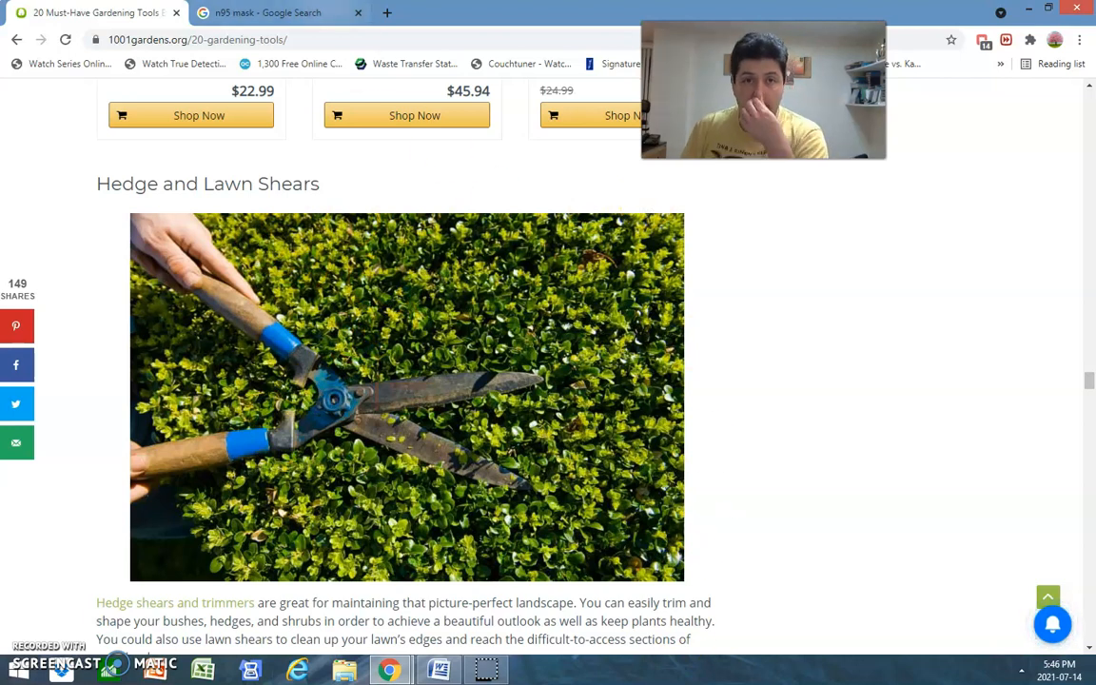
{"action": "mouse_move", "coordinate": [333, 295]}
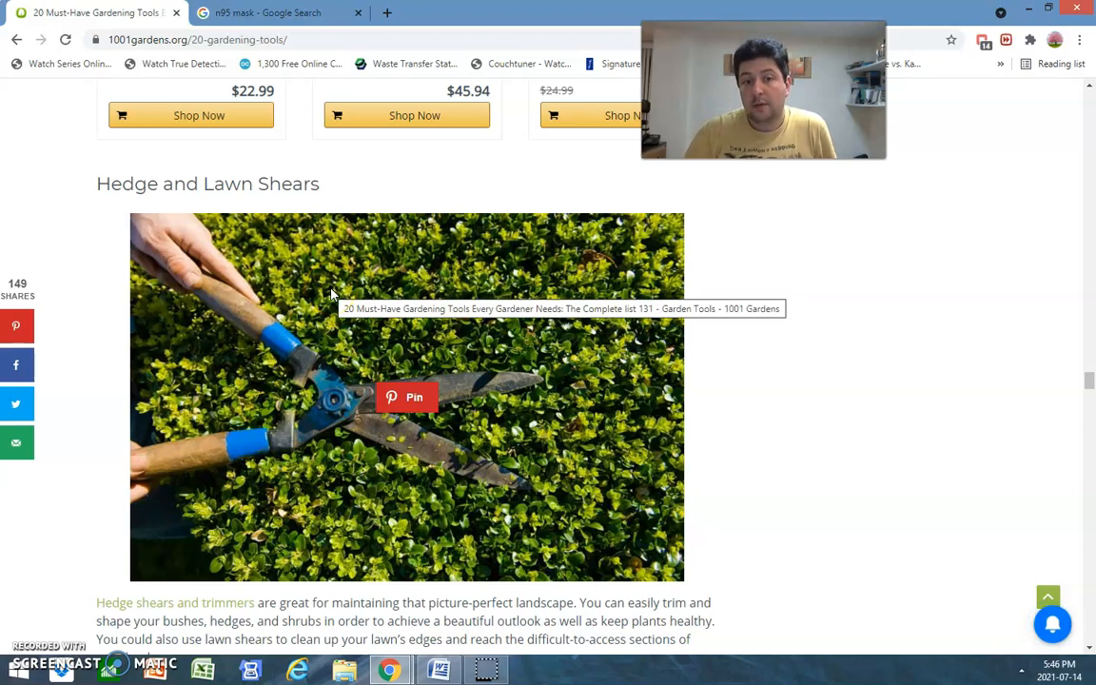
Replace the n95 mask query with 'hedge trimmer' in Google Images and preview the Flymo hedge-trimmer photo
{"action": "left_click", "coordinate": [276, 11]}
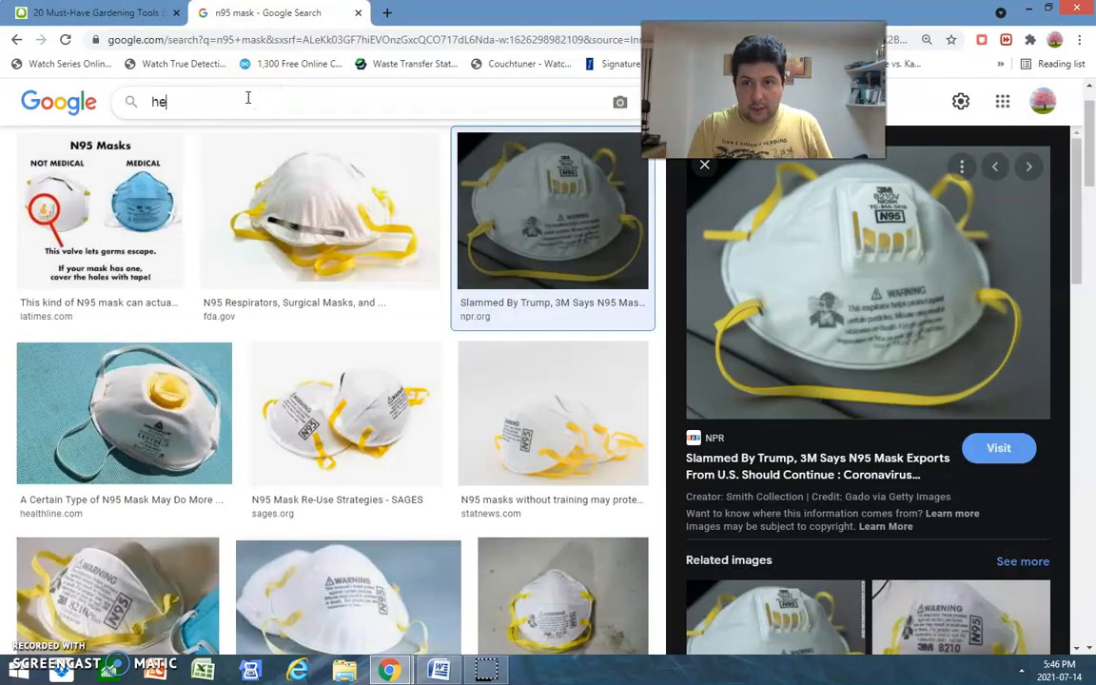
{"action": "type", "text": "hedge trimmer"}
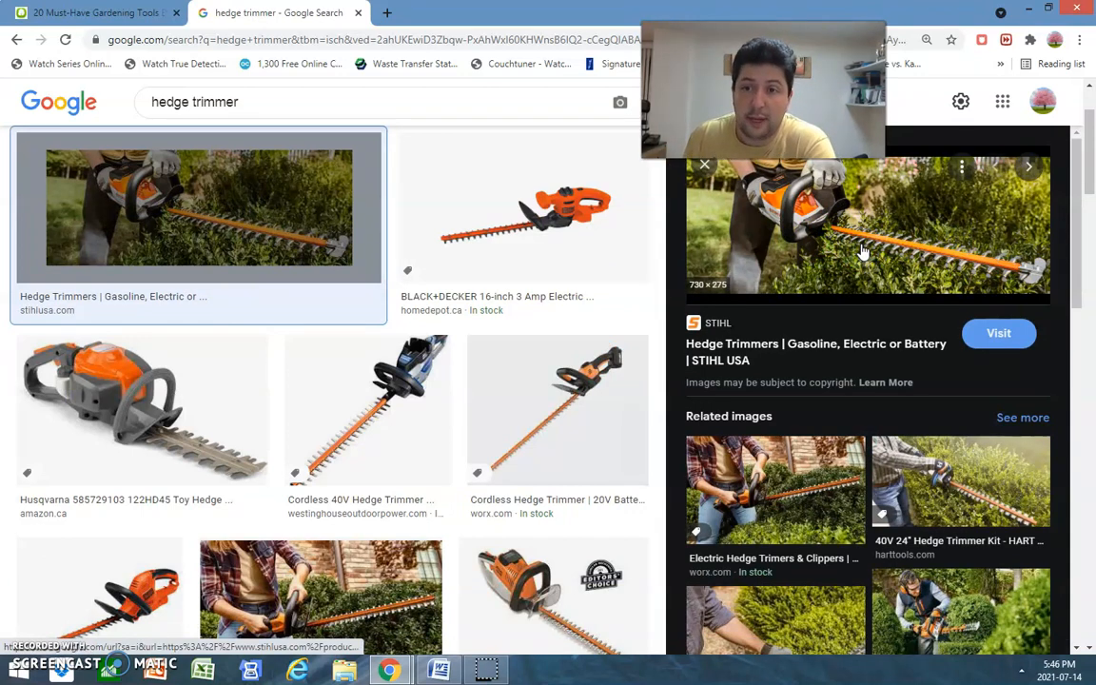
{"action": "mouse_move", "coordinate": [873, 243]}
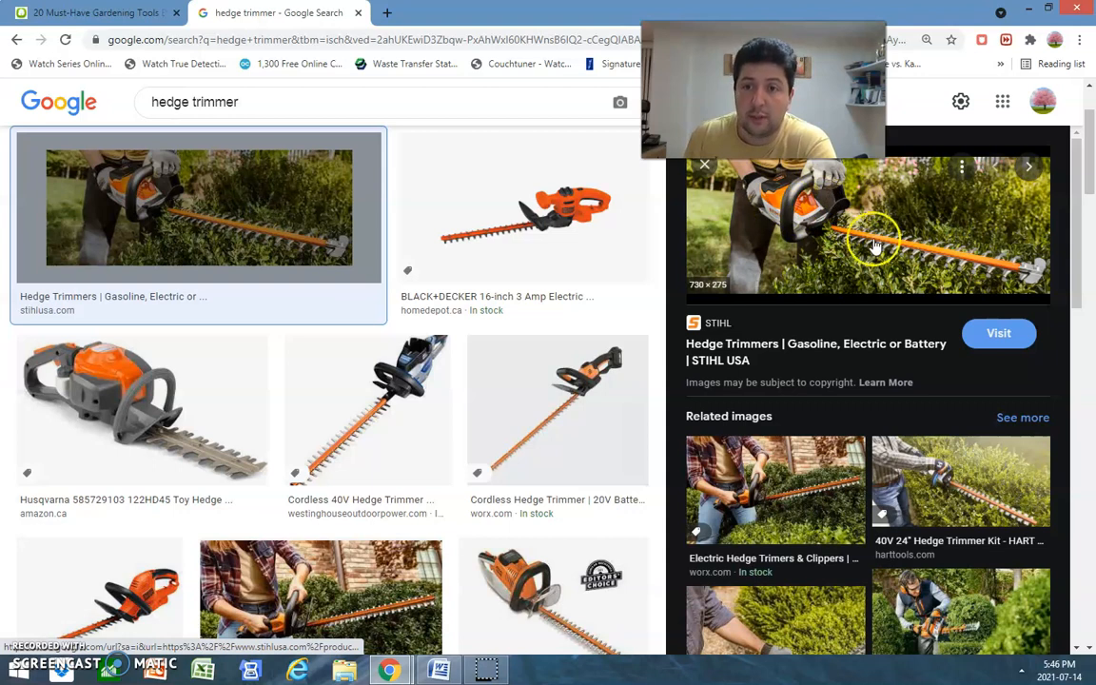
{"action": "mouse_move", "coordinate": [1039, 277]}
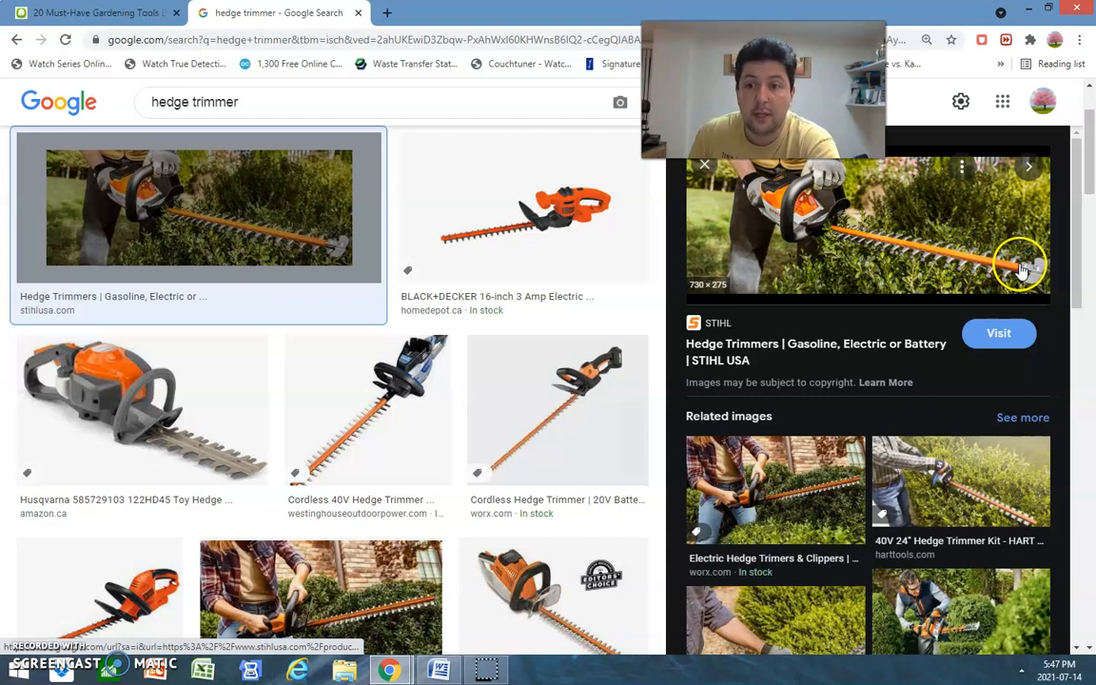
{"action": "mouse_move", "coordinate": [1005, 274]}
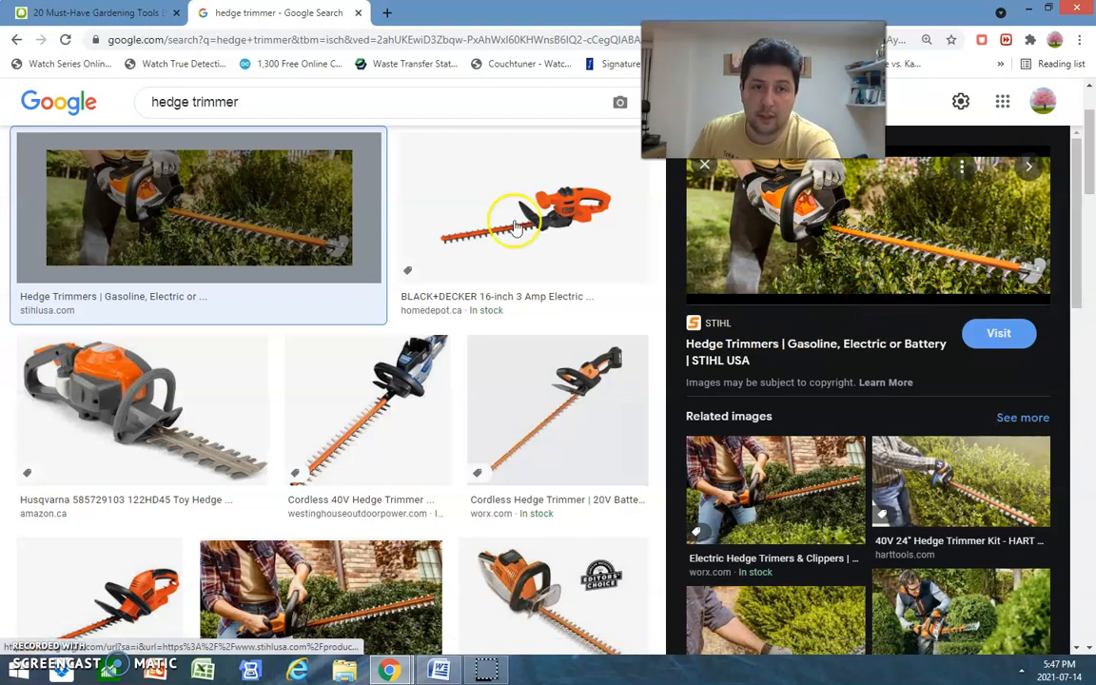
{"action": "scroll", "scroll_direction": "down", "scroll_amount": 3}
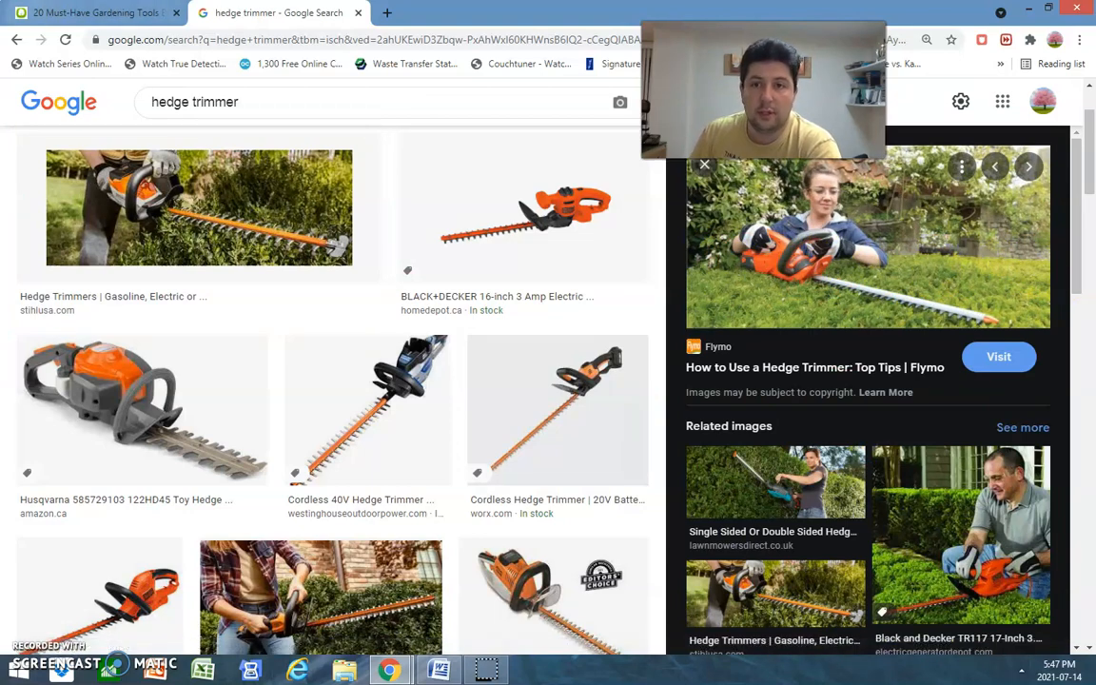
Back on the article, read through the Hedge and Lawn Shears and Pruning Shears sections
{"action": "left_click", "coordinate": [95, 13]}
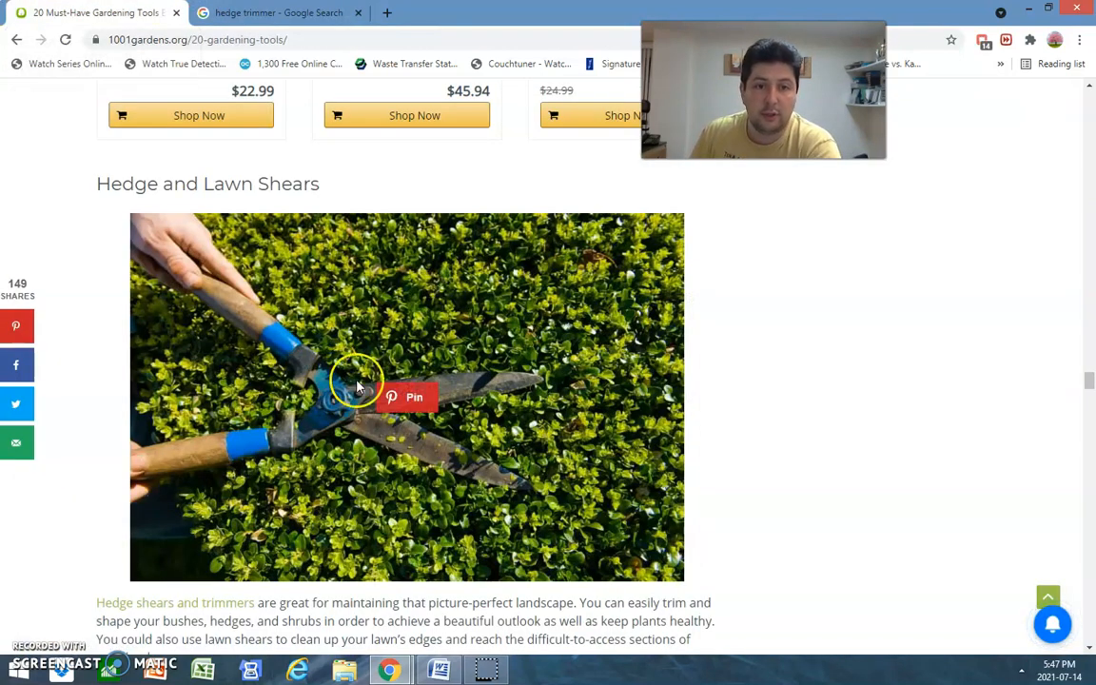
{"action": "scroll", "scroll_direction": "down", "scroll_amount": 3}
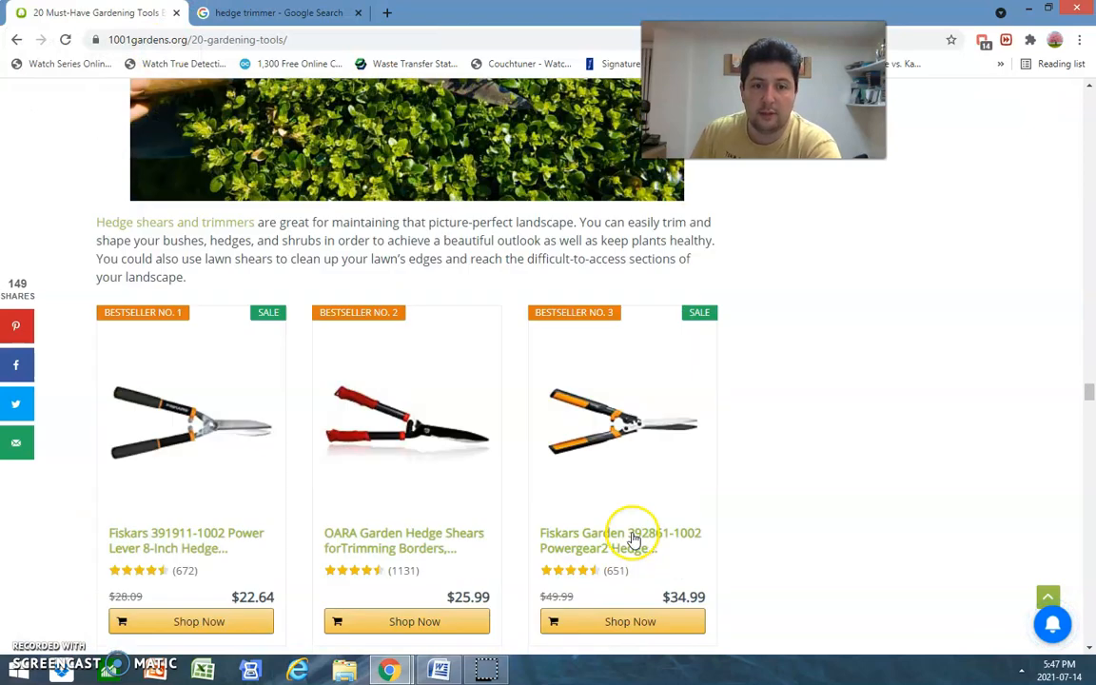
{"action": "scroll", "scroll_direction": "down", "scroll_amount": 3}
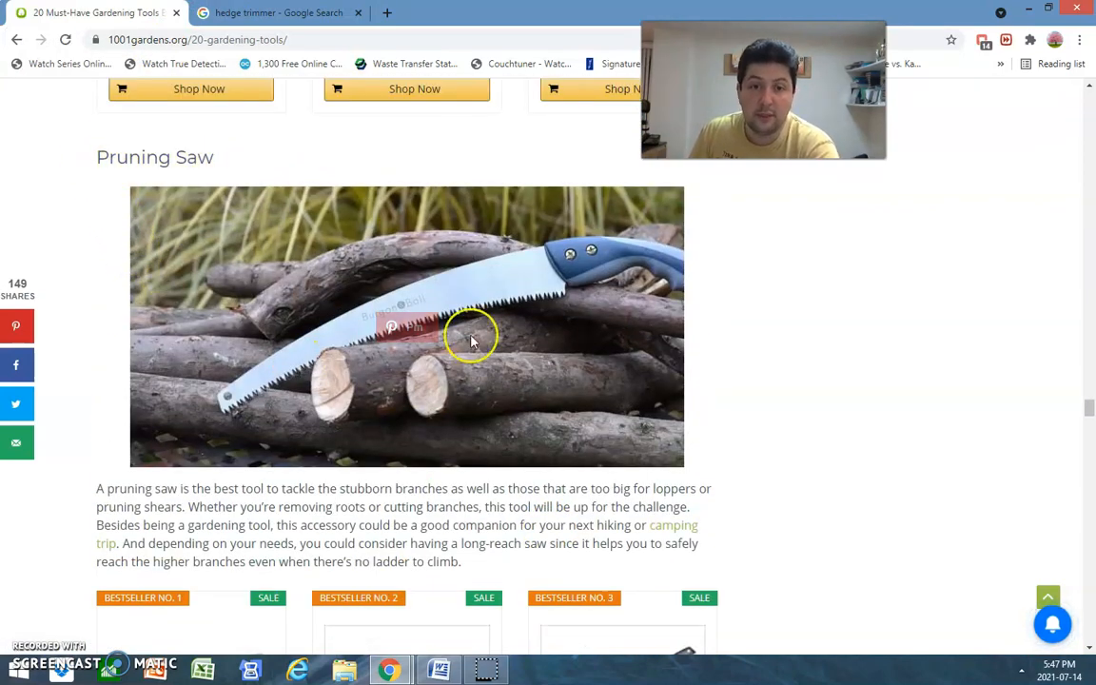
{"action": "scroll", "scroll_direction": "up", "scroll_amount": 3}
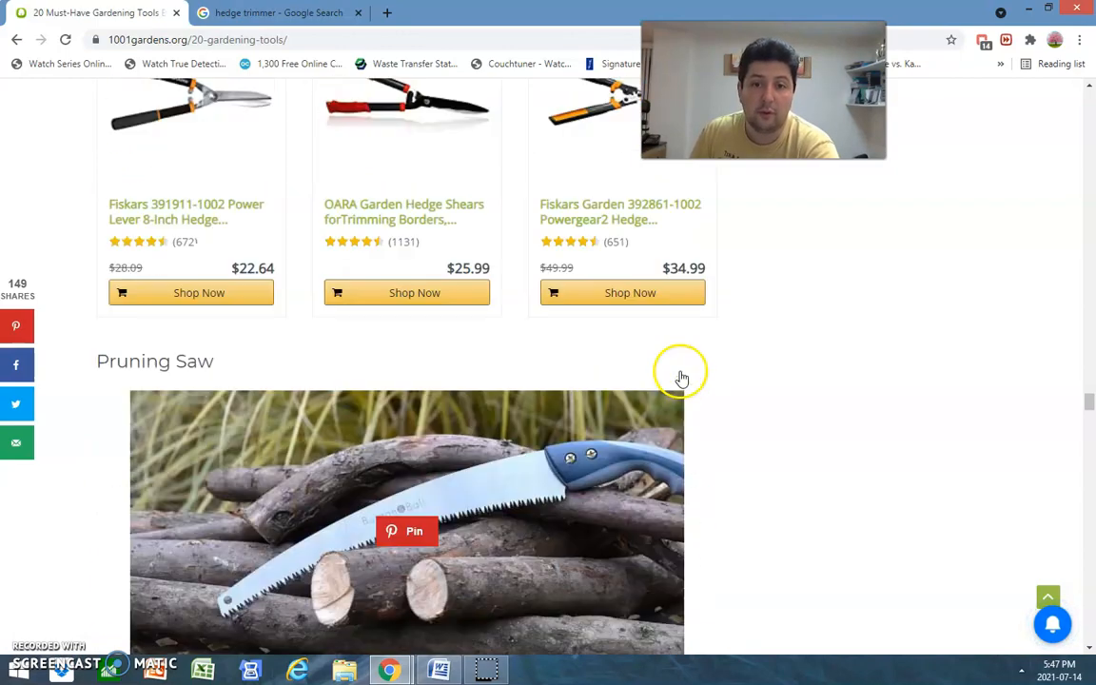
{"action": "scroll", "scroll_direction": "down", "scroll_amount": 3}
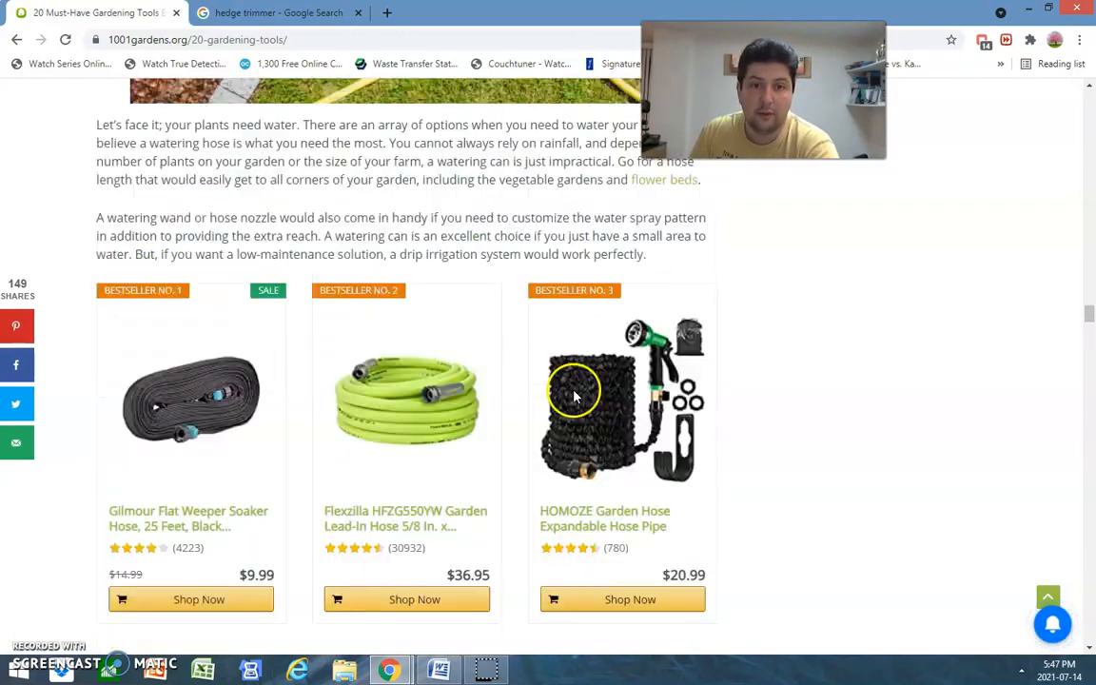
{"action": "scroll", "scroll_direction": "down", "scroll_amount": 3}
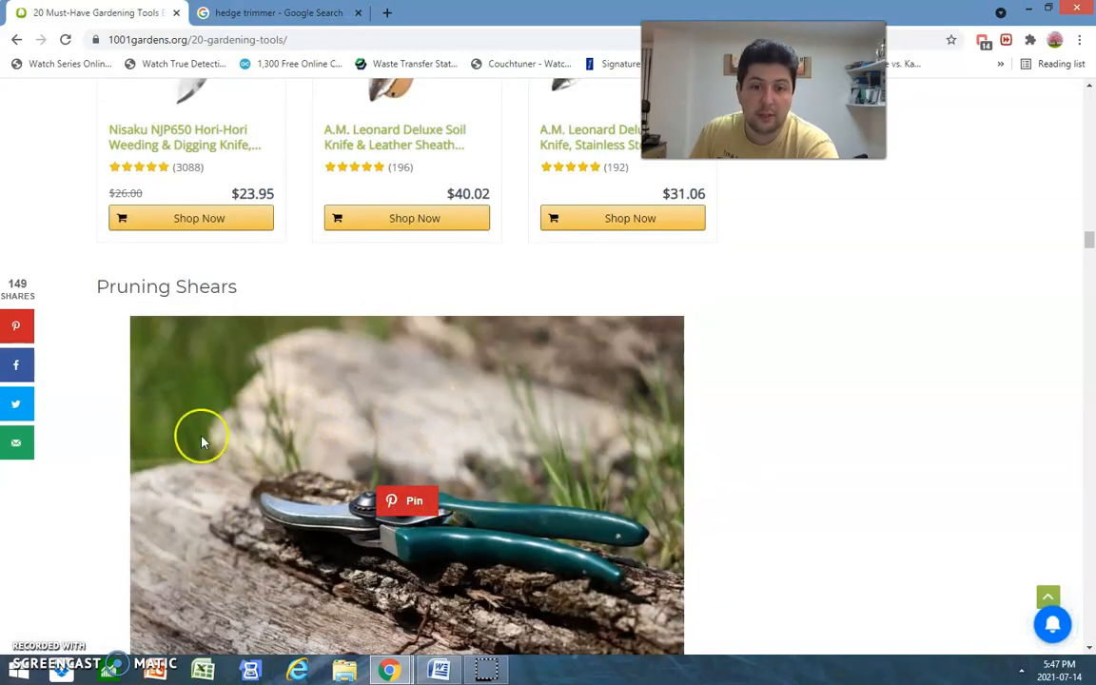
{"action": "scroll", "scroll_direction": "down", "scroll_amount": 3}
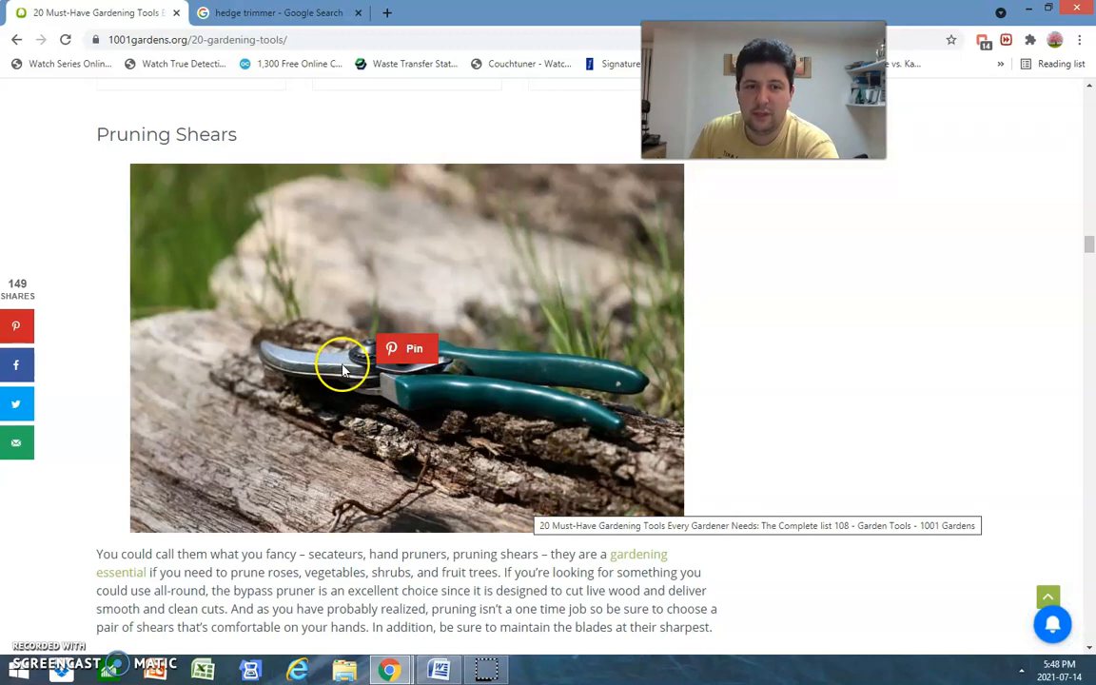
{"action": "mouse_move", "coordinate": [415, 394]}
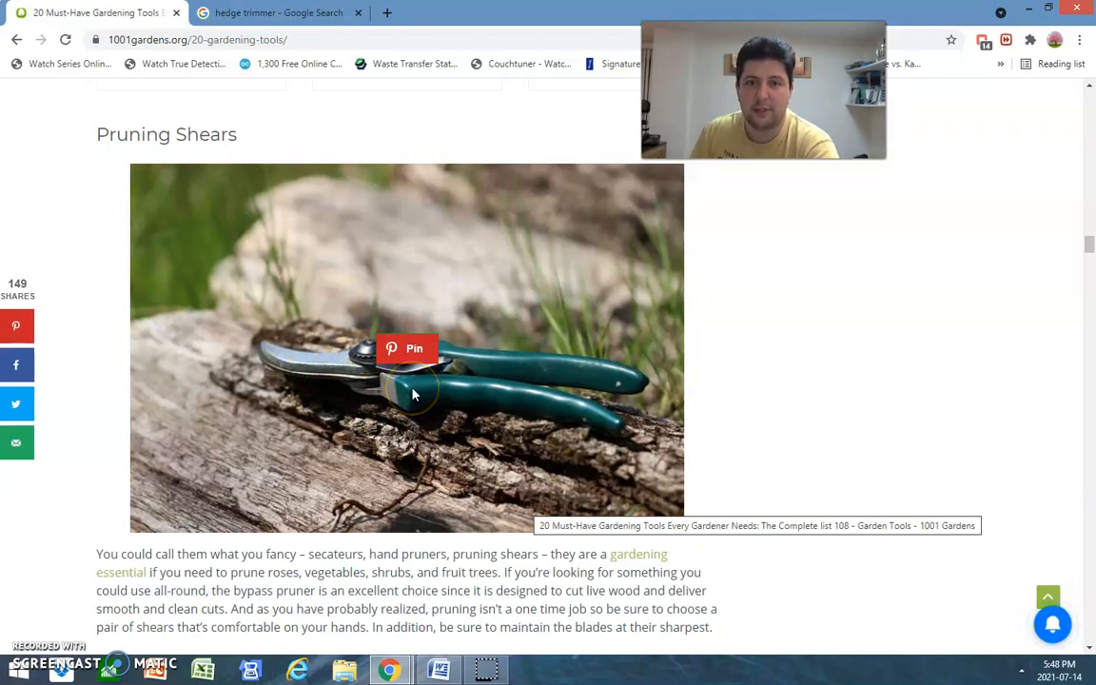
Continue down to the Pruning Saw section with its description and product picks
{"action": "scroll", "scroll_direction": "down", "scroll_amount": 3}
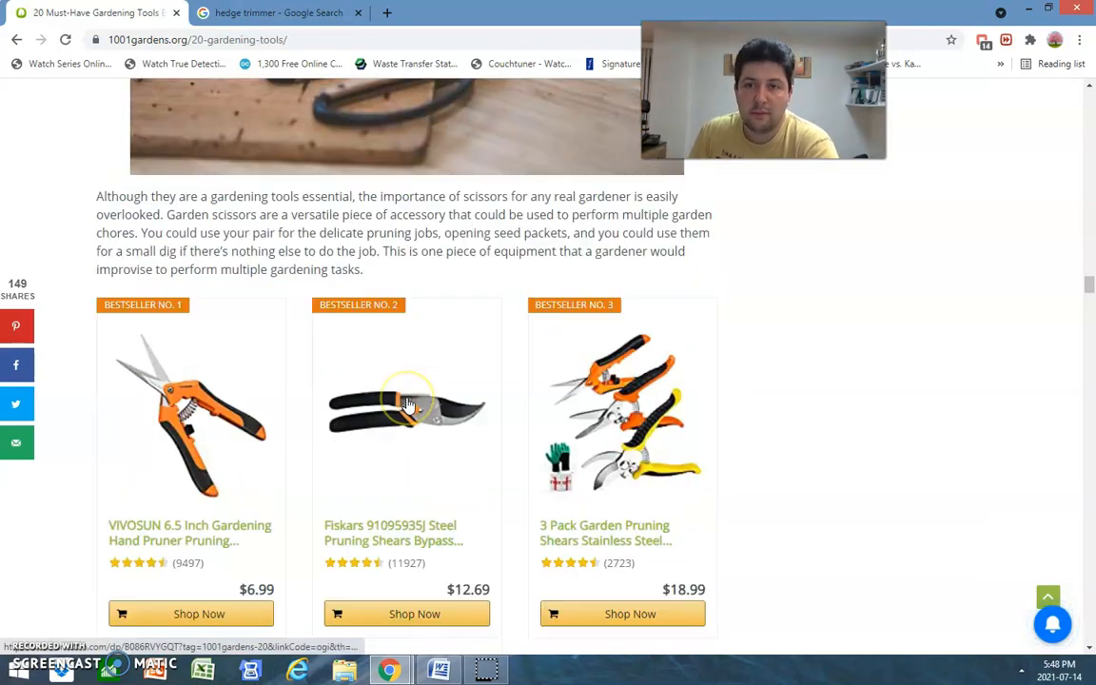
{"action": "scroll", "scroll_direction": "down", "scroll_amount": 3}
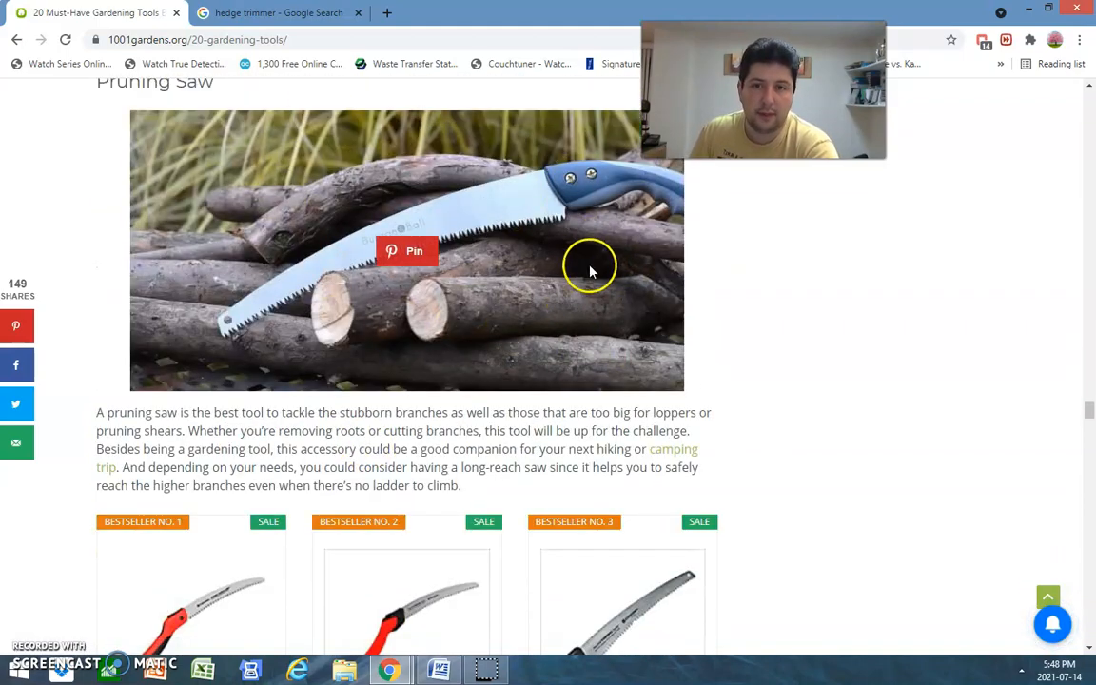
{"action": "scroll", "scroll_direction": "down", "scroll_amount": 3}
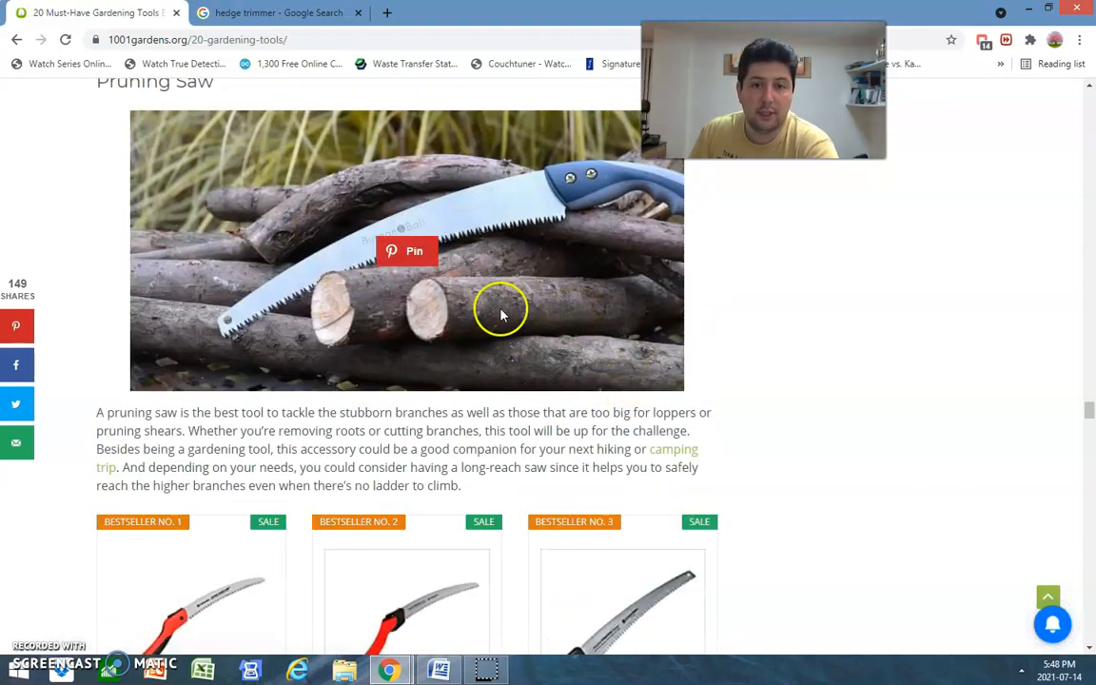
{"action": "mouse_move", "coordinate": [304, 352]}
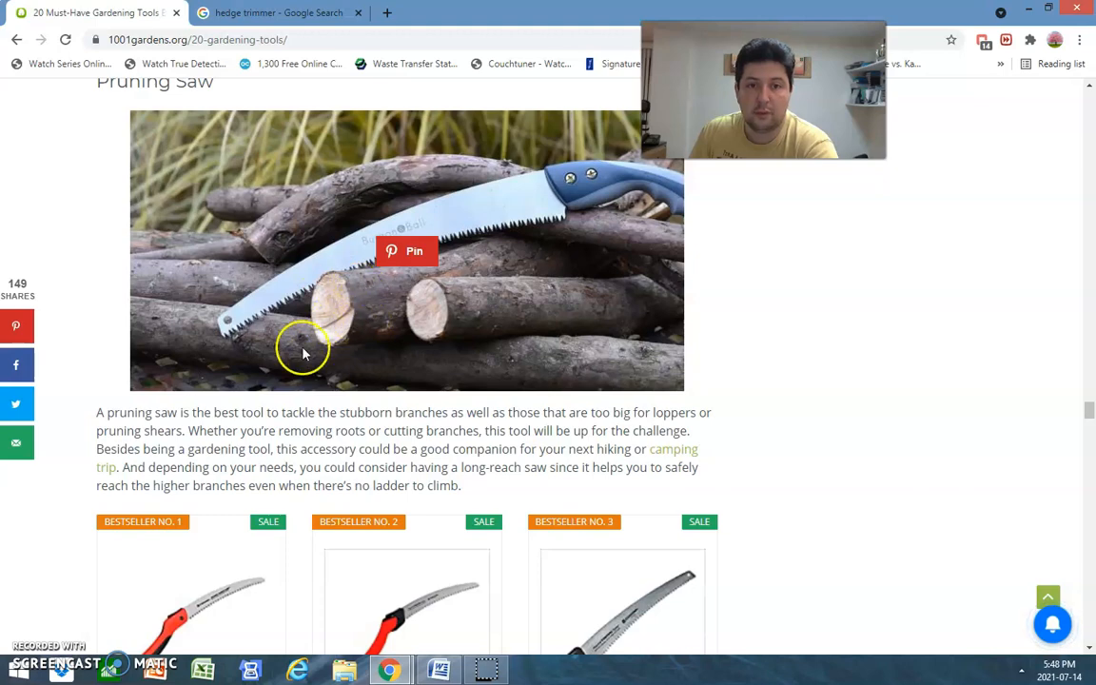
{"action": "mouse_move", "coordinate": [593, 194]}
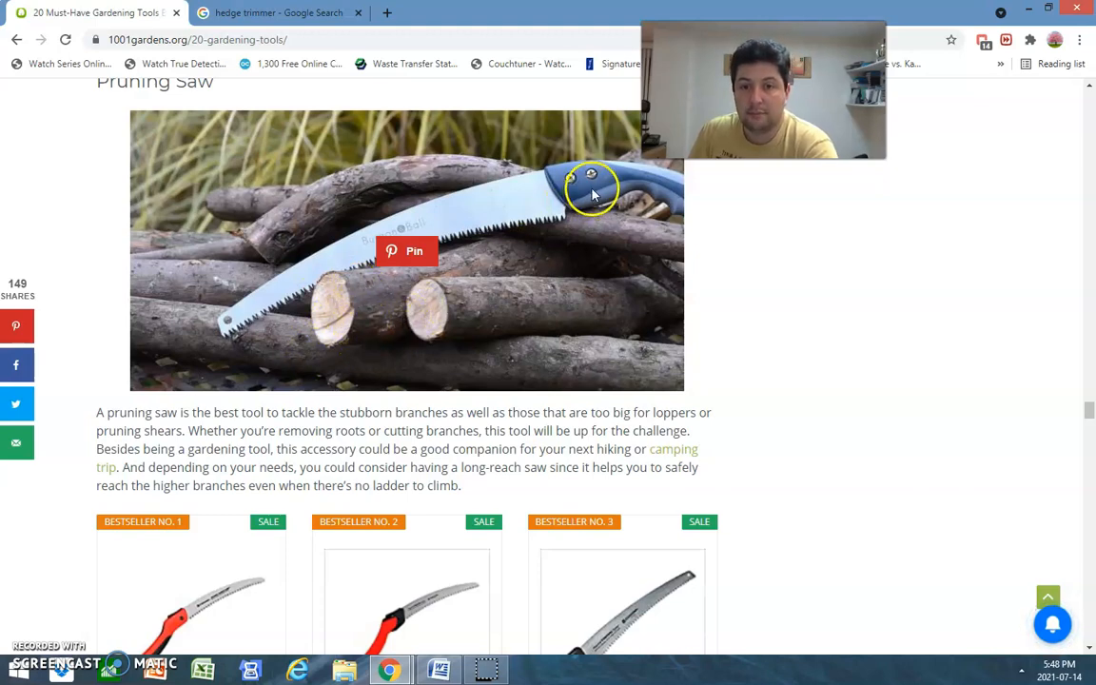
{"action": "scroll", "scroll_direction": "down", "scroll_amount": 3}
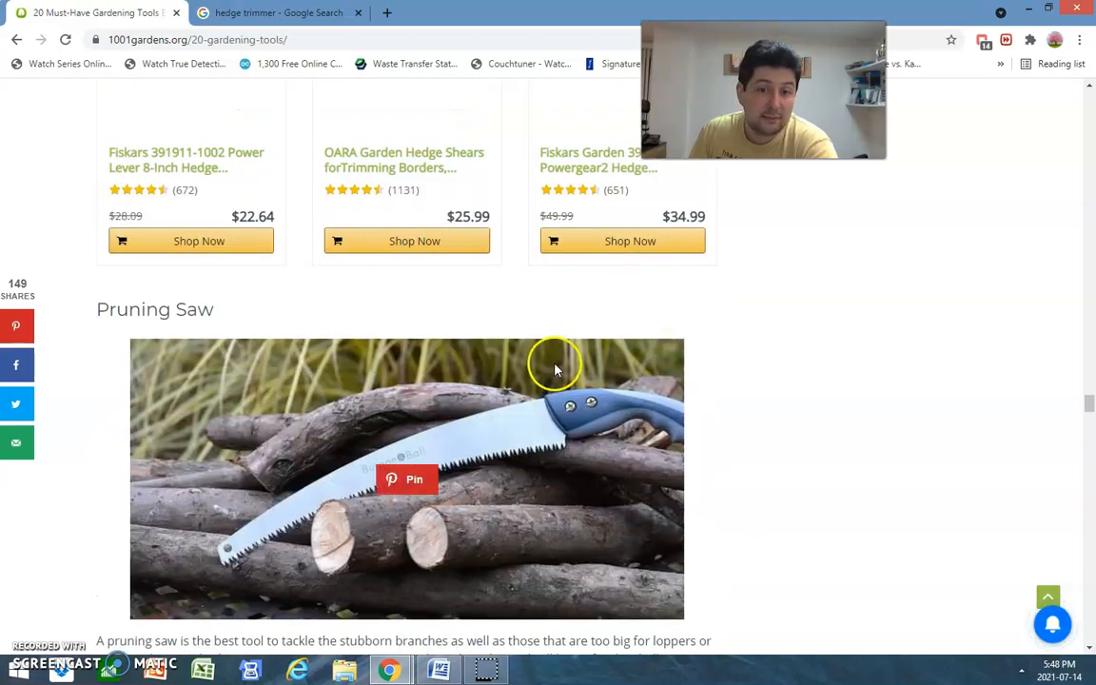
{"action": "mouse_move", "coordinate": [300, 472]}
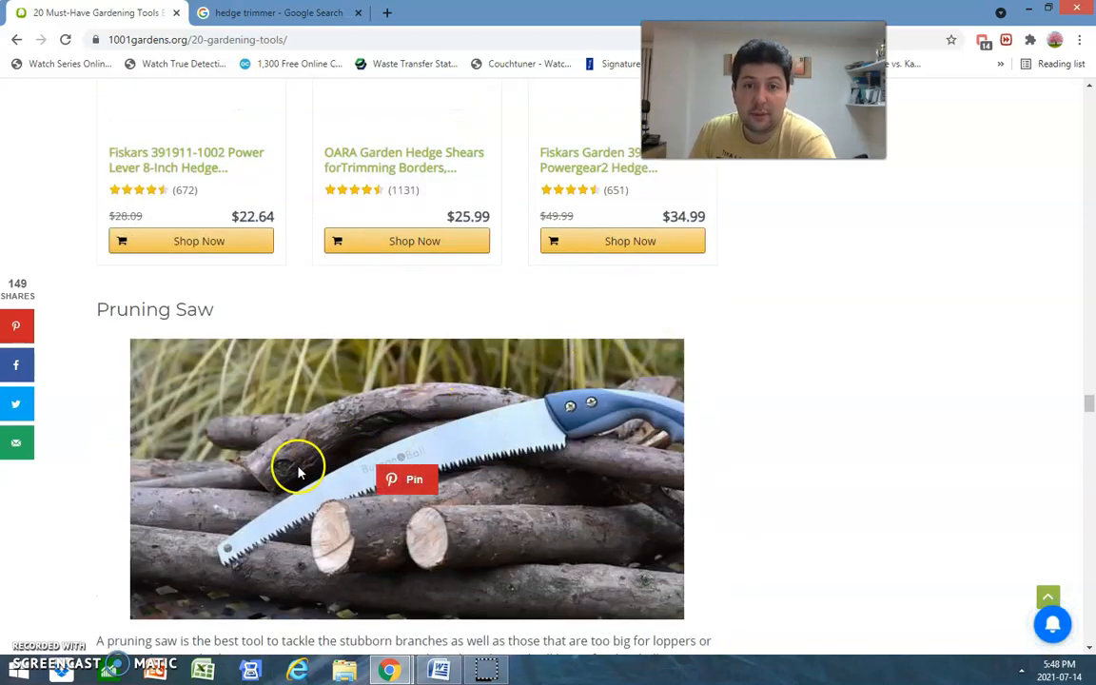
{"action": "mouse_move", "coordinate": [830, 381]}
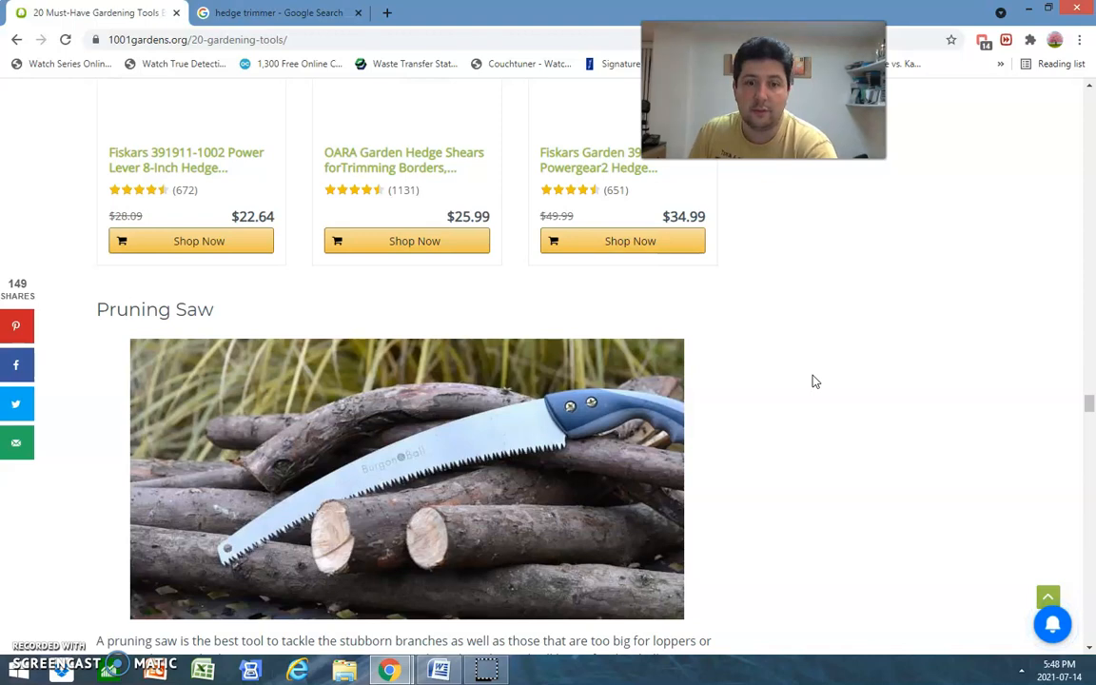
{"action": "scroll", "scroll_direction": "down", "scroll_amount": 3}
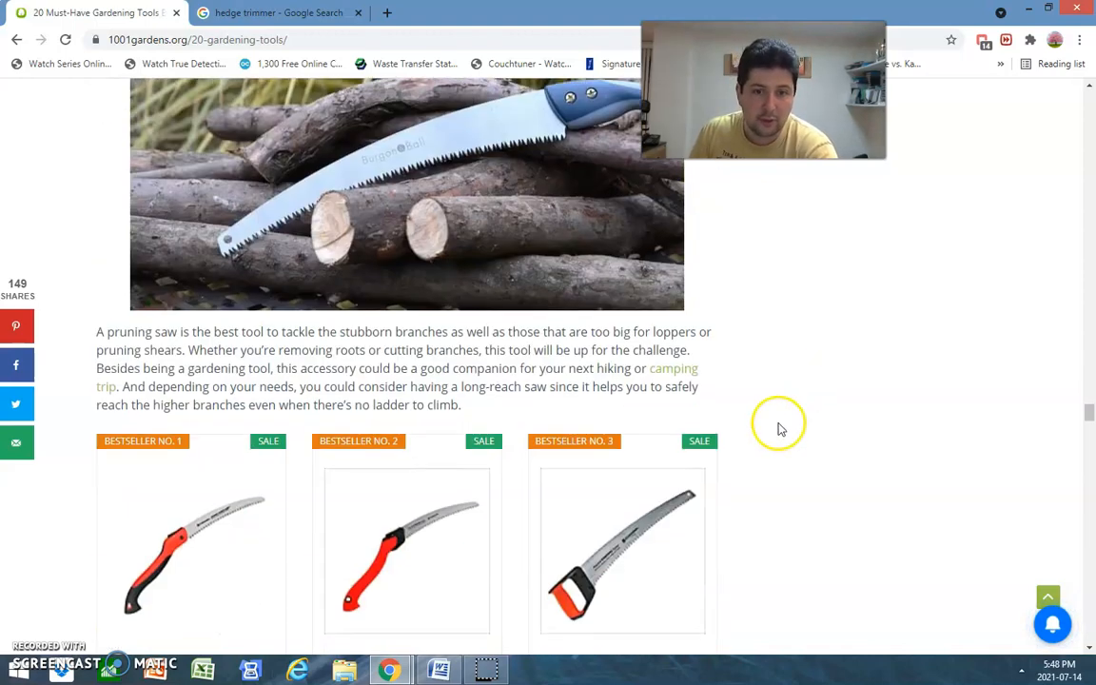
Scroll past the Garden Glide and Hand Fork picks down to the Lawn Mower section
{"action": "scroll", "scroll_direction": "down", "scroll_amount": 3}
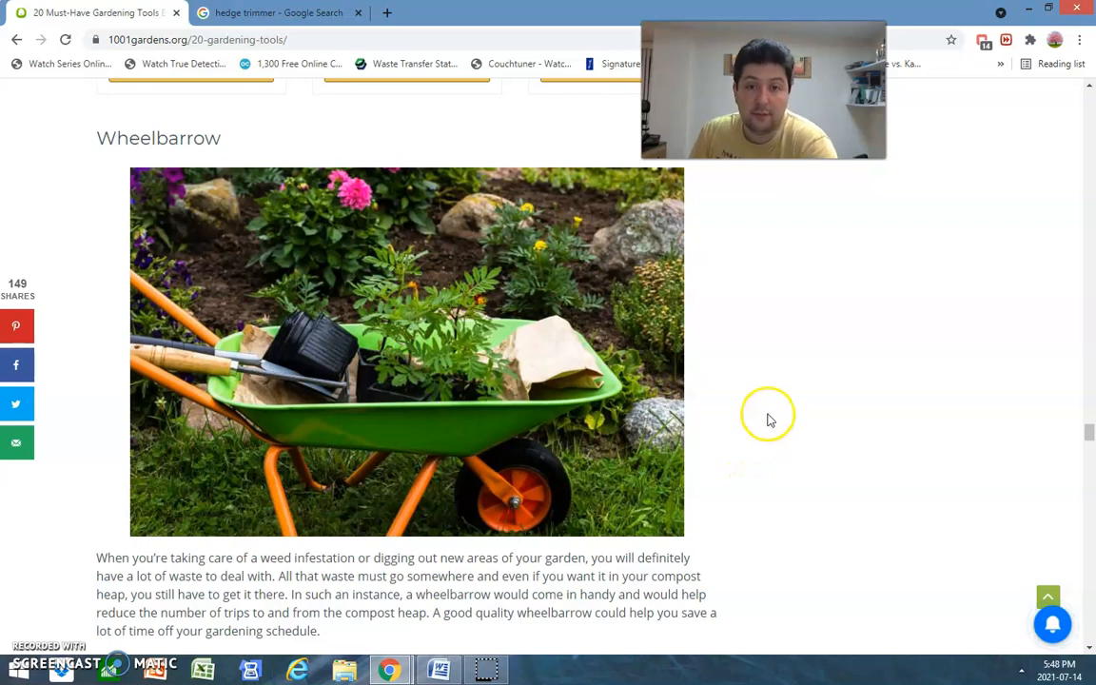
{"action": "mouse_move", "coordinate": [719, 444]}
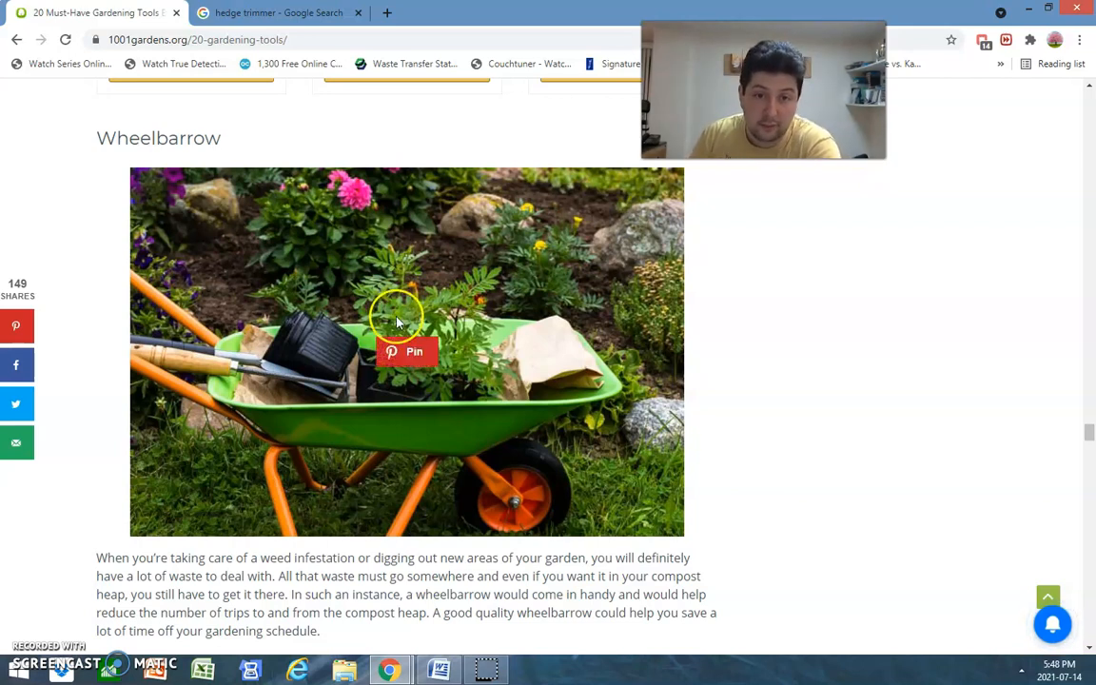
{"action": "mouse_move", "coordinate": [434, 394]}
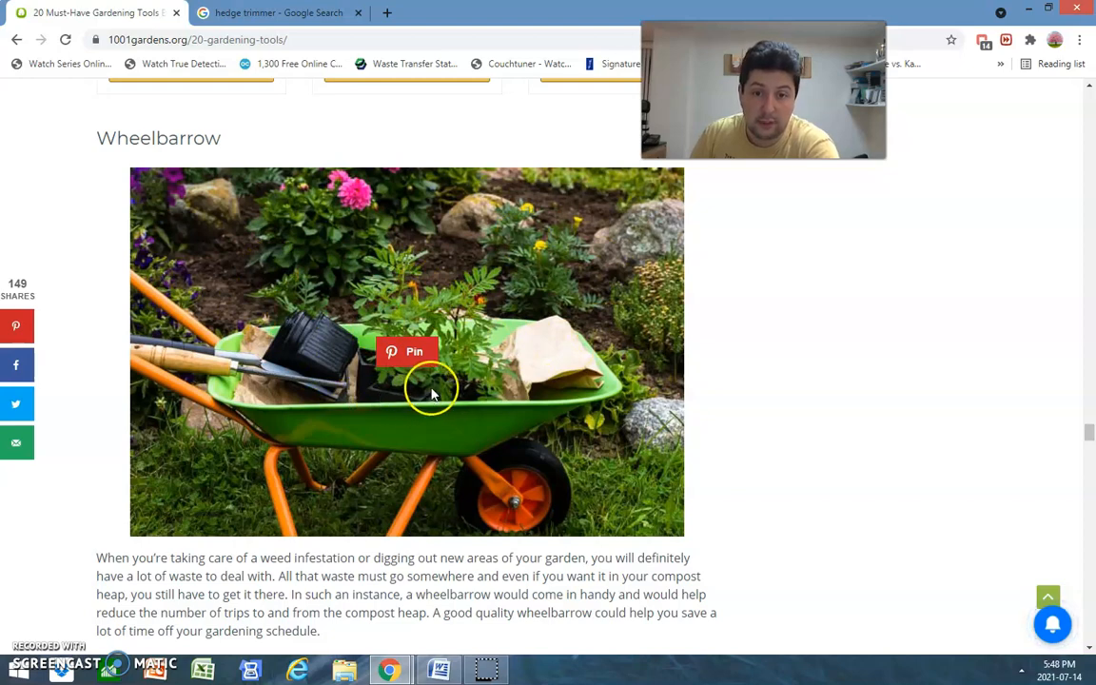
{"action": "scroll", "scroll_direction": "down", "scroll_amount": 3}
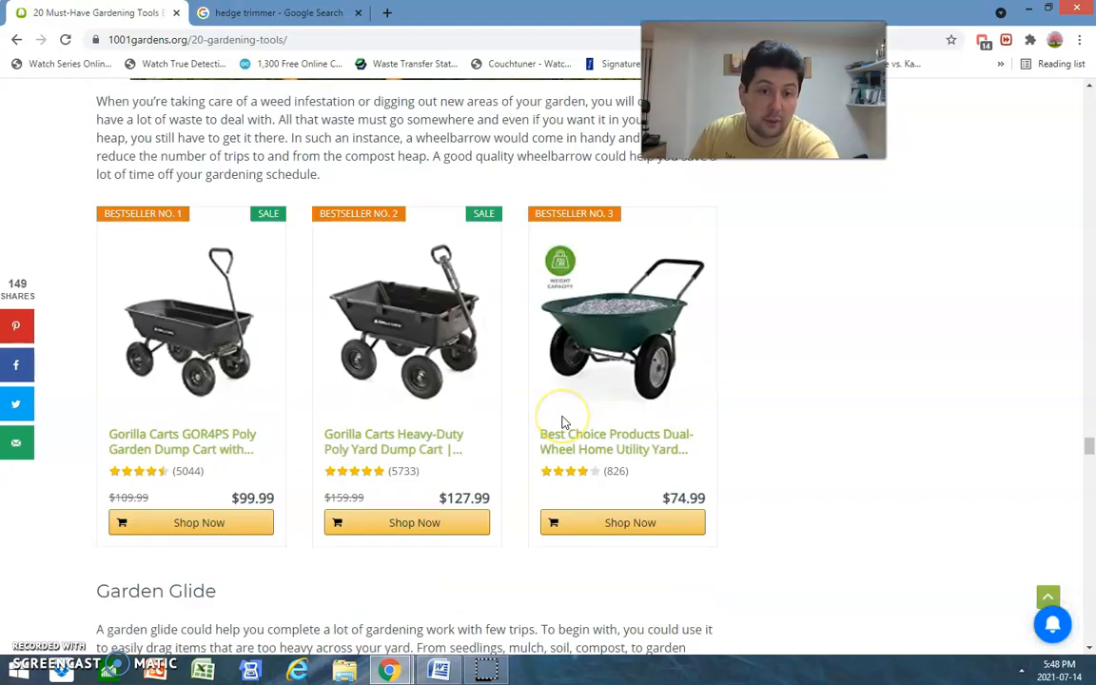
{"action": "scroll", "scroll_direction": "down", "scroll_amount": 3}
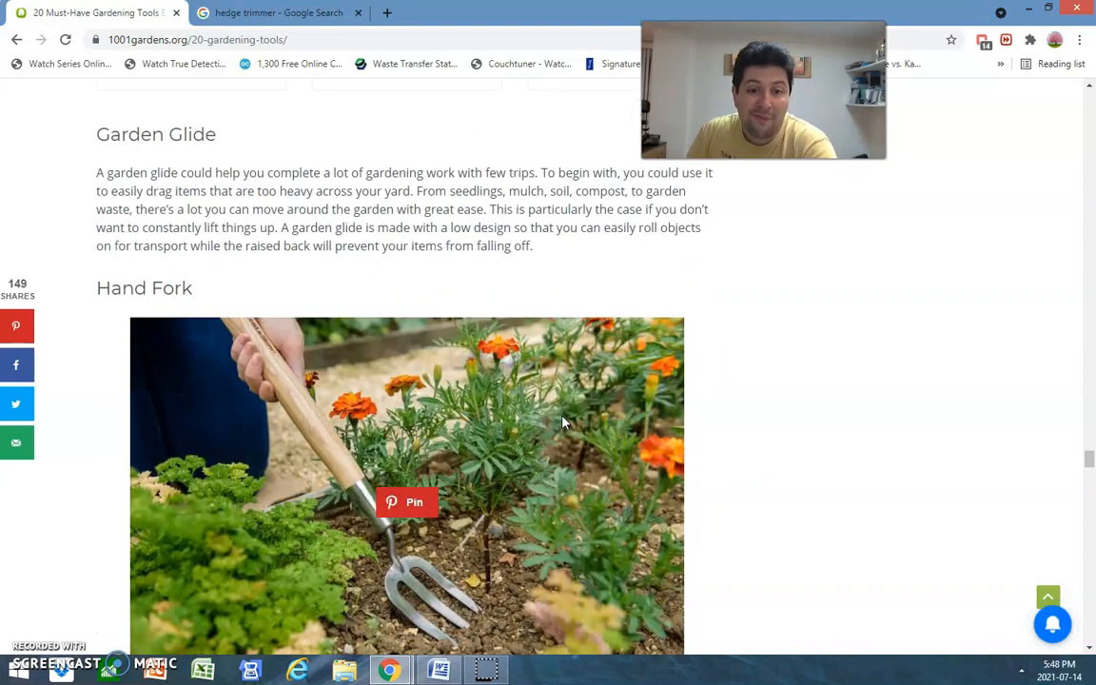
{"action": "scroll", "scroll_direction": "down", "scroll_amount": 3}
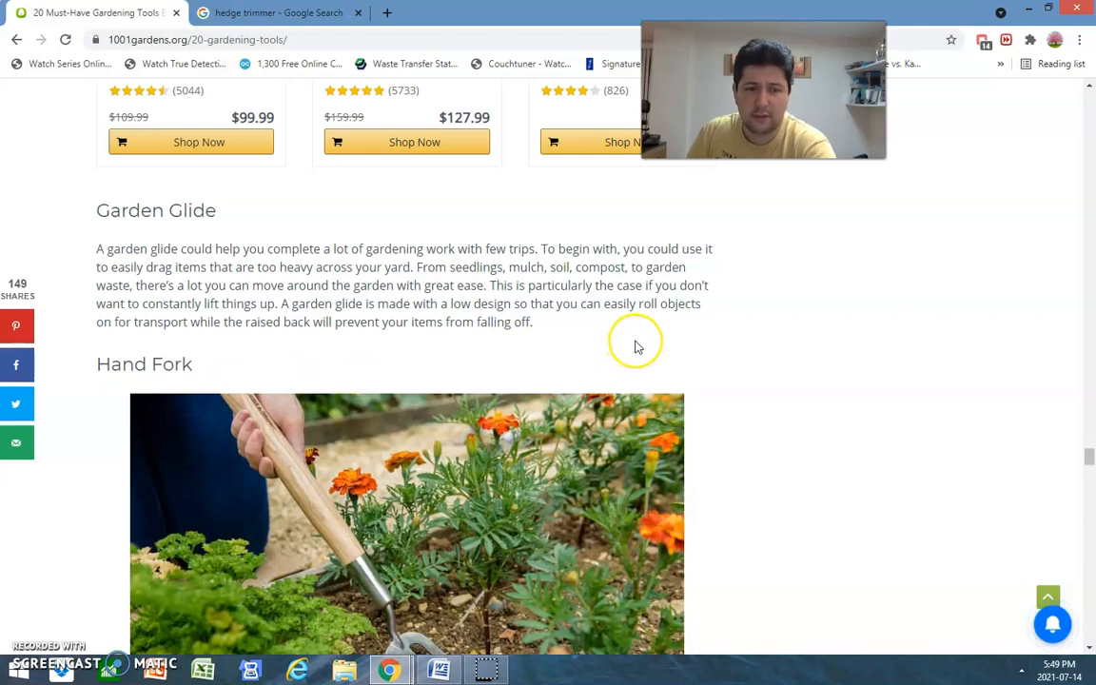
{"action": "scroll", "scroll_direction": "down", "scroll_amount": 3}
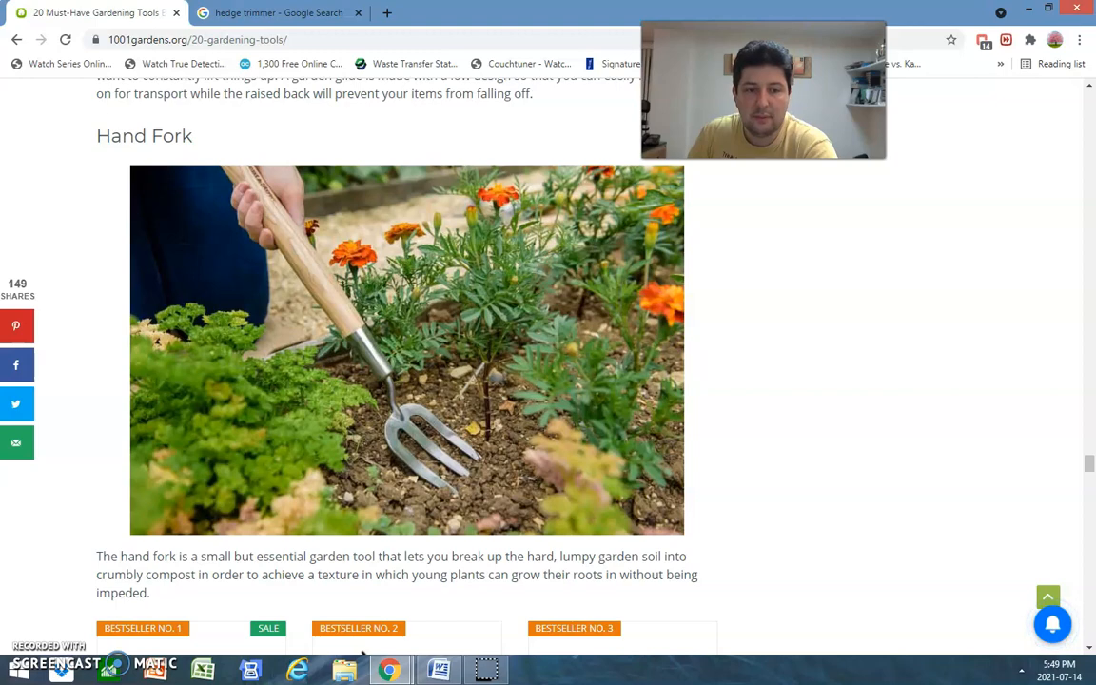
{"action": "mouse_move", "coordinate": [466, 118]}
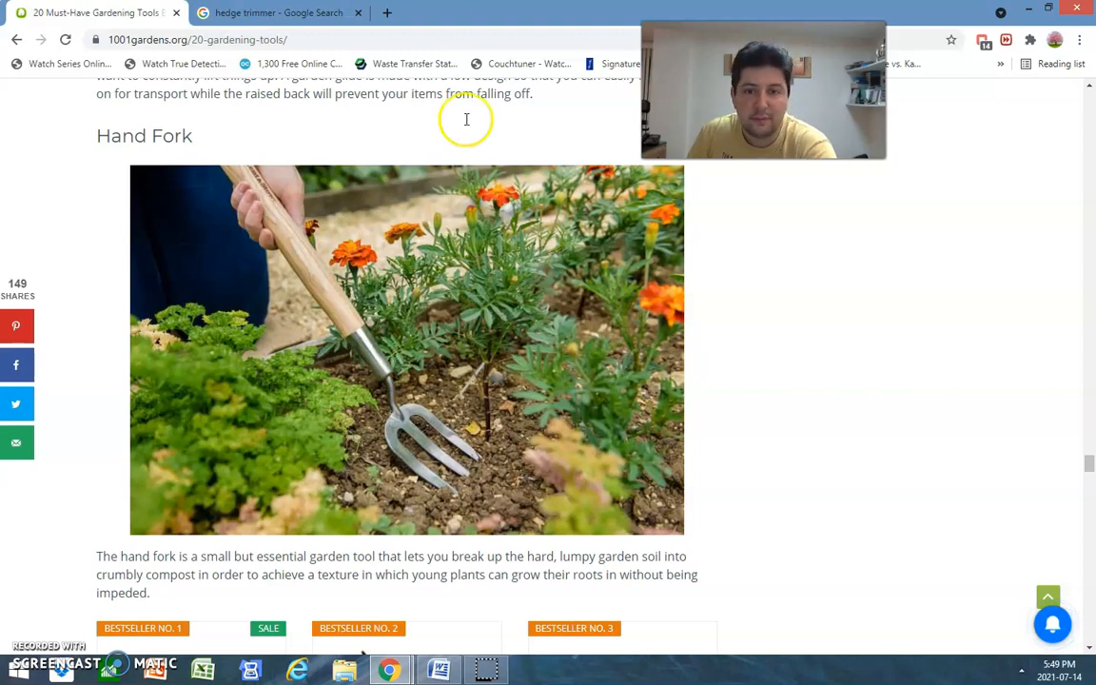
{"action": "mouse_move", "coordinate": [902, 539]}
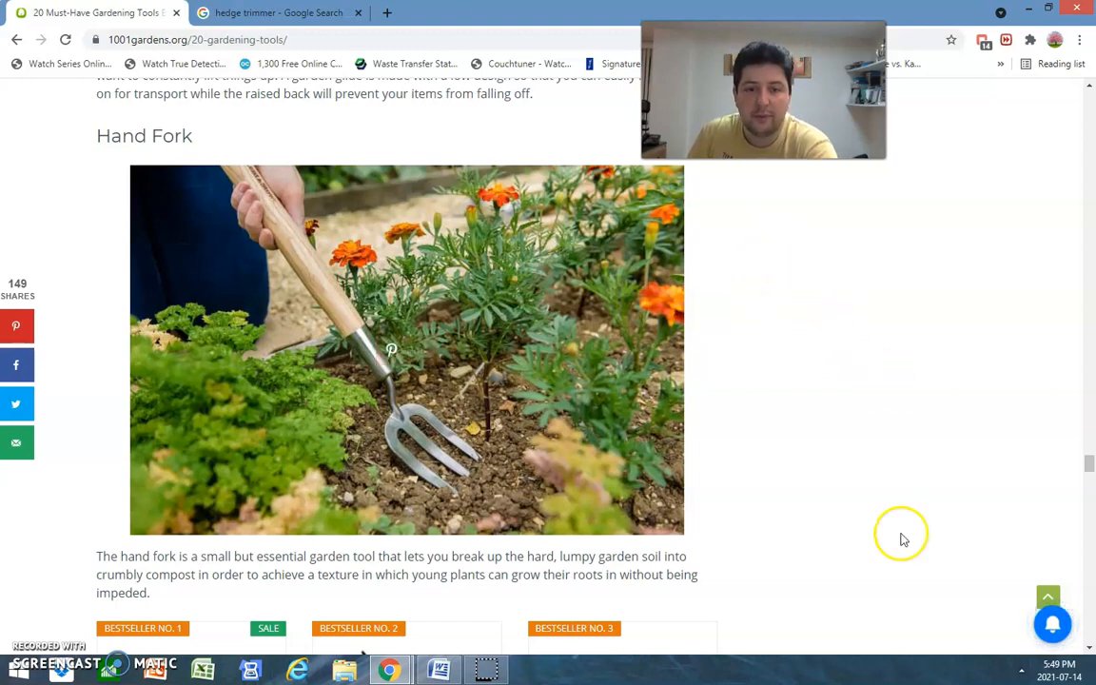
{"action": "mouse_move", "coordinate": [891, 495]}
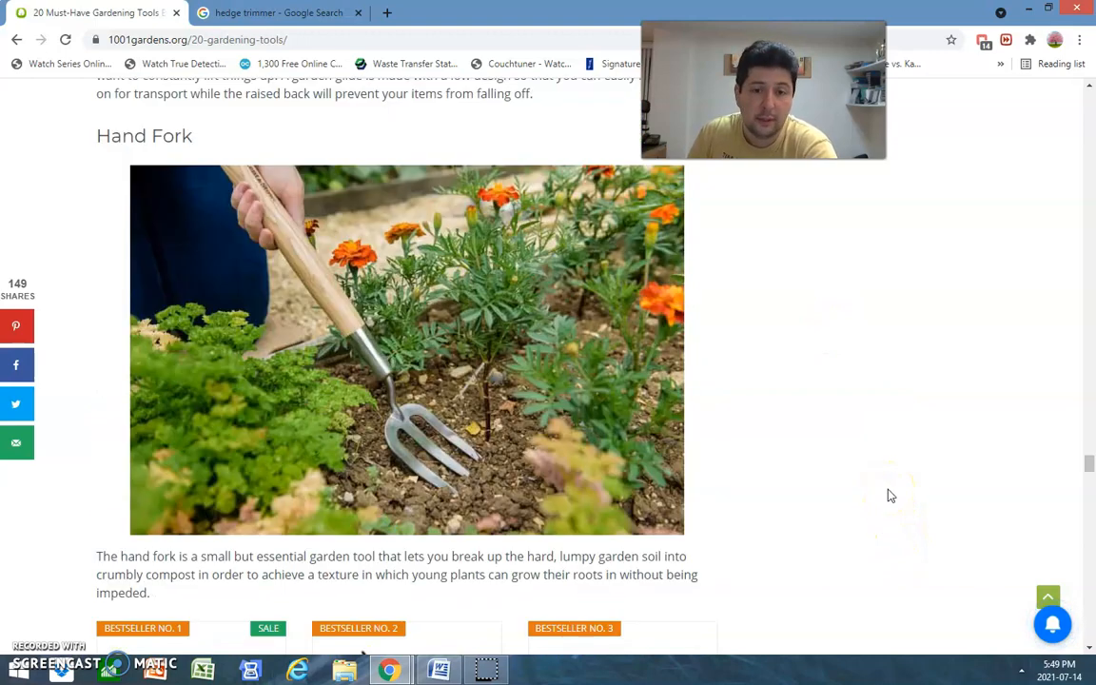
{"action": "scroll", "scroll_direction": "down", "scroll_amount": 3}
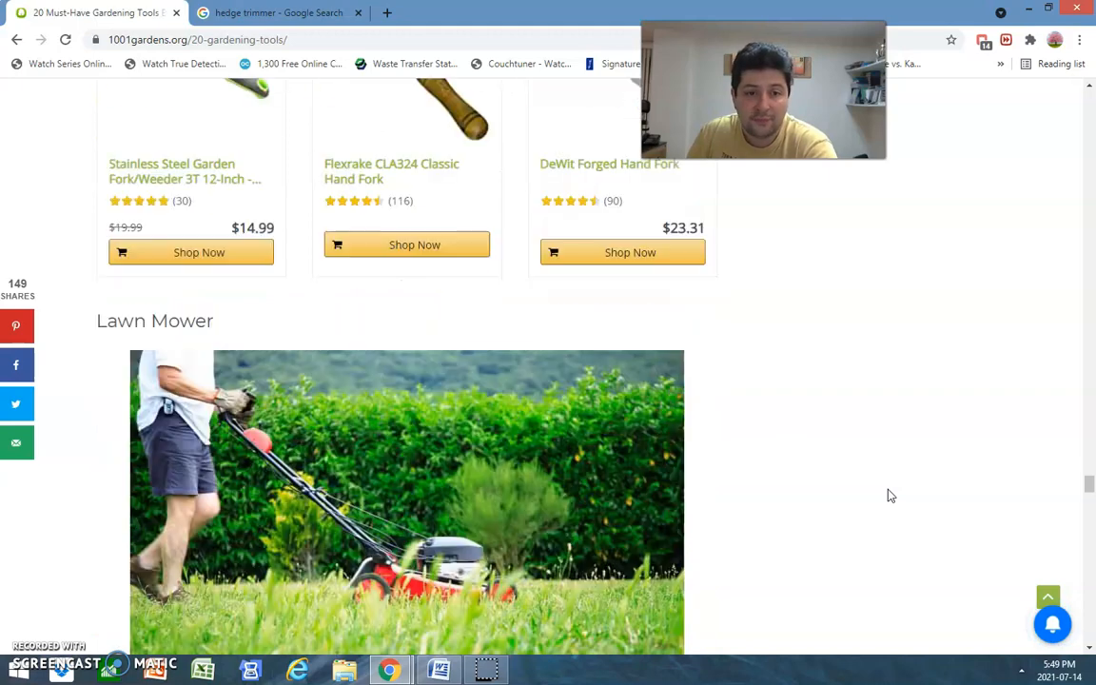
{"action": "scroll", "scroll_direction": "down", "scroll_amount": 3}
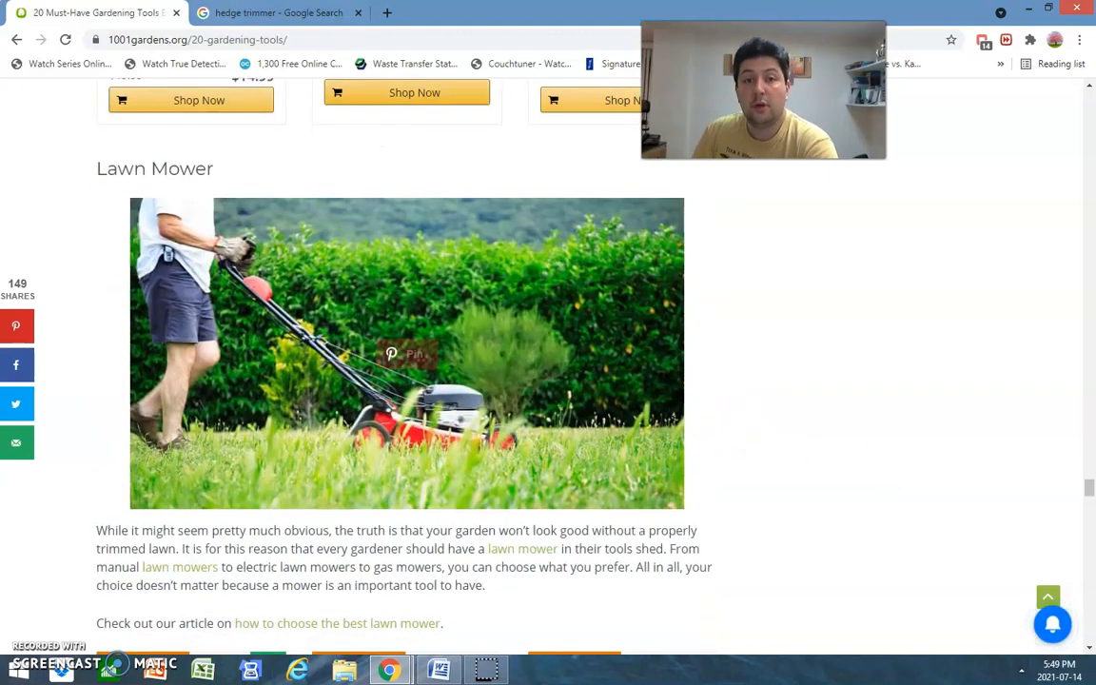
Search Google Images for 'push mower' and preview the Lee Valley reel mower result
{"action": "left_click", "coordinate": [281, 16]}
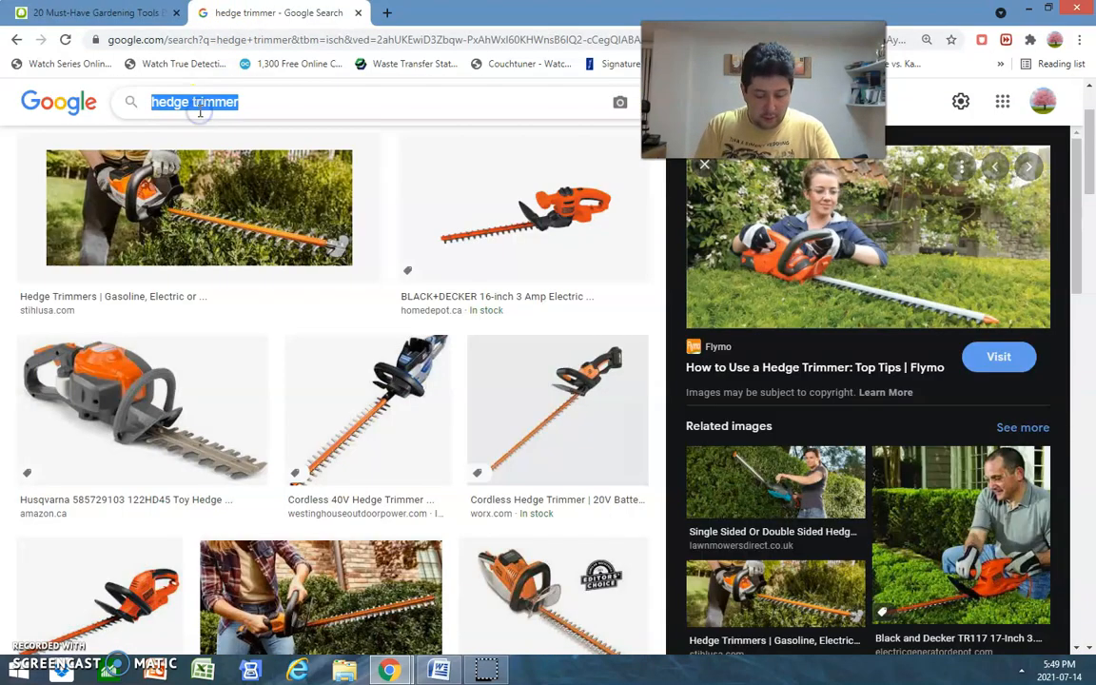
{"action": "type", "text": "push mower"}
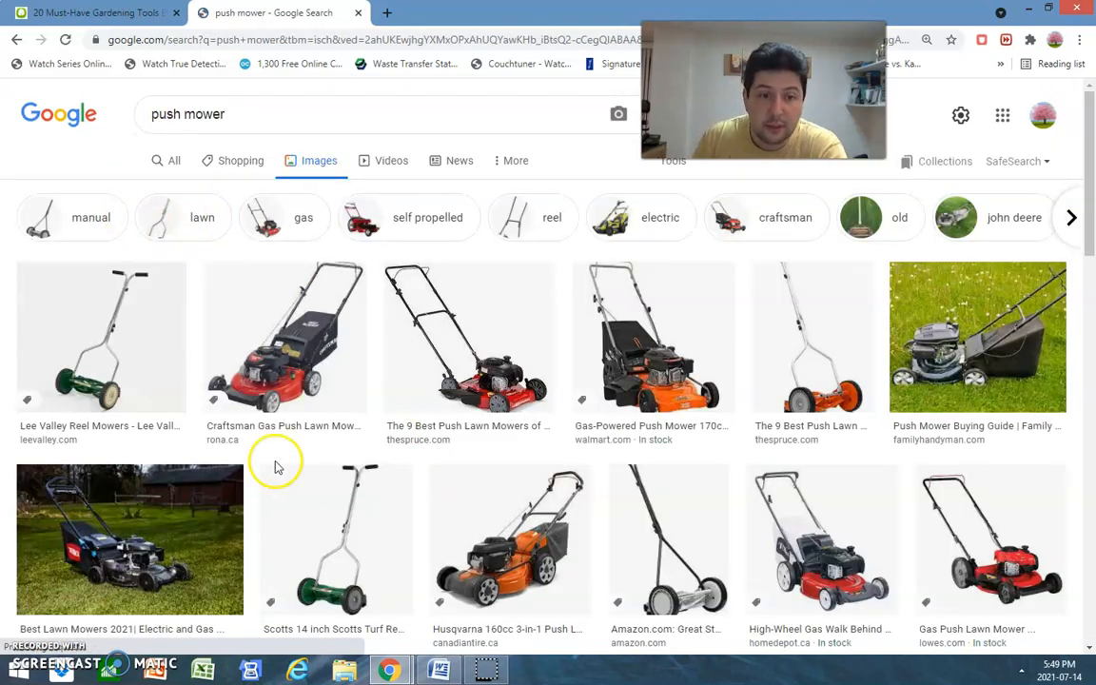
{"action": "left_click", "coordinate": [103, 352]}
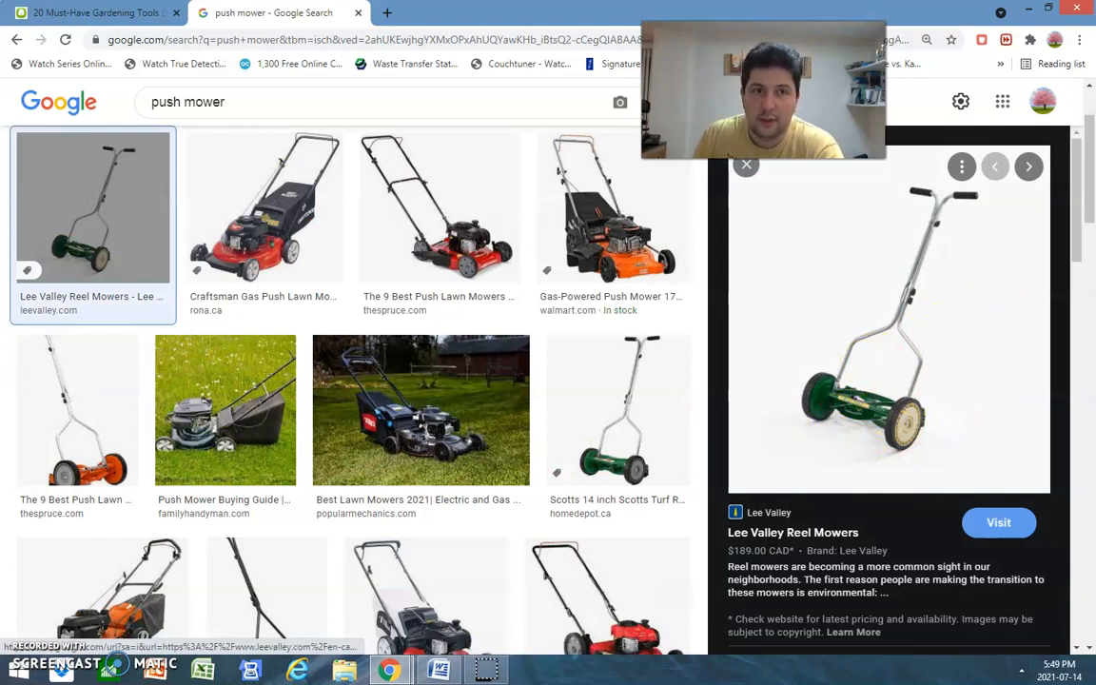
{"action": "mouse_move", "coordinate": [91, 14]}
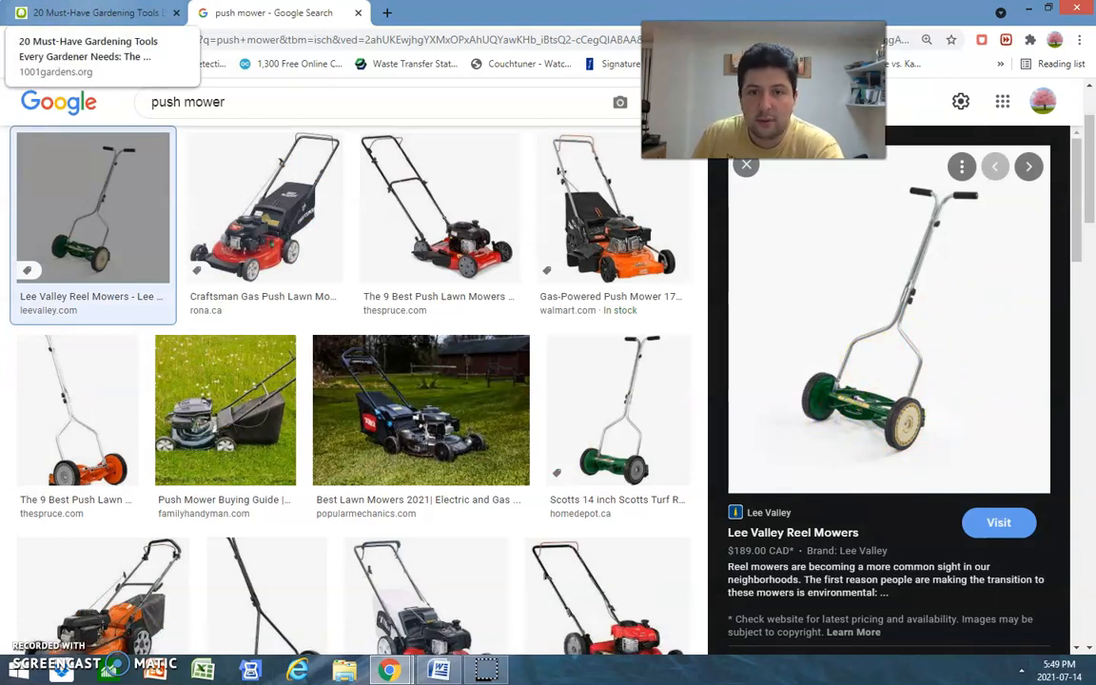
Compare the push mower results with the article, ending back on its Lawn Mower section
{"action": "left_click", "coordinate": [96, 11]}
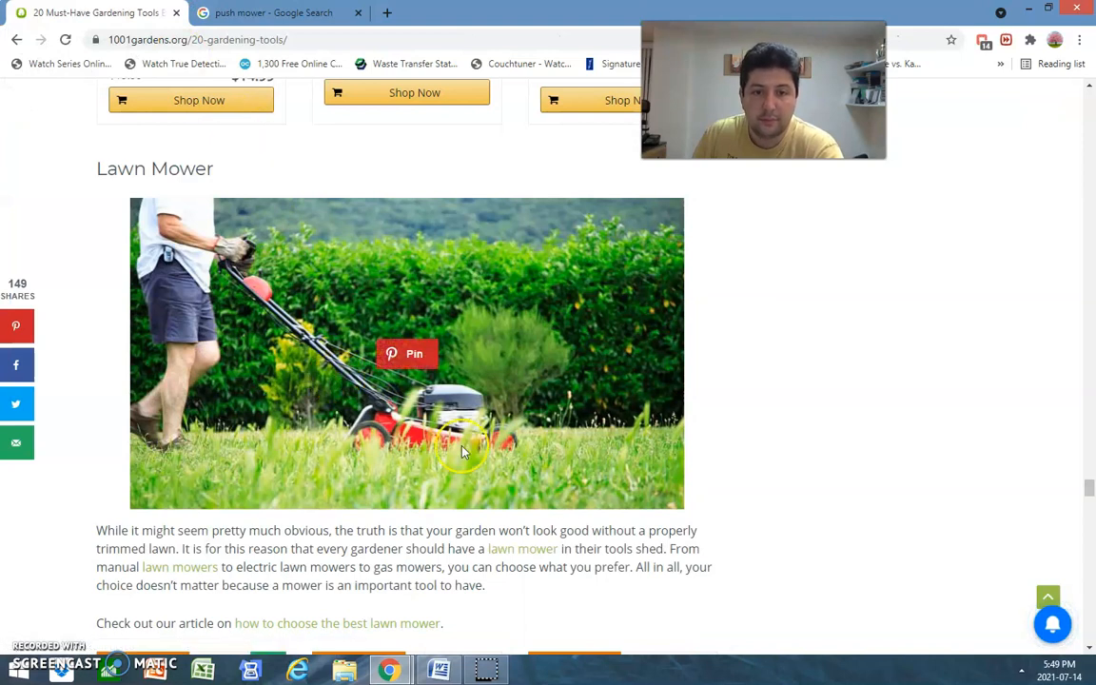
{"action": "mouse_move", "coordinate": [631, 486]}
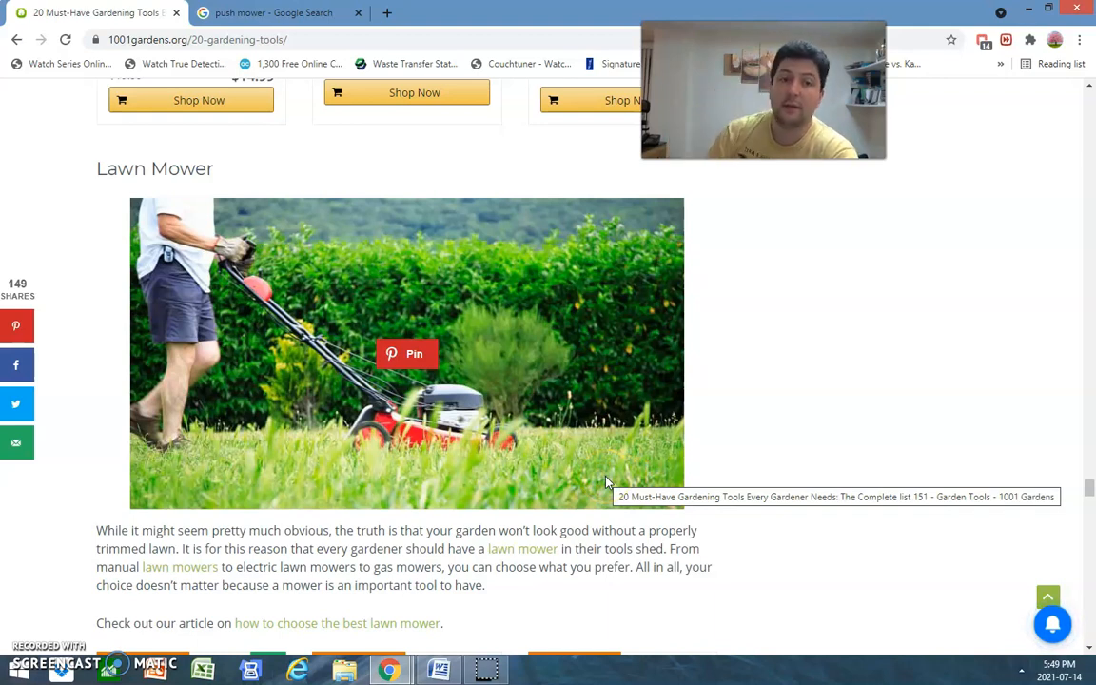
{"action": "left_click", "coordinate": [276, 14]}
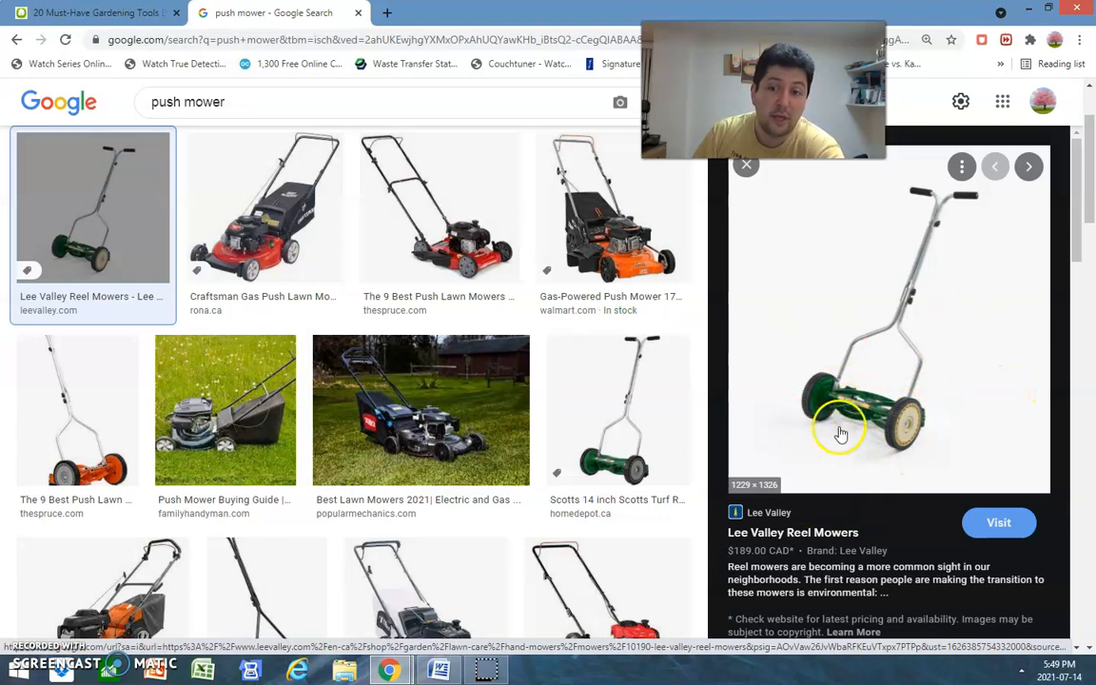
{"action": "mouse_move", "coordinate": [1022, 251]}
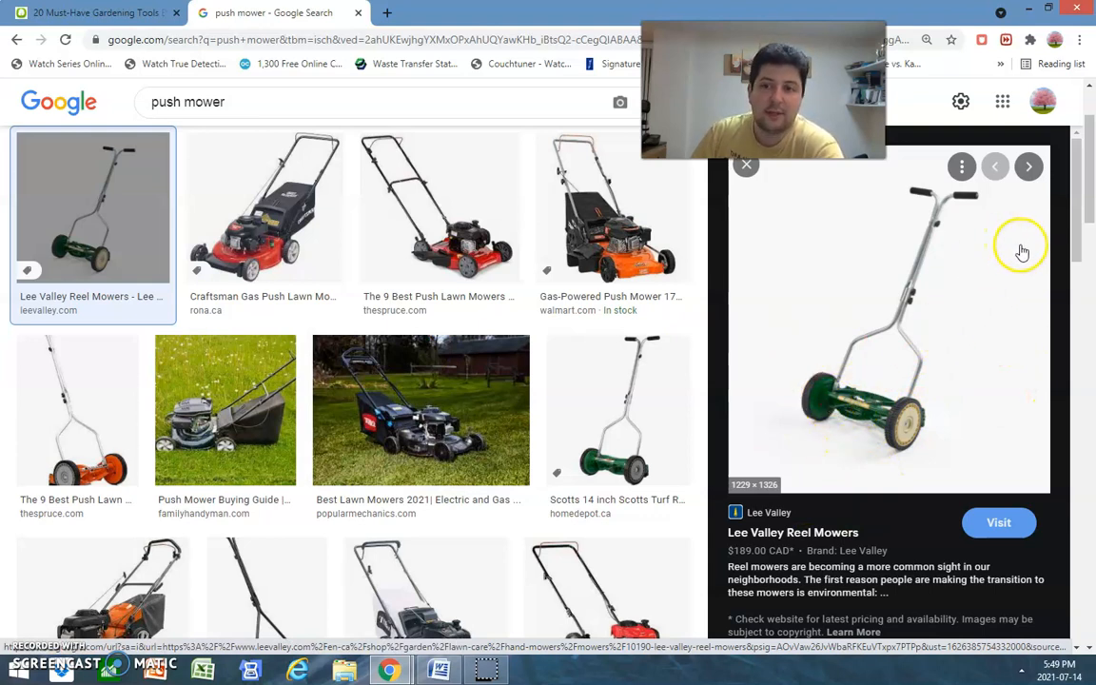
{"action": "mouse_move", "coordinate": [940, 420]}
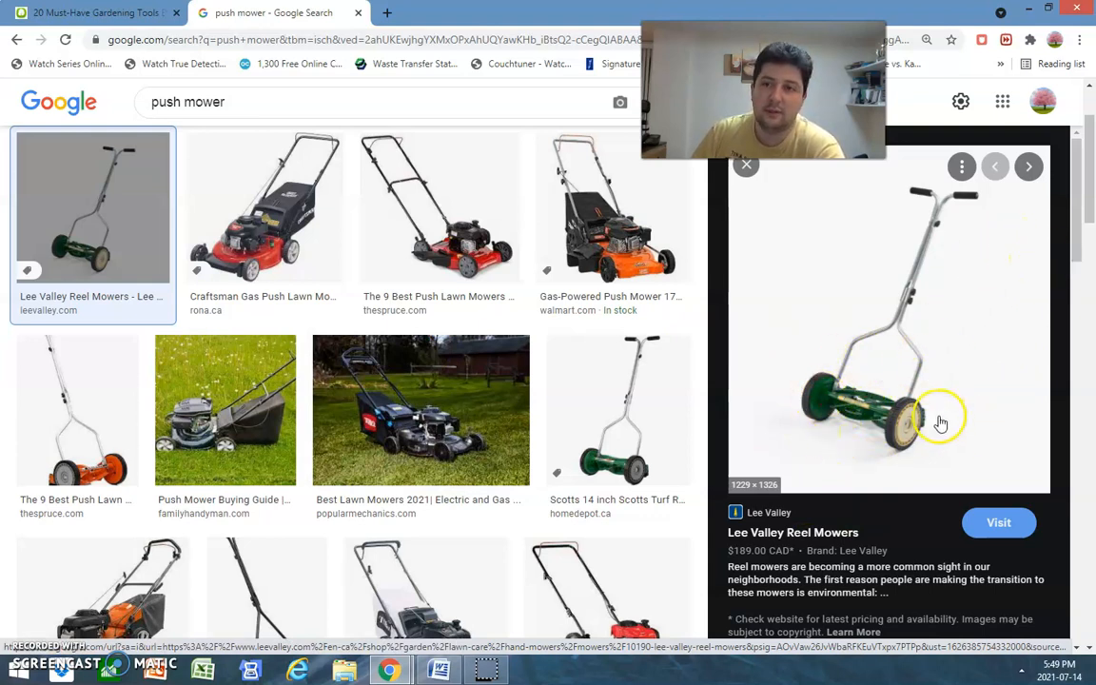
{"action": "left_click", "coordinate": [95, 14]}
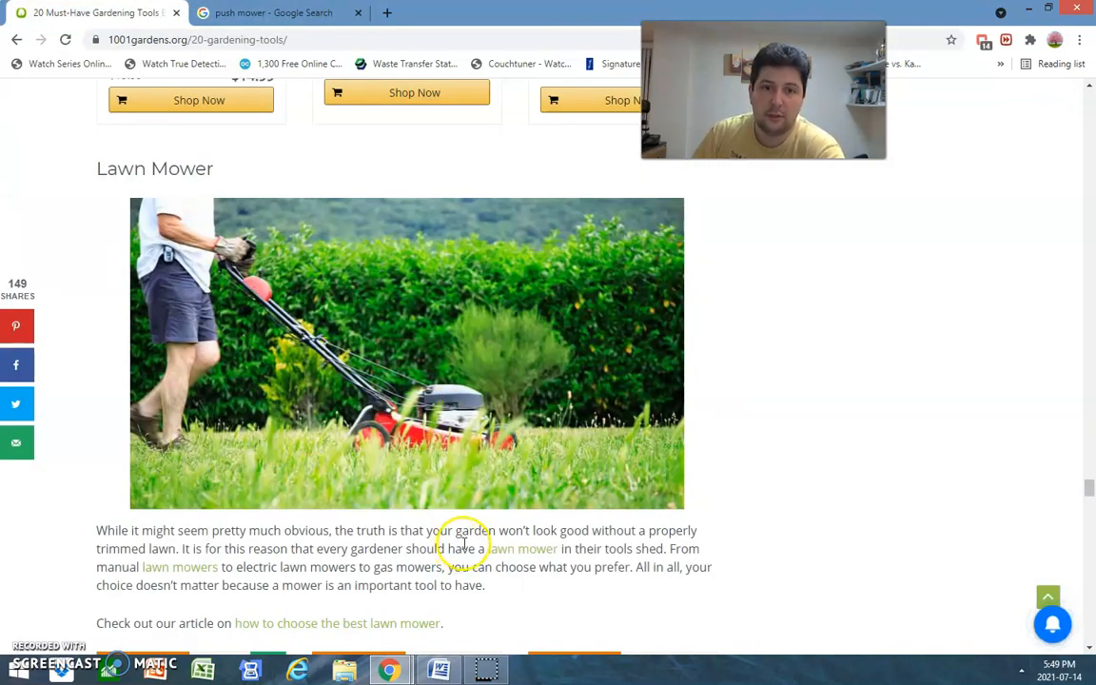
{"action": "mouse_move", "coordinate": [698, 400]}
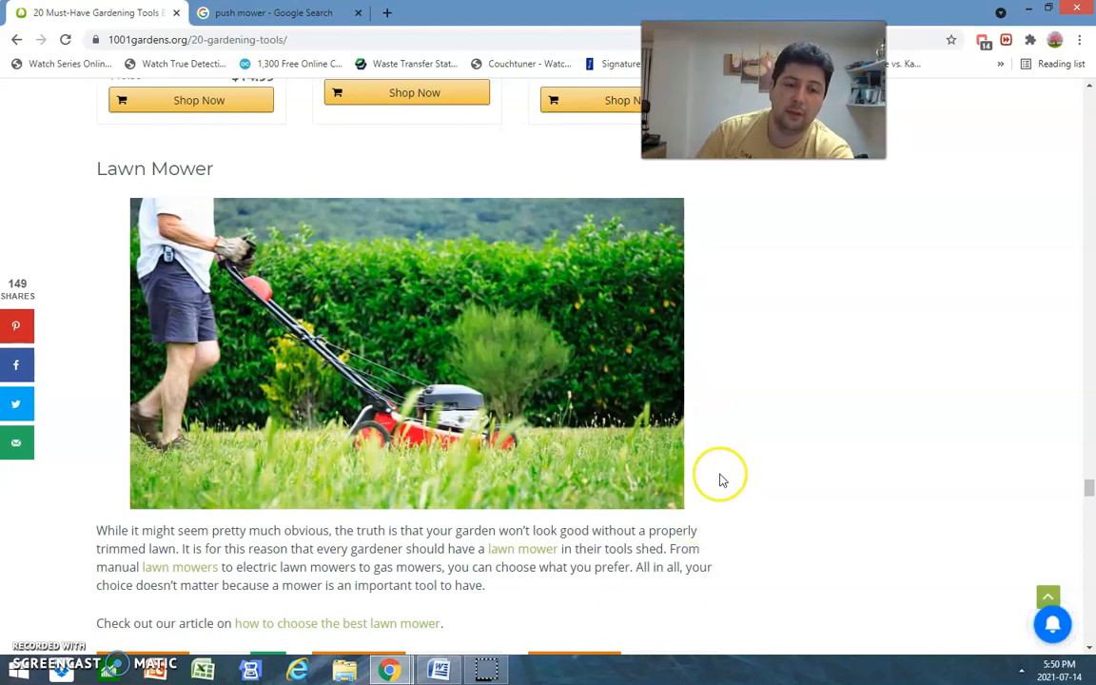
Scroll past the lawn mower products and Hand Trowel to the Edger section
{"action": "scroll", "scroll_direction": "down", "scroll_amount": 3}
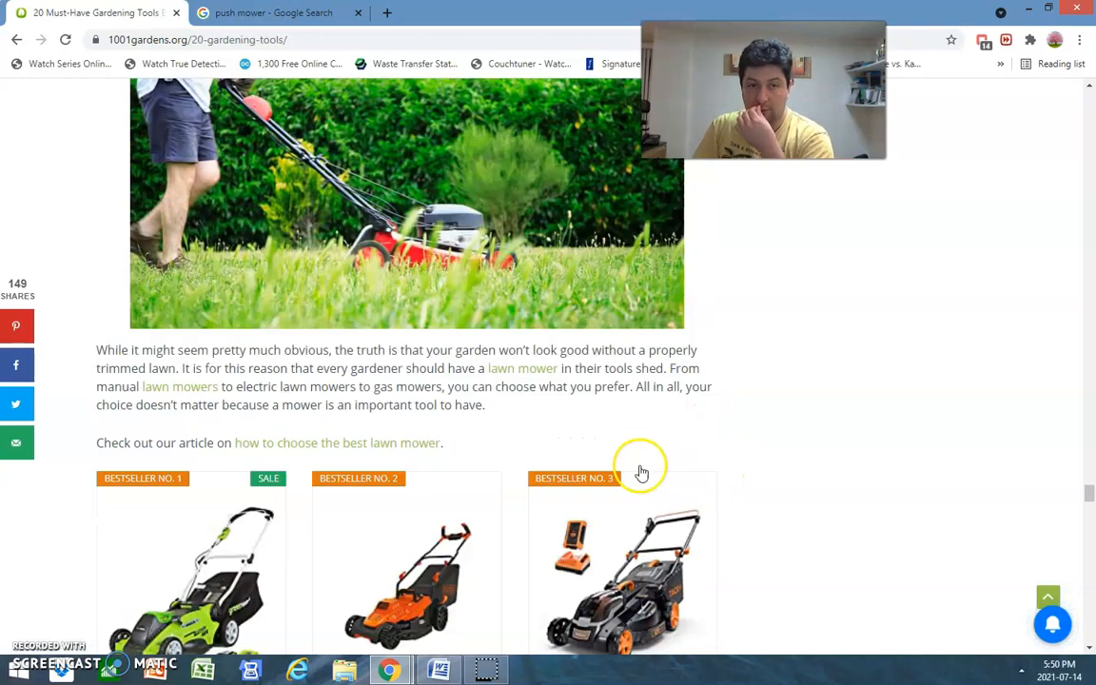
{"action": "scroll", "scroll_direction": "down", "scroll_amount": 3}
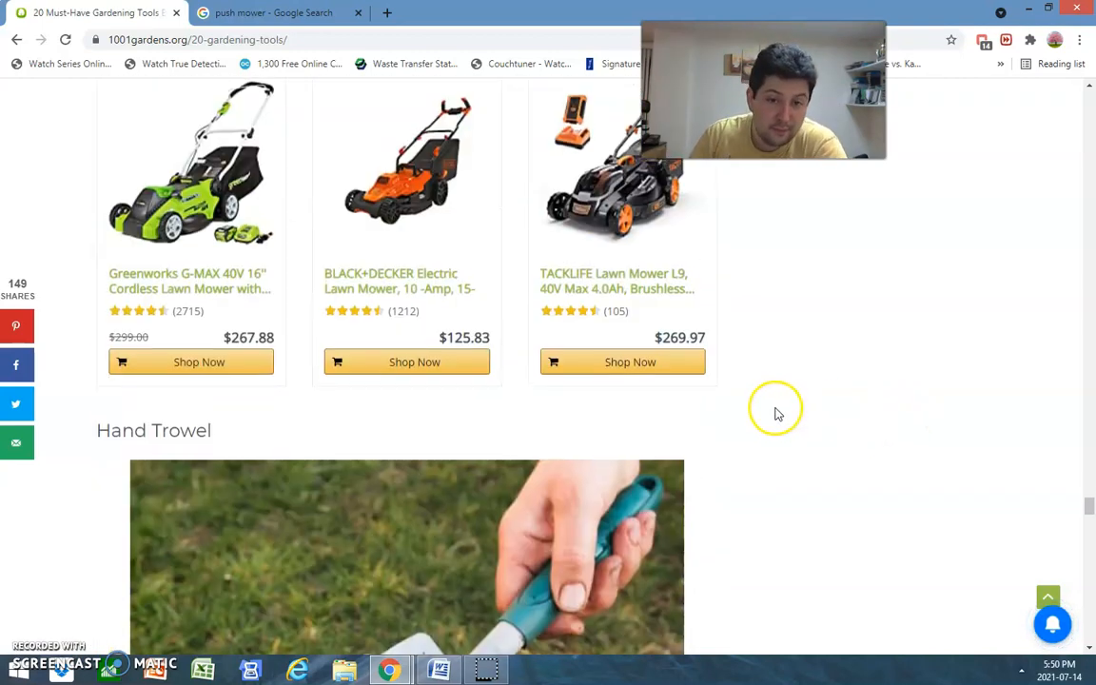
{"action": "scroll", "scroll_direction": "down", "scroll_amount": 3}
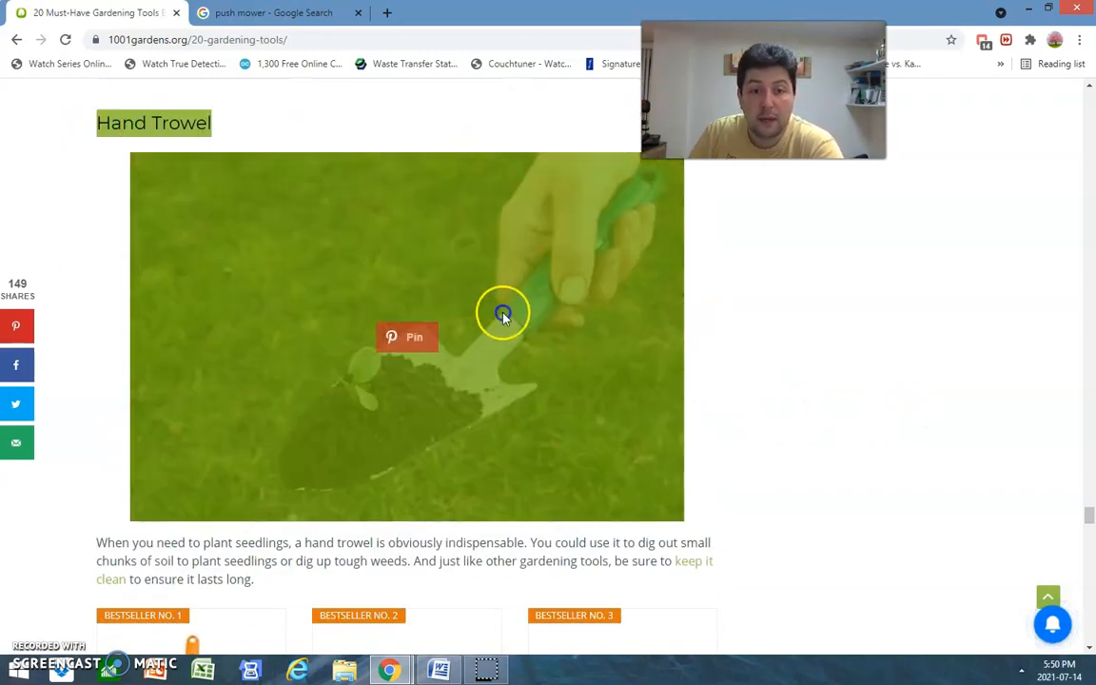
{"action": "scroll", "scroll_direction": "down", "scroll_amount": 3}
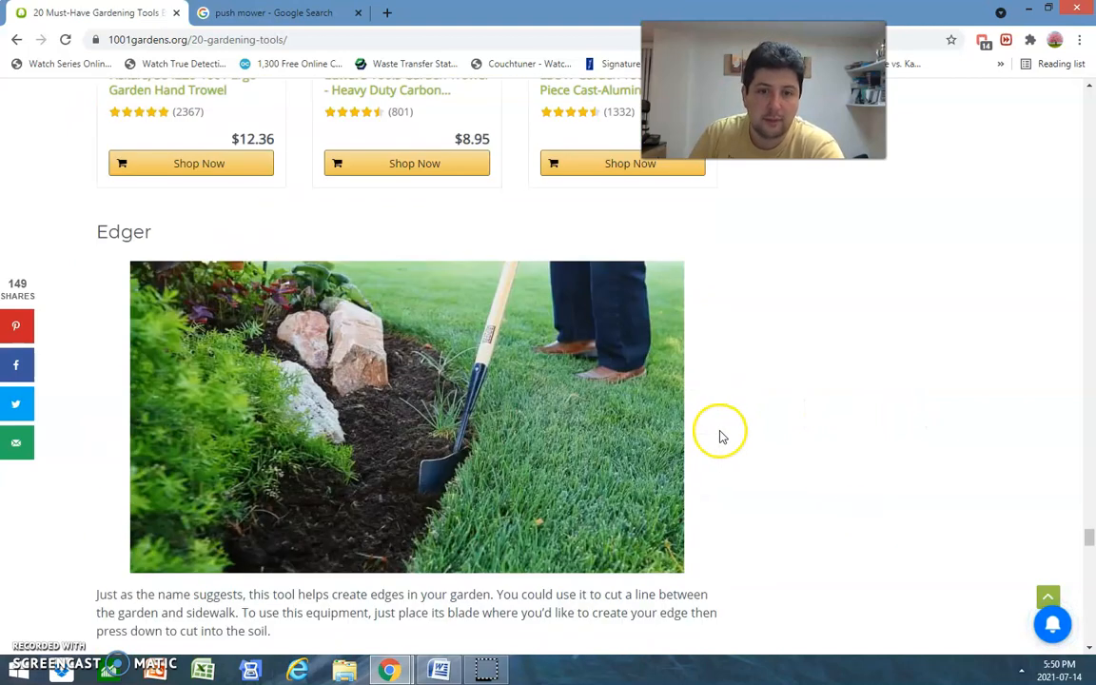
{"action": "scroll", "scroll_direction": "down", "scroll_amount": 3}
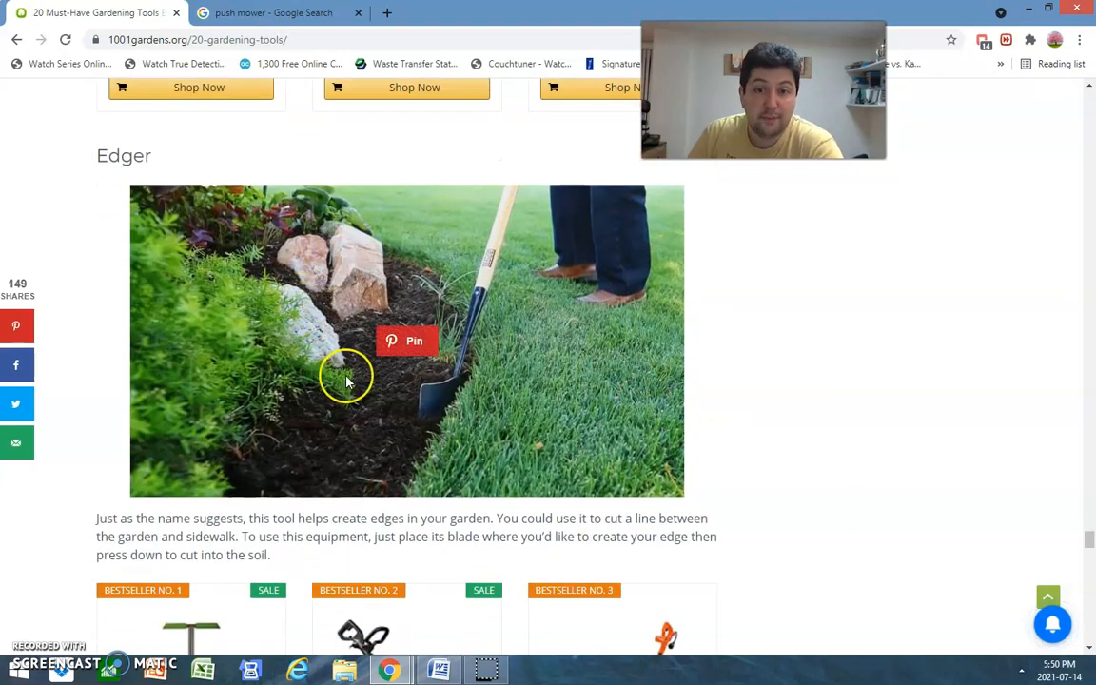
{"action": "mouse_move", "coordinate": [392, 441]}
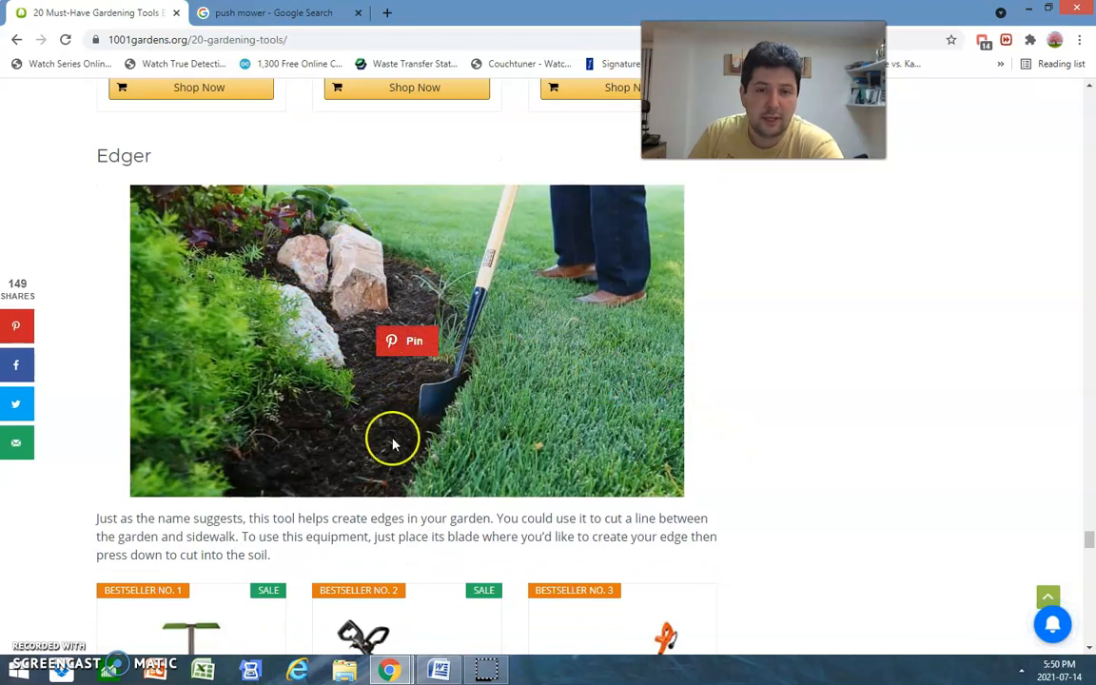
Start a new Google search query for garden spades in the second tab
{"action": "left_click", "coordinate": [276, 15]}
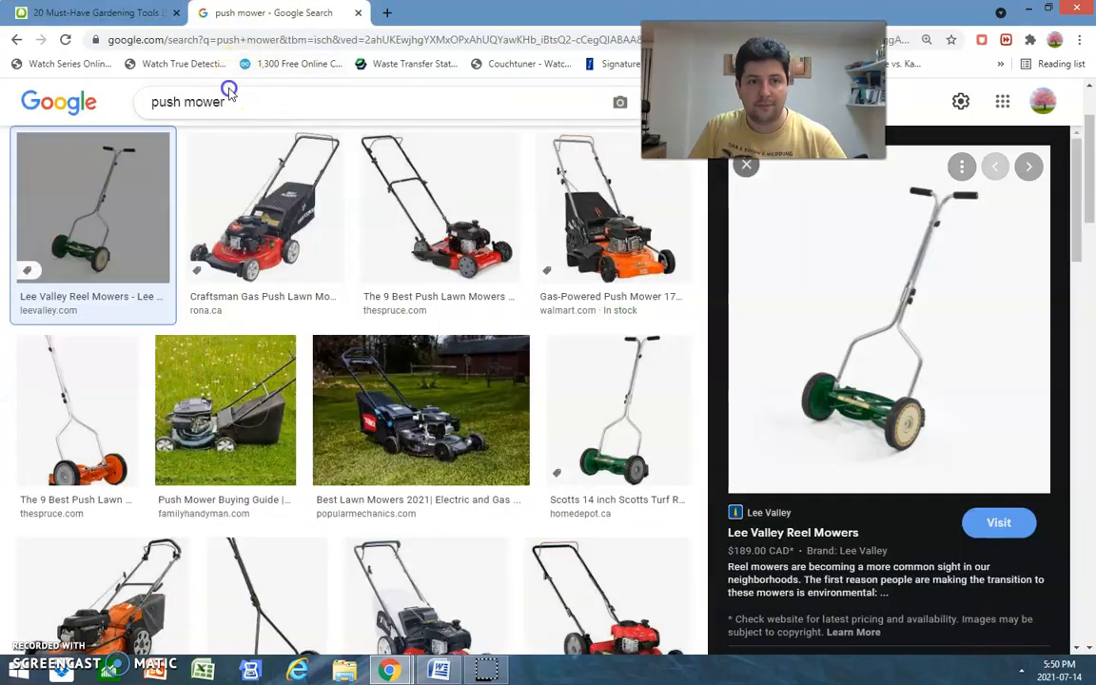
{"action": "type", "text": "gardebn"}
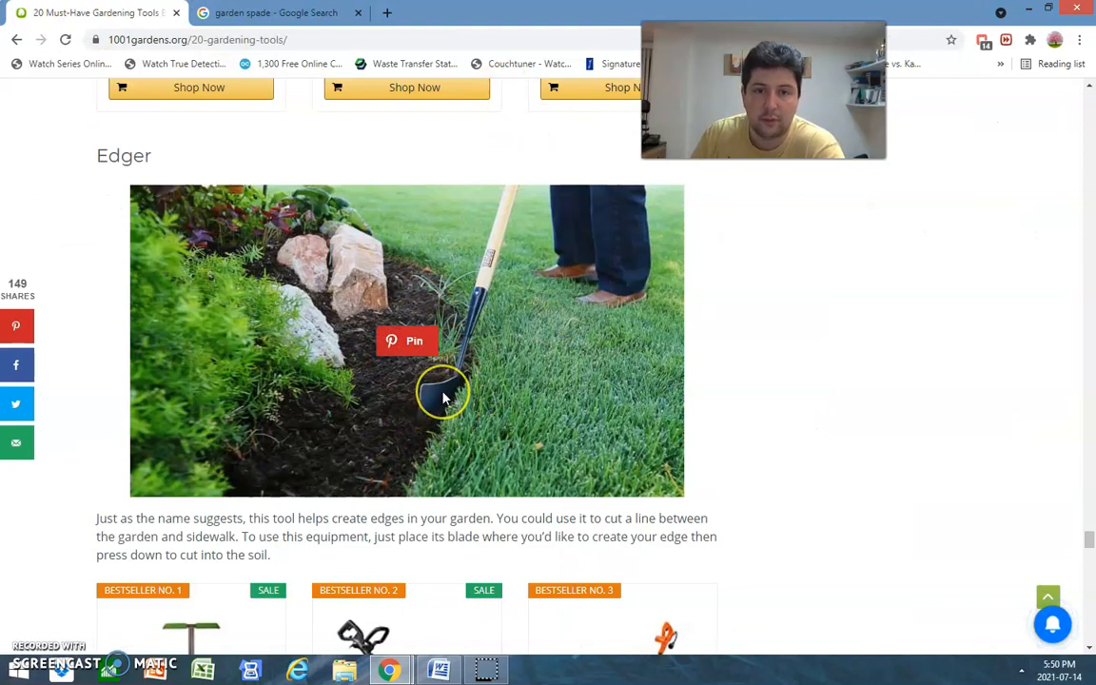
{"action": "mouse_move", "coordinate": [450, 394]}
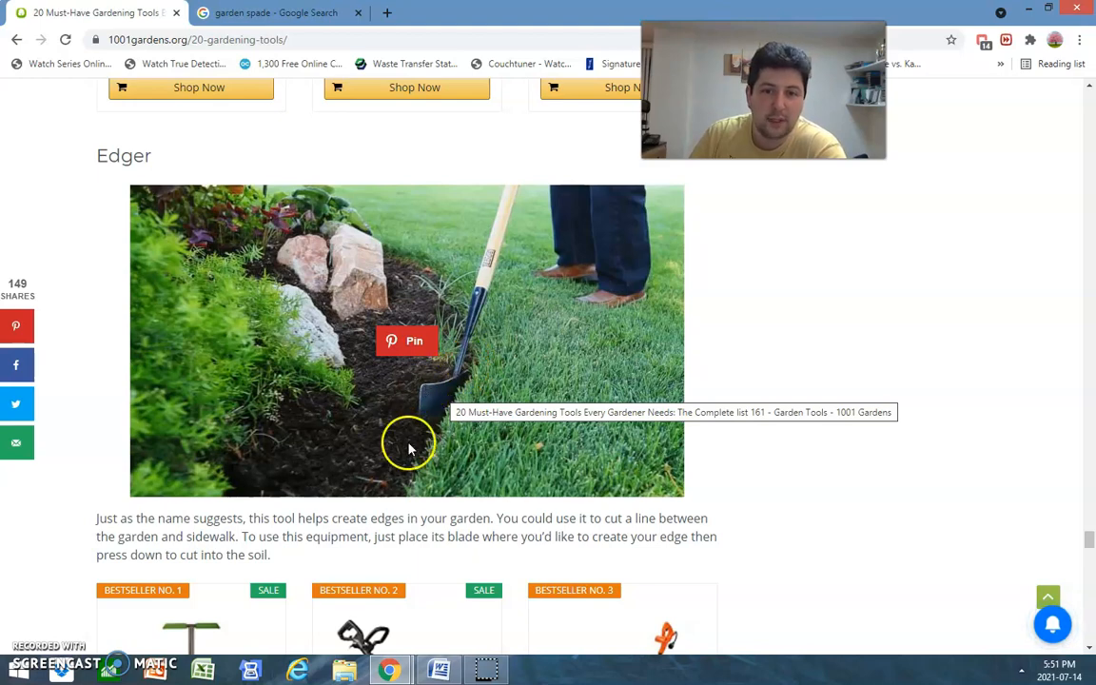
{"action": "mouse_move", "coordinate": [510, 430]}
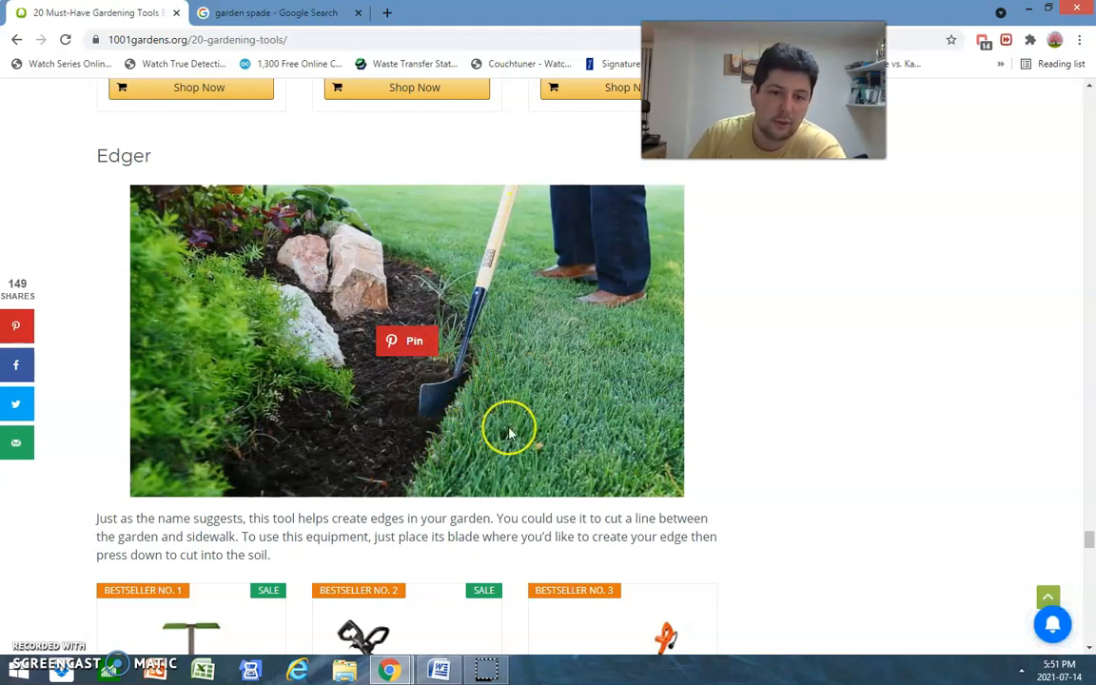
{"action": "mouse_move", "coordinate": [434, 419]}
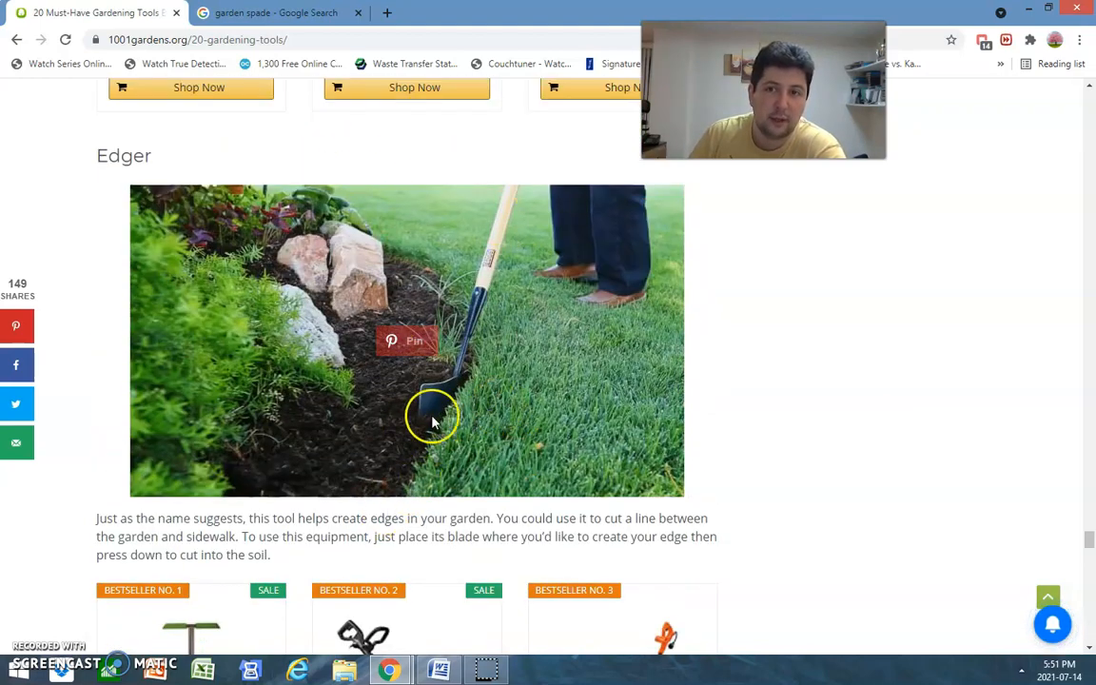
{"action": "mouse_move", "coordinate": [555, 324]}
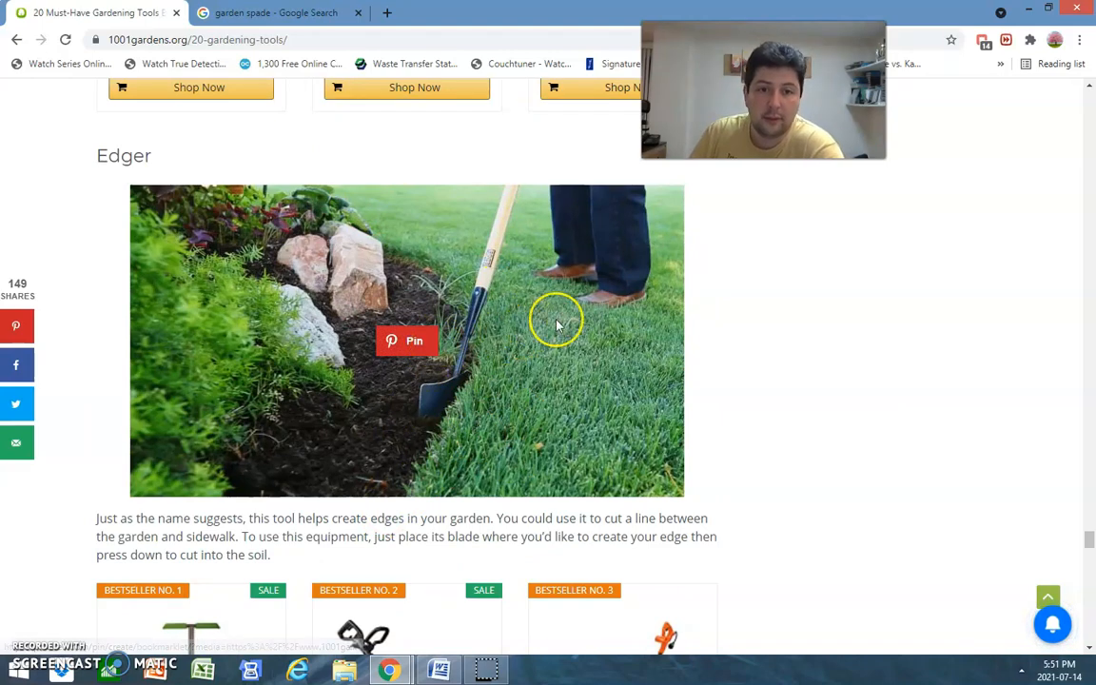
Scroll past the Edger picks and Watering Can section to the Leaf Blower section
{"action": "scroll", "scroll_direction": "down", "scroll_amount": 3}
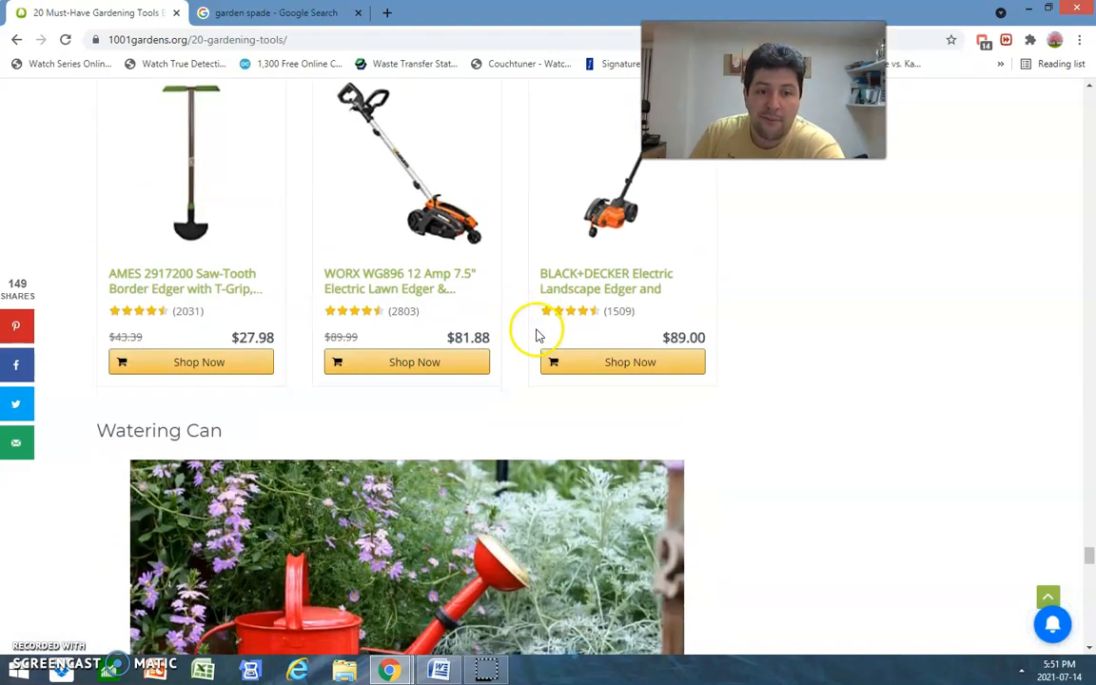
{"action": "scroll", "scroll_direction": "down", "scroll_amount": 3}
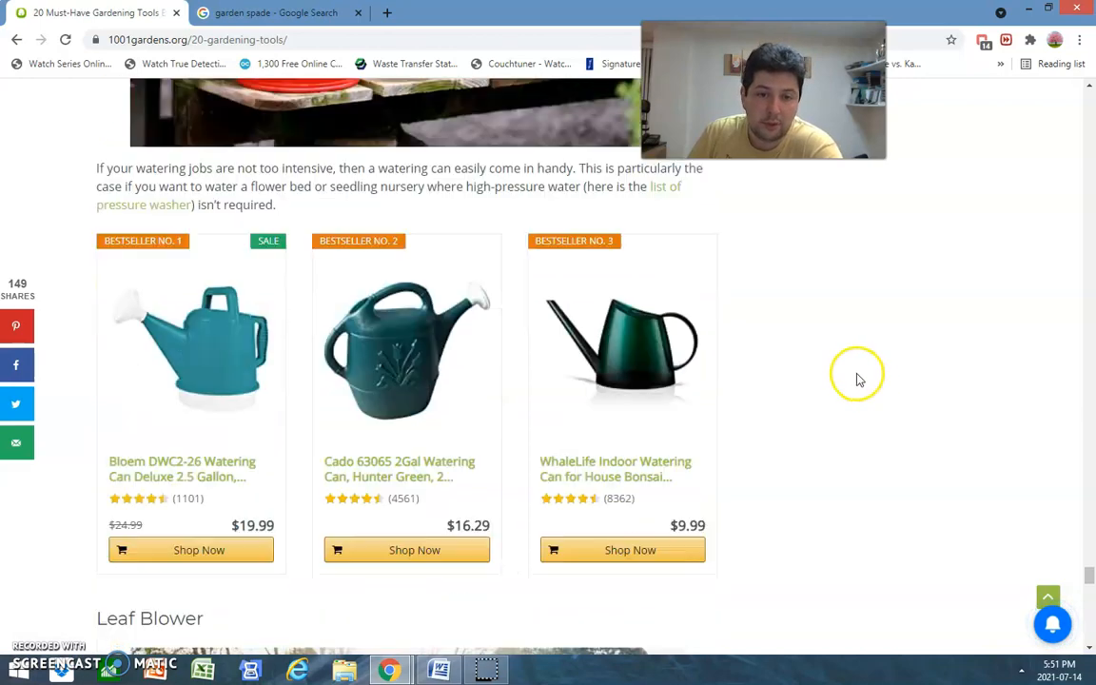
{"action": "scroll", "scroll_direction": "down", "scroll_amount": 3}
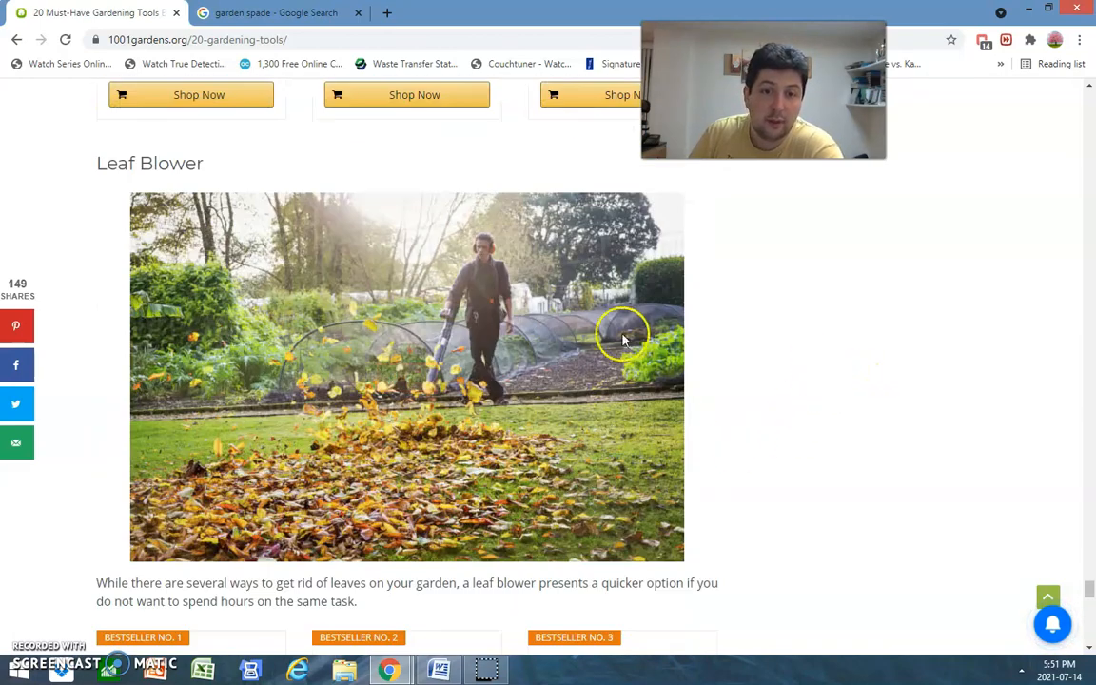
{"action": "mouse_move", "coordinate": [447, 303]}
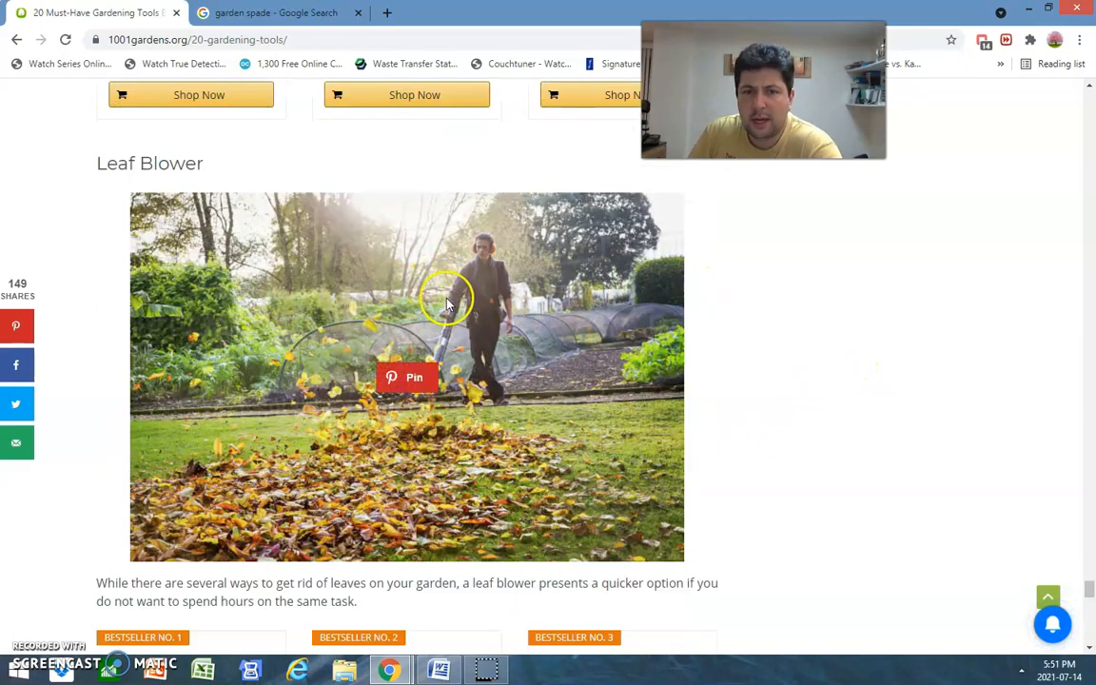
{"action": "mouse_move", "coordinate": [899, 537]}
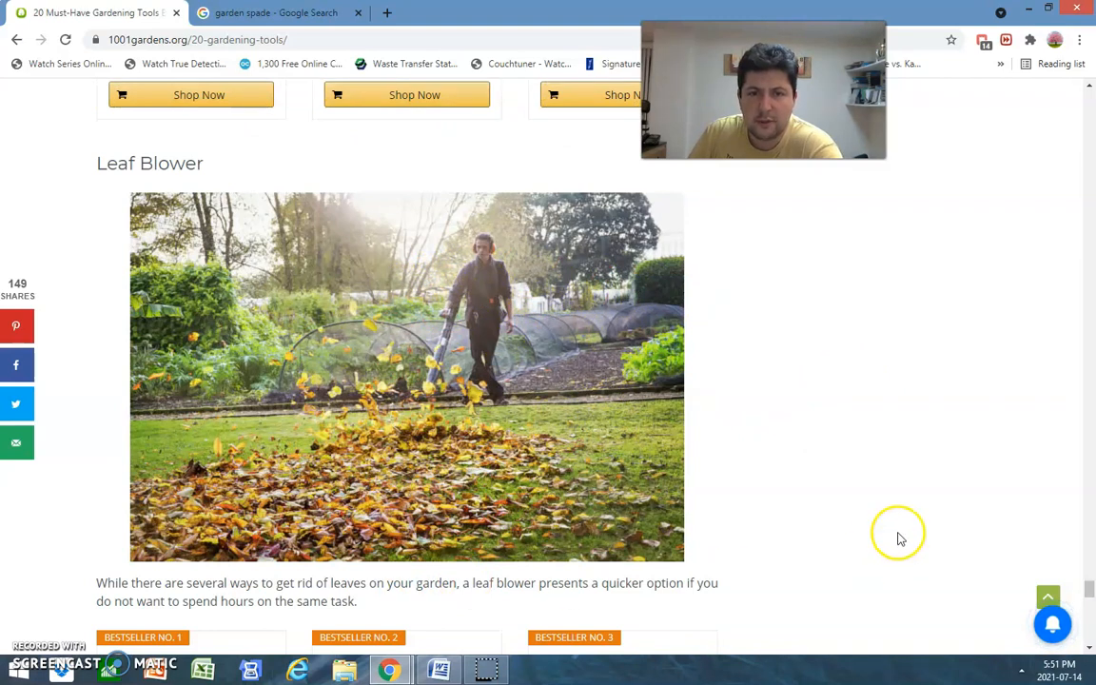
{"action": "mouse_move", "coordinate": [480, 259]}
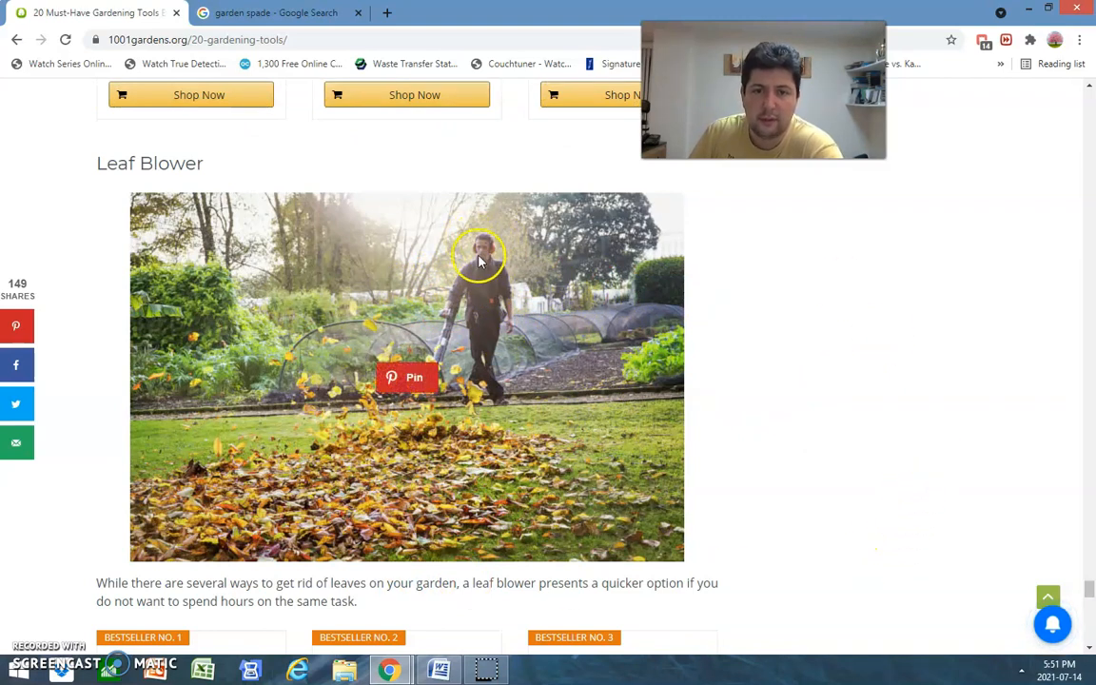
{"action": "mouse_move", "coordinate": [909, 295]}
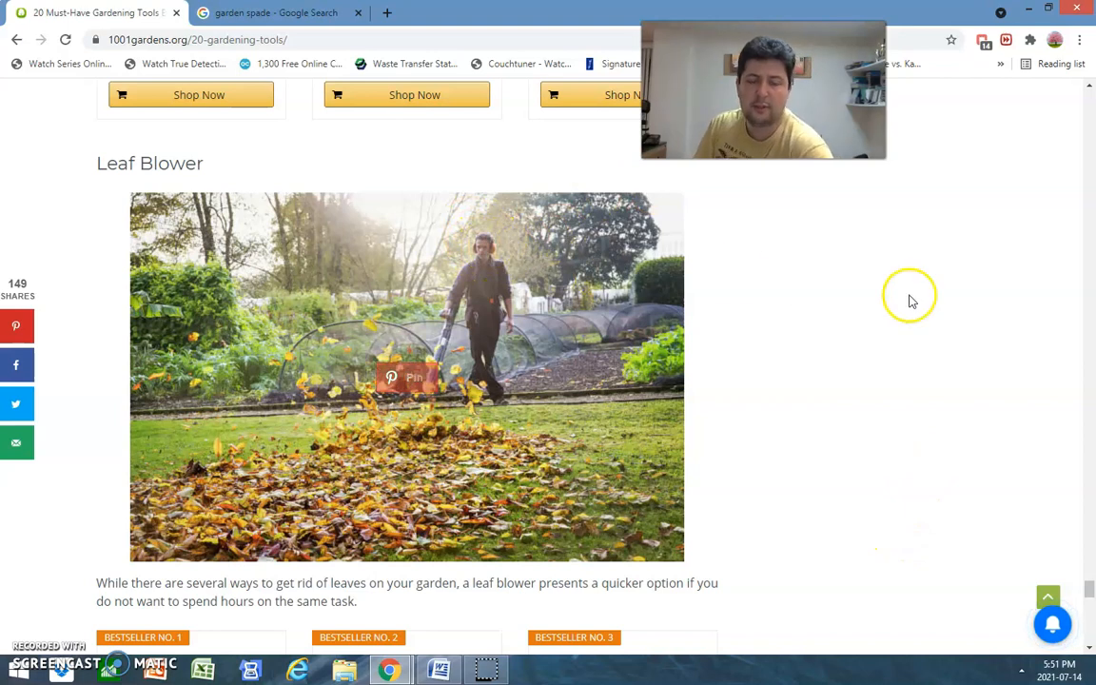
{"action": "mouse_move", "coordinate": [495, 249]}
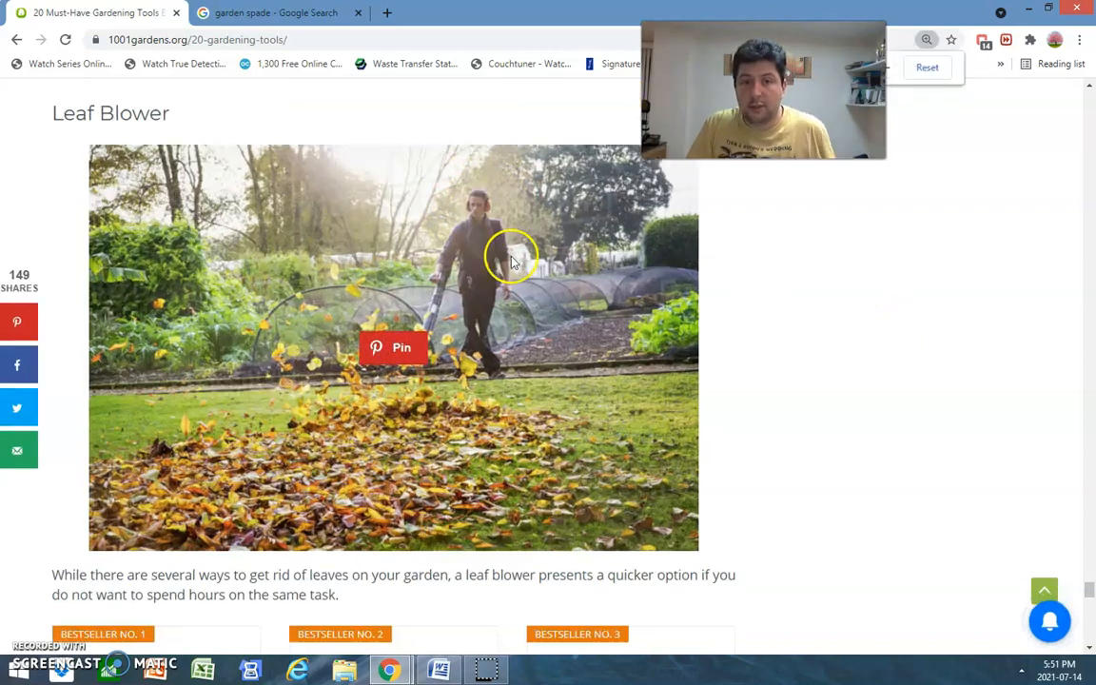
Look through the enlarged product cards and return to the Leaf Blower heading
{"action": "scroll", "scroll_direction": "down", "scroll_amount": 3}
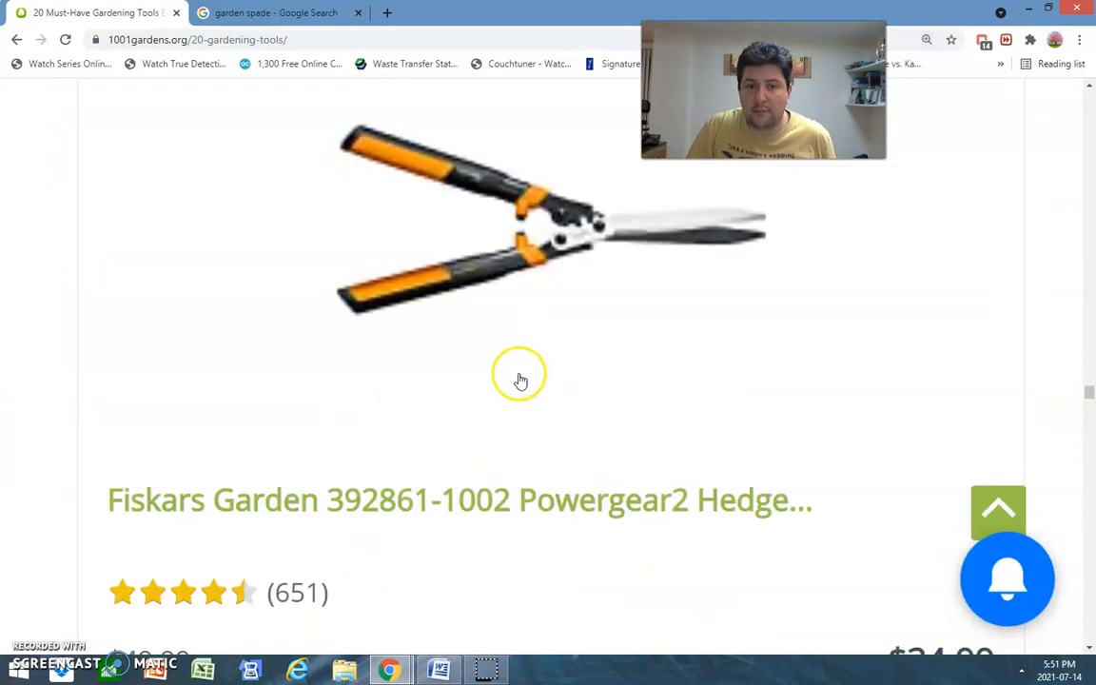
{"action": "scroll", "scroll_direction": "down", "scroll_amount": 3}
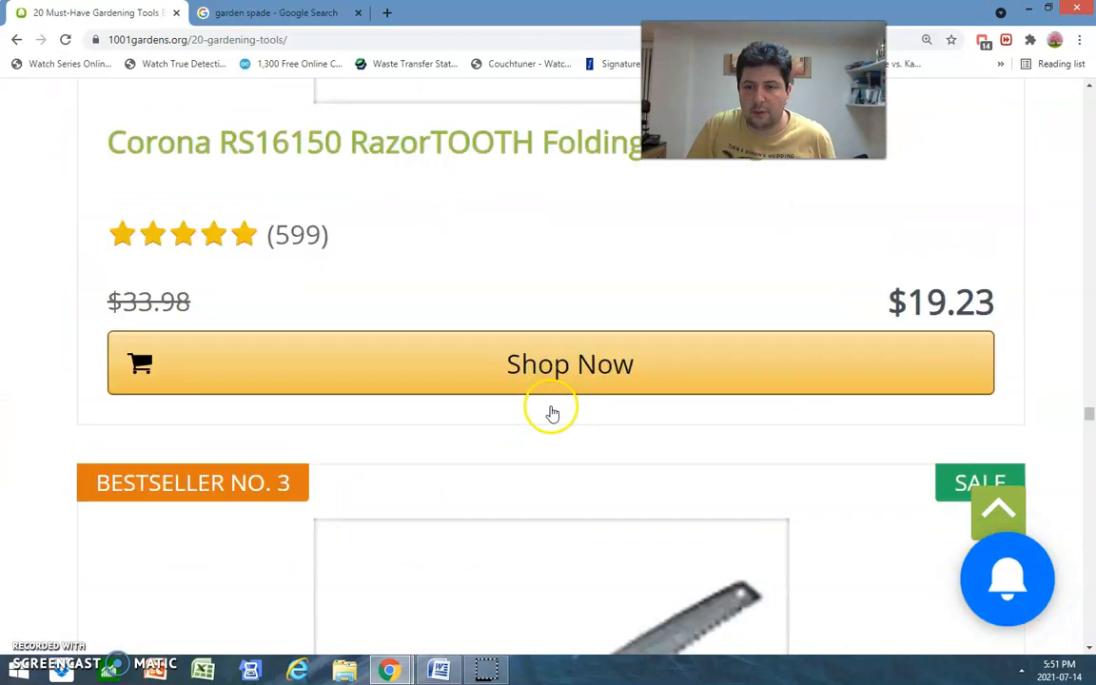
{"action": "scroll", "scroll_direction": "down", "scroll_amount": 3}
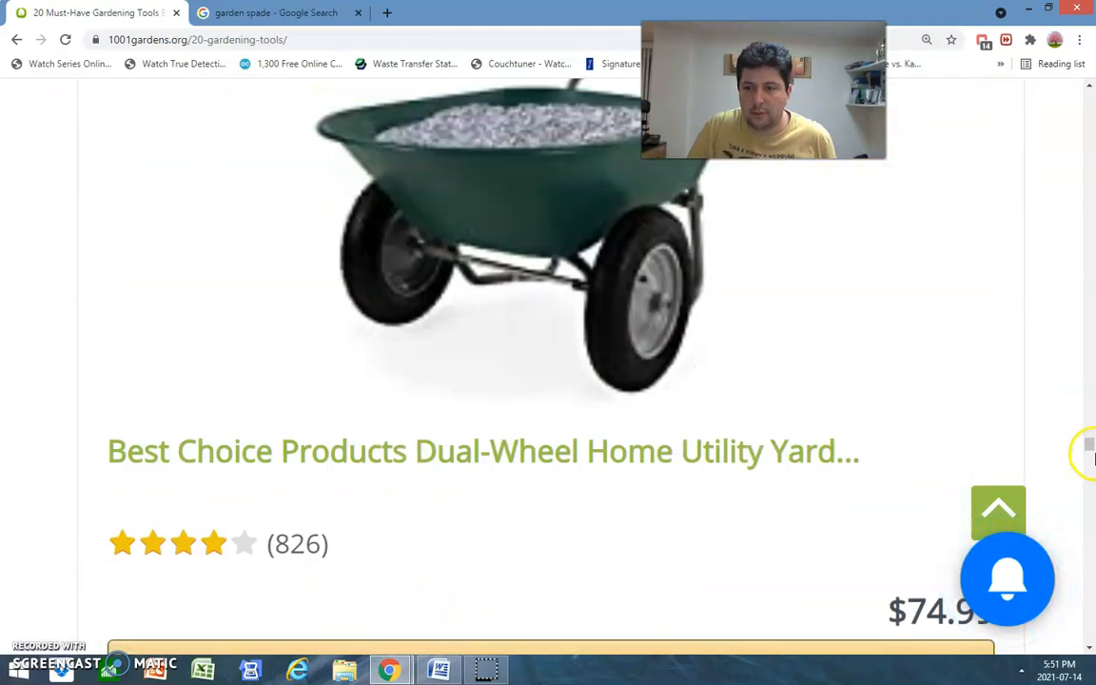
{"action": "scroll", "scroll_direction": "down", "scroll_amount": 3}
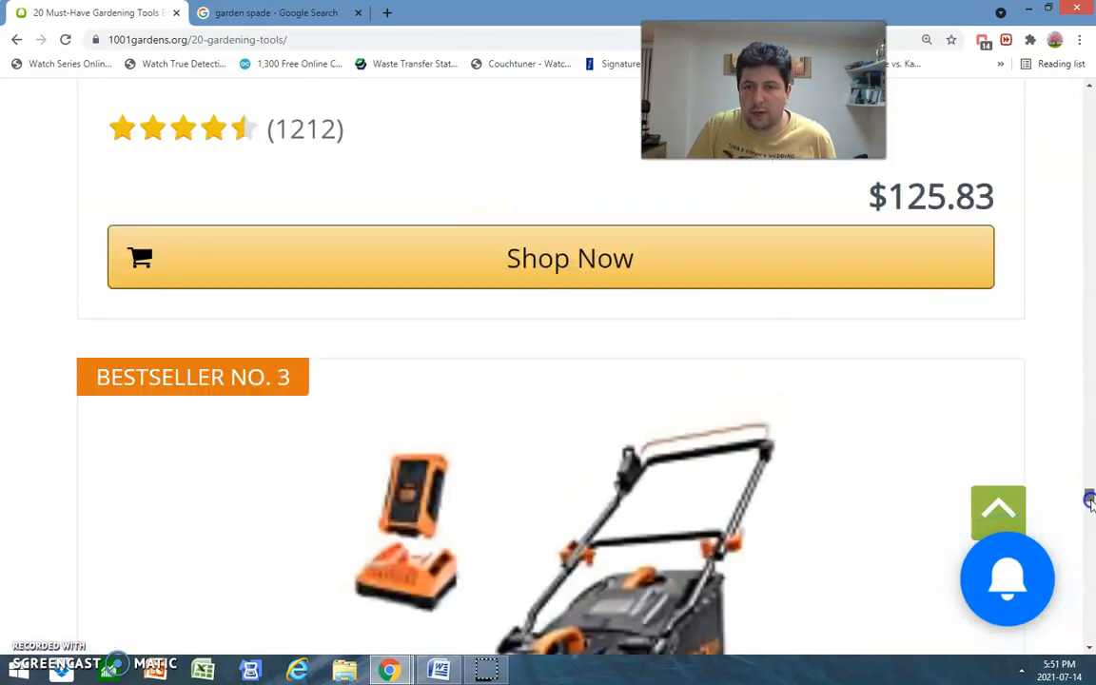
{"action": "scroll", "scroll_direction": "down", "scroll_amount": 3}
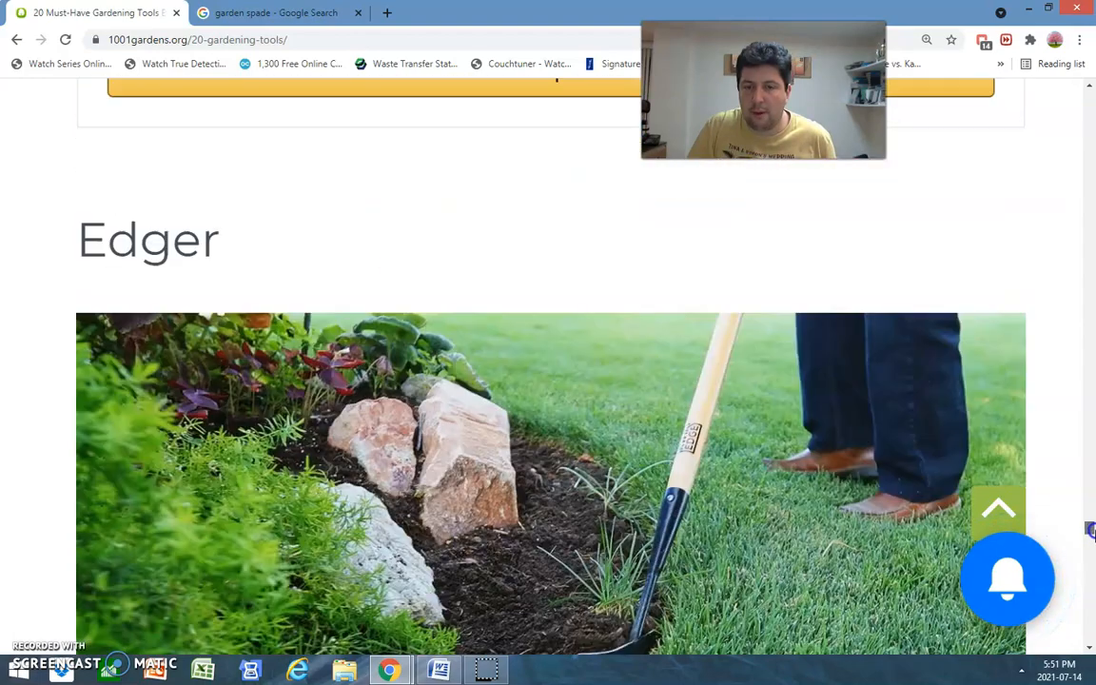
{"action": "scroll", "scroll_direction": "down", "scroll_amount": 3}
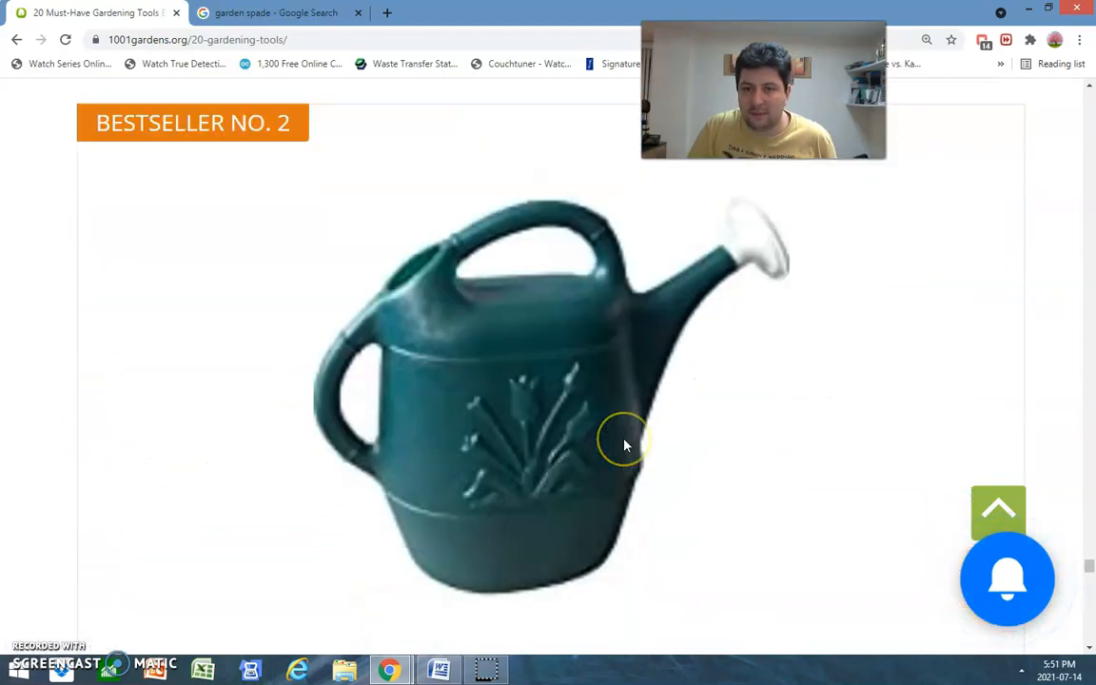
{"action": "scroll", "scroll_direction": "down", "scroll_amount": 3}
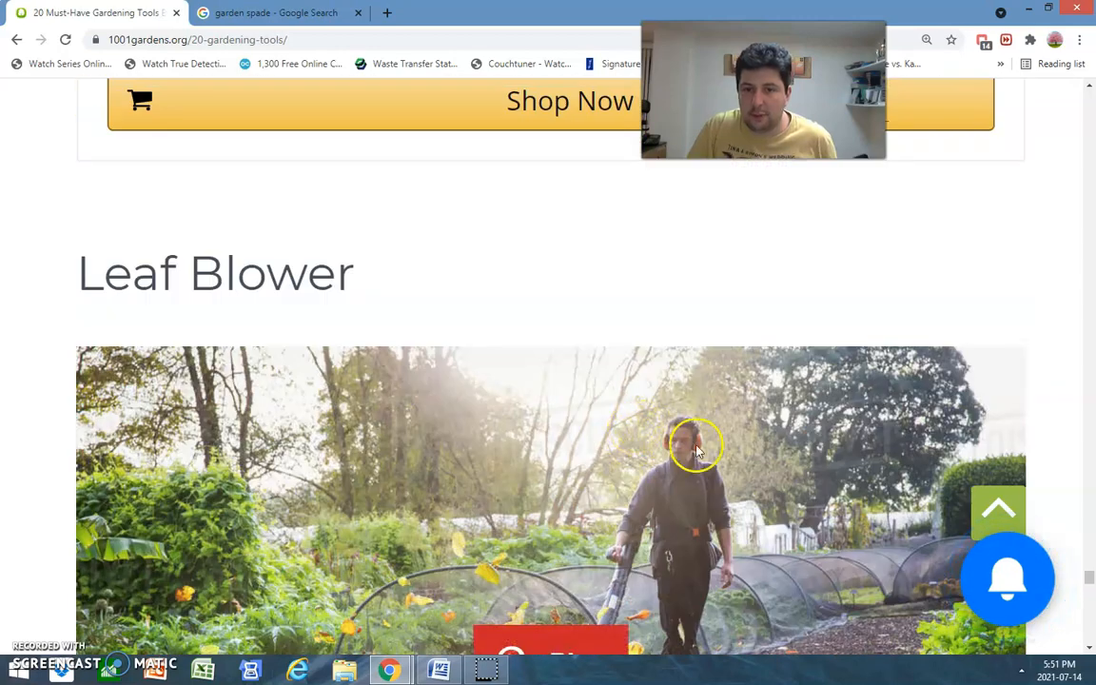
{"action": "mouse_move", "coordinate": [668, 438]}
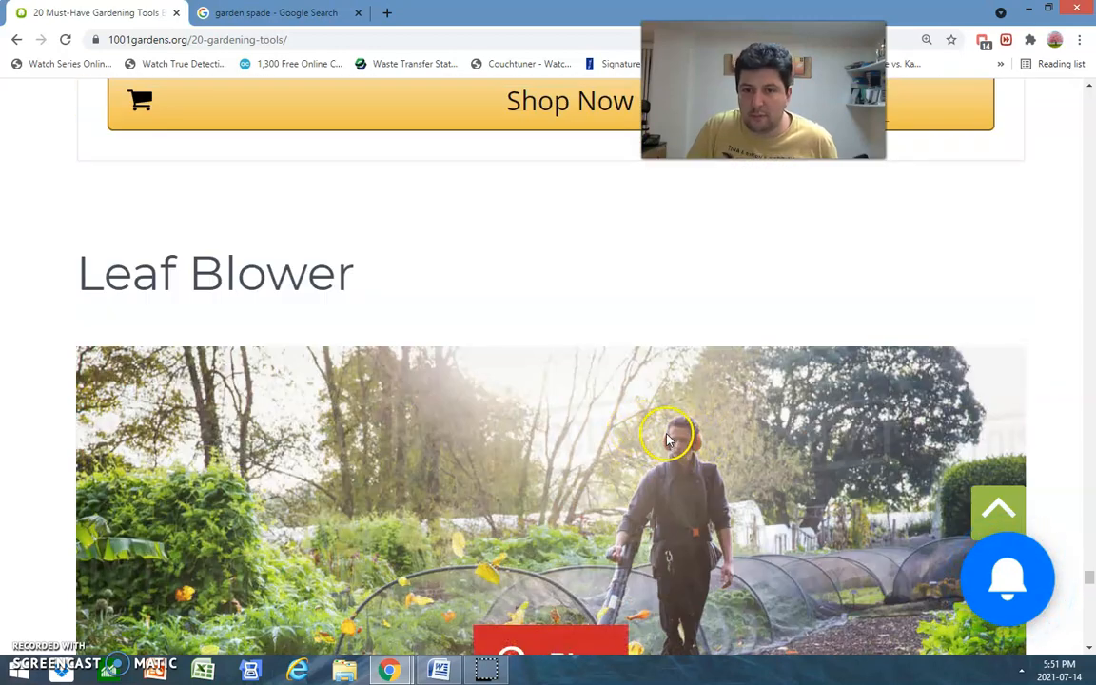
{"action": "mouse_move", "coordinate": [727, 457]}
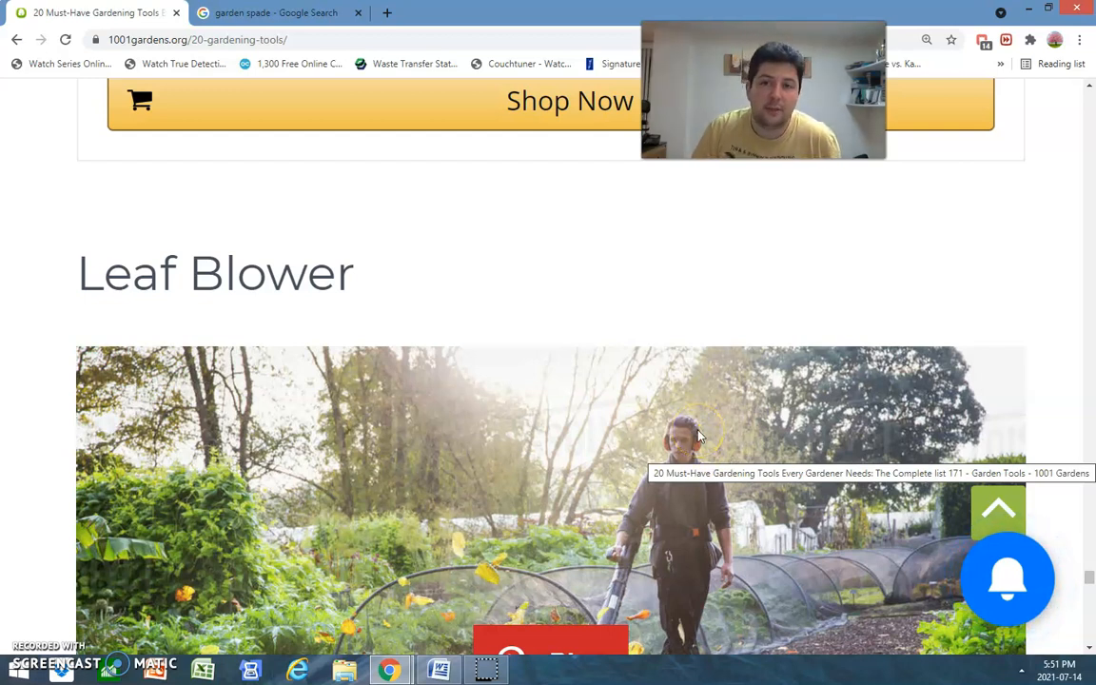
{"action": "left_click", "coordinate": [693, 440]}
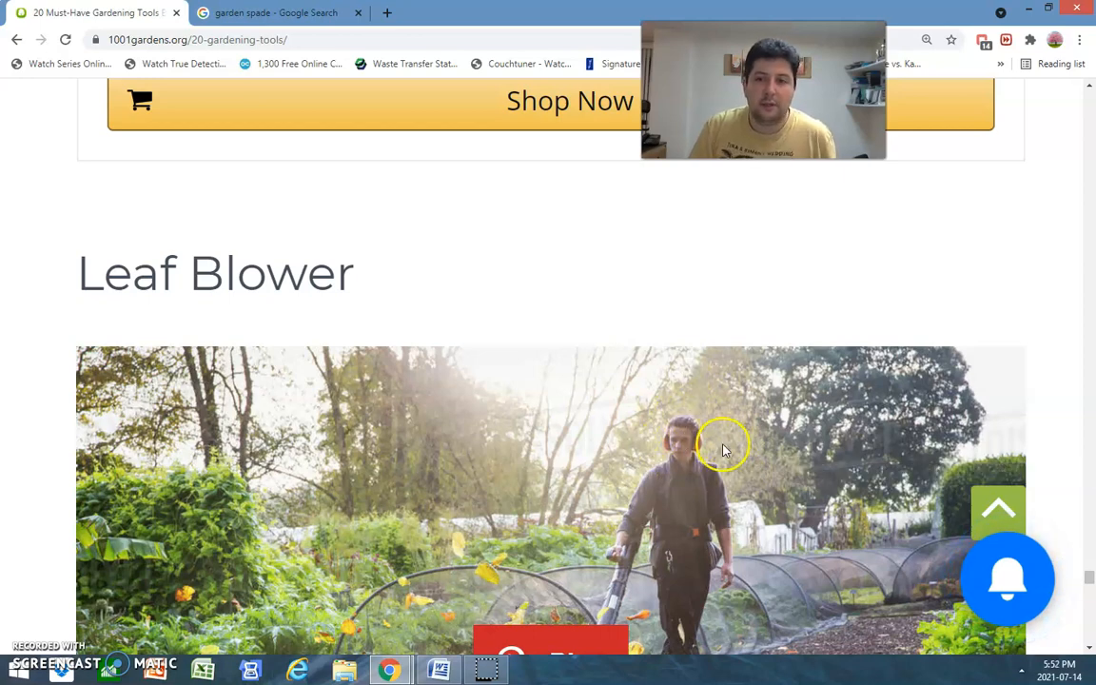
Scroll past the Leaf Blower and Watering Can sections to the Best Sellers sidebar list
{"action": "scroll", "scroll_direction": "down", "scroll_amount": 3}
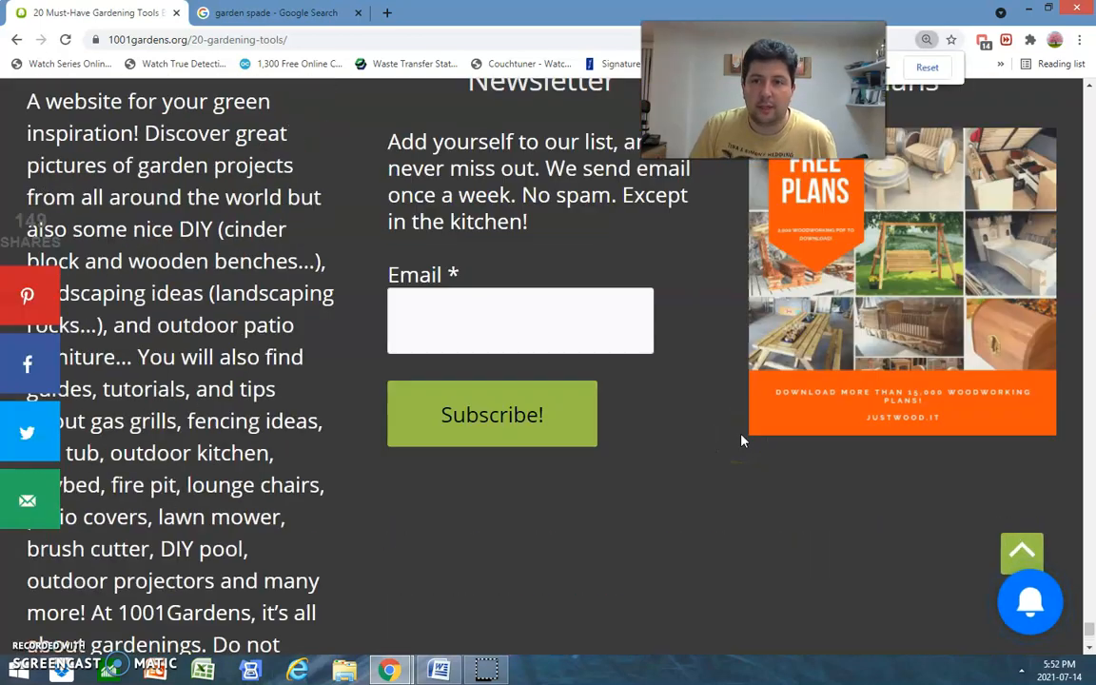
{"action": "scroll", "scroll_direction": "down", "scroll_amount": 3}
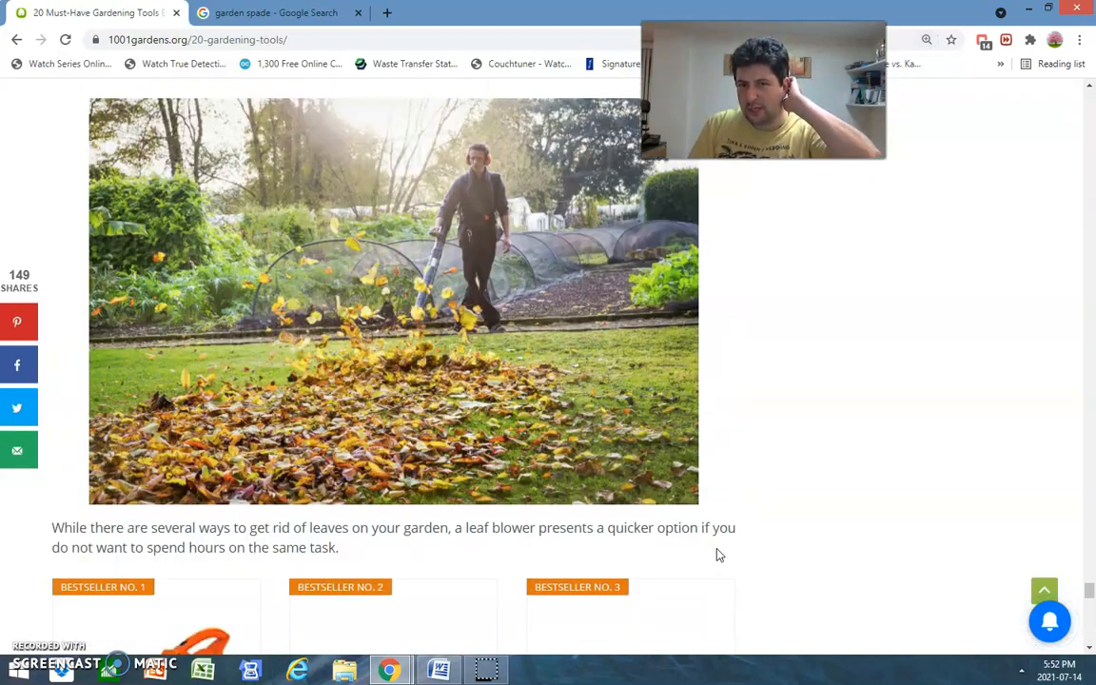
{"action": "mouse_move", "coordinate": [1046, 289]}
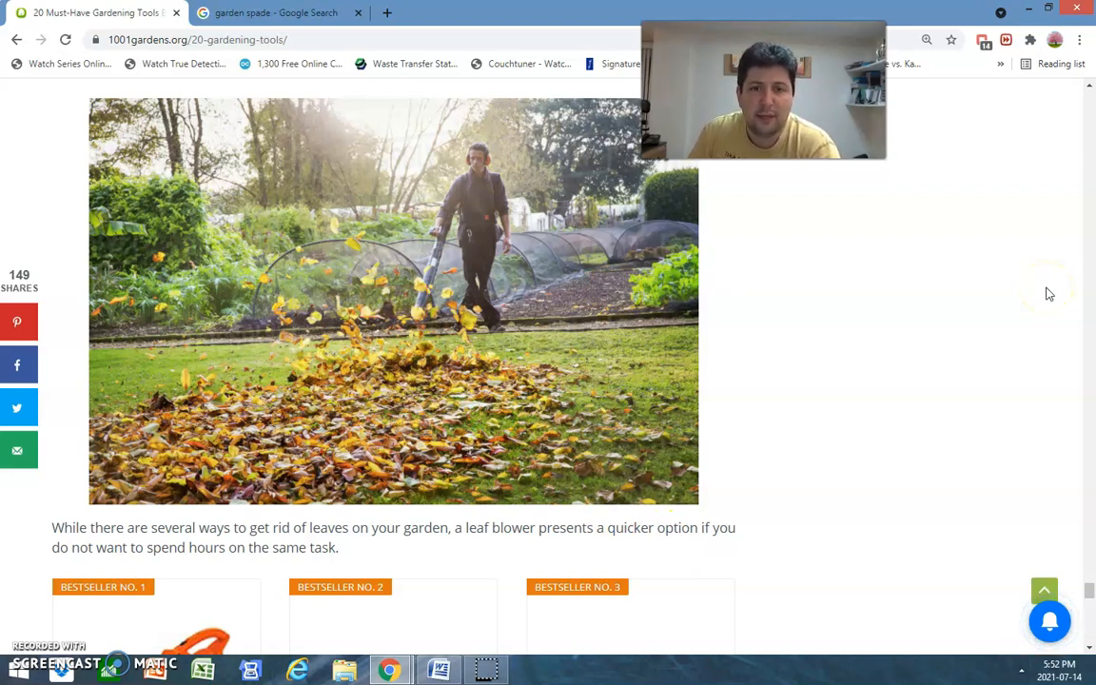
{"action": "mouse_move", "coordinate": [453, 188]}
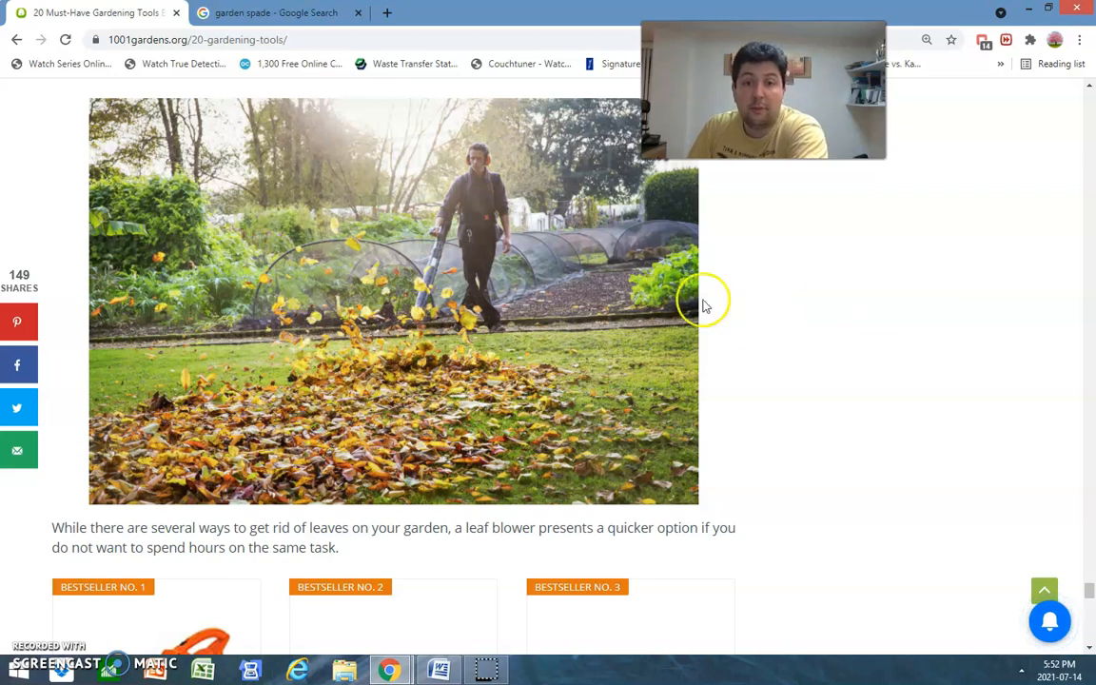
{"action": "mouse_move", "coordinate": [447, 301]}
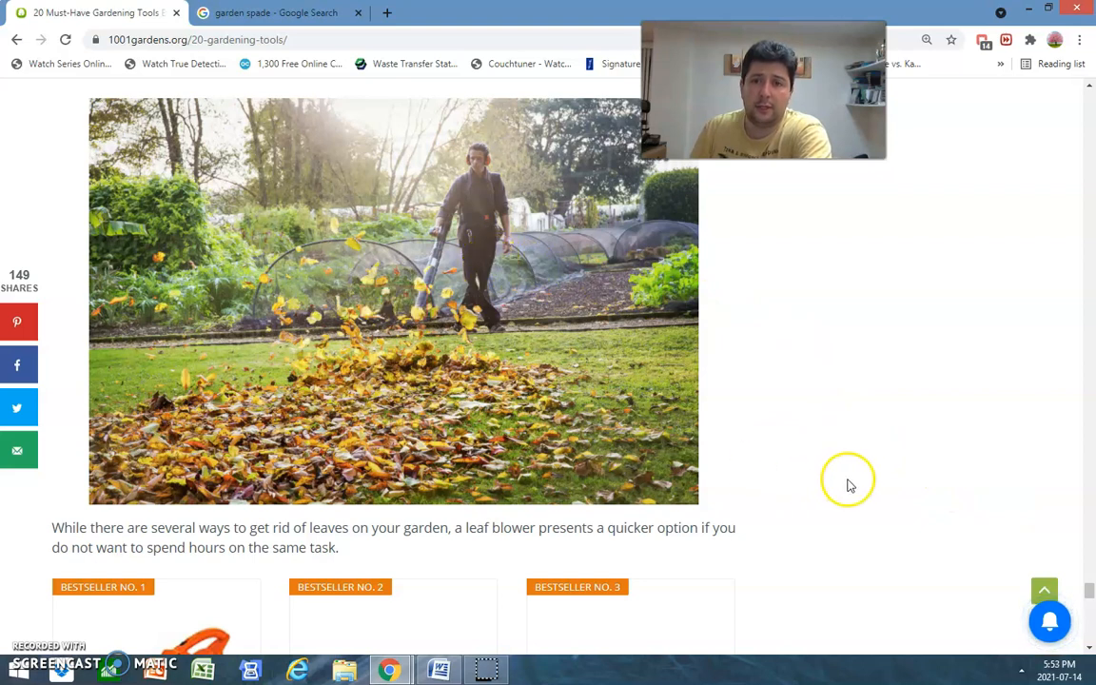
{"action": "mouse_move", "coordinate": [517, 360]}
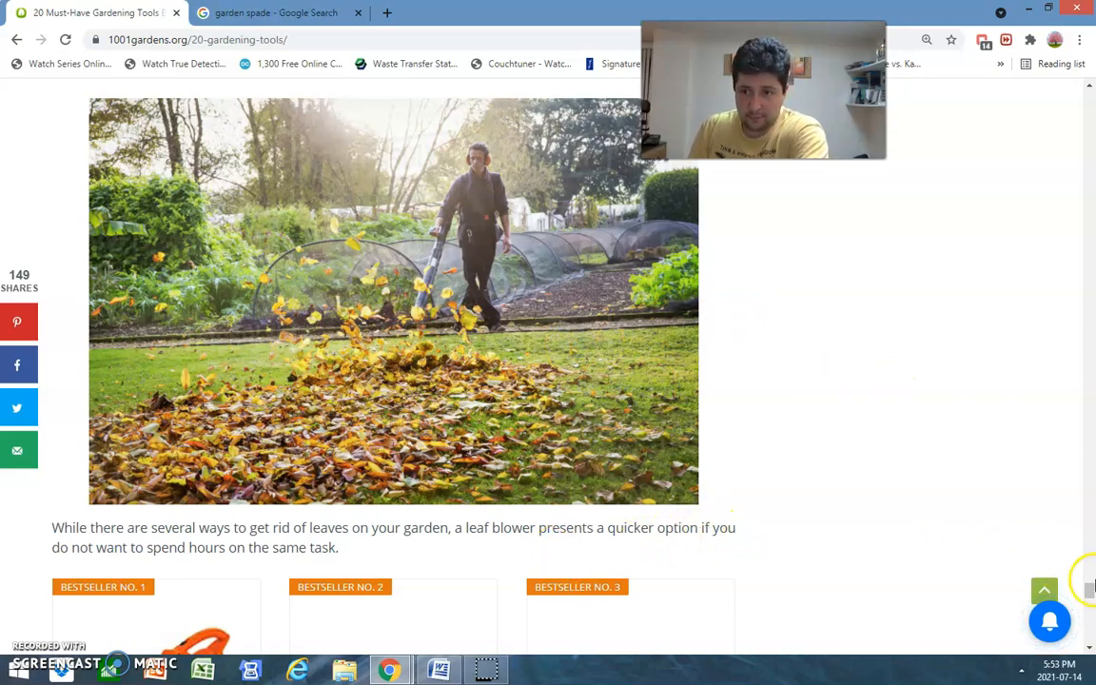
{"action": "scroll", "scroll_direction": "down", "scroll_amount": 3}
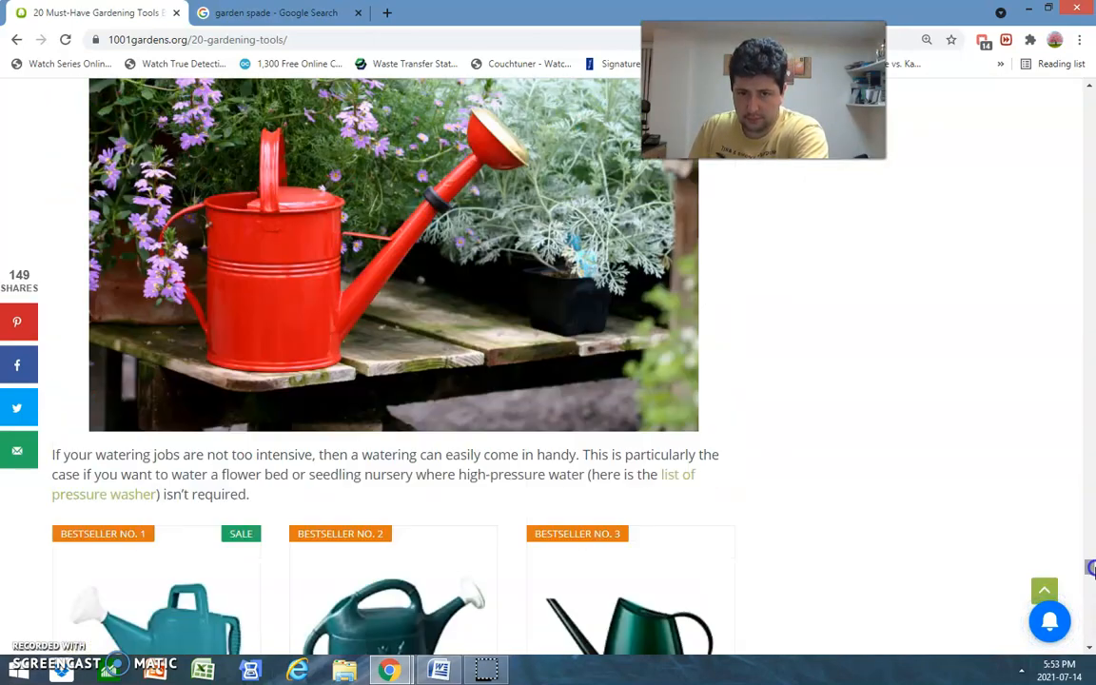
{"action": "scroll", "scroll_direction": "down", "scroll_amount": 3}
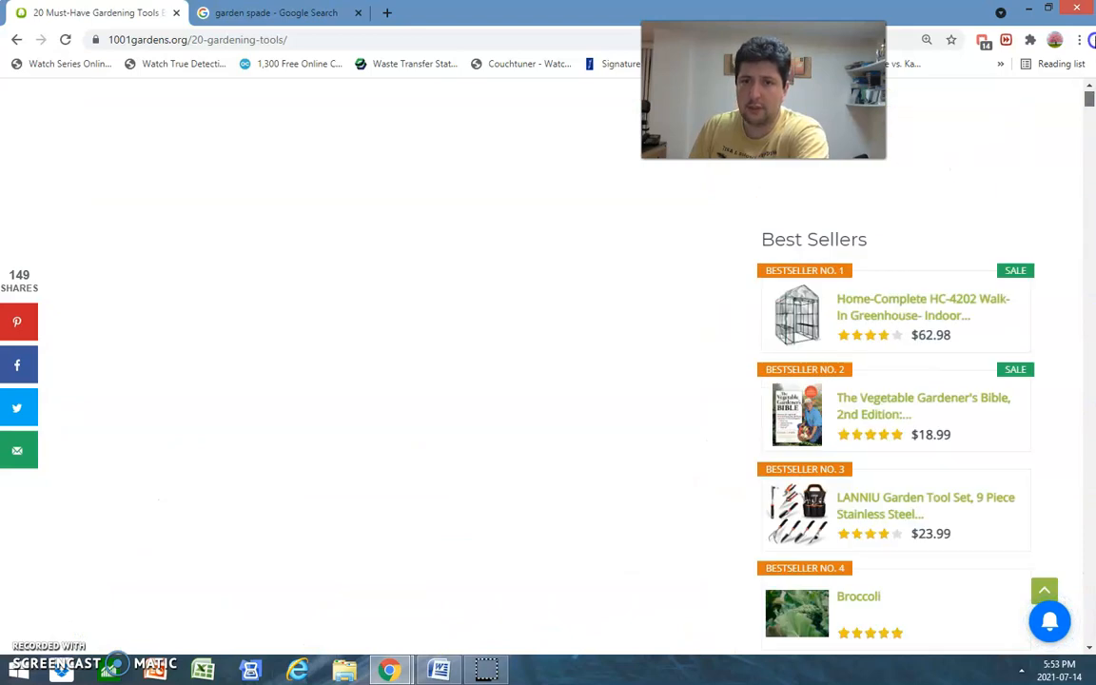